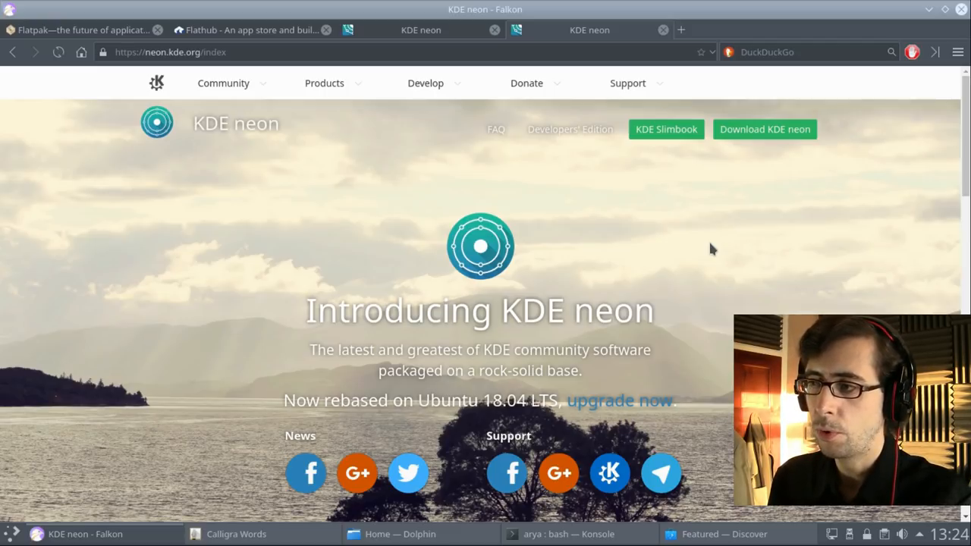
{"action": "mouse_move", "coordinate": [597, 350]}
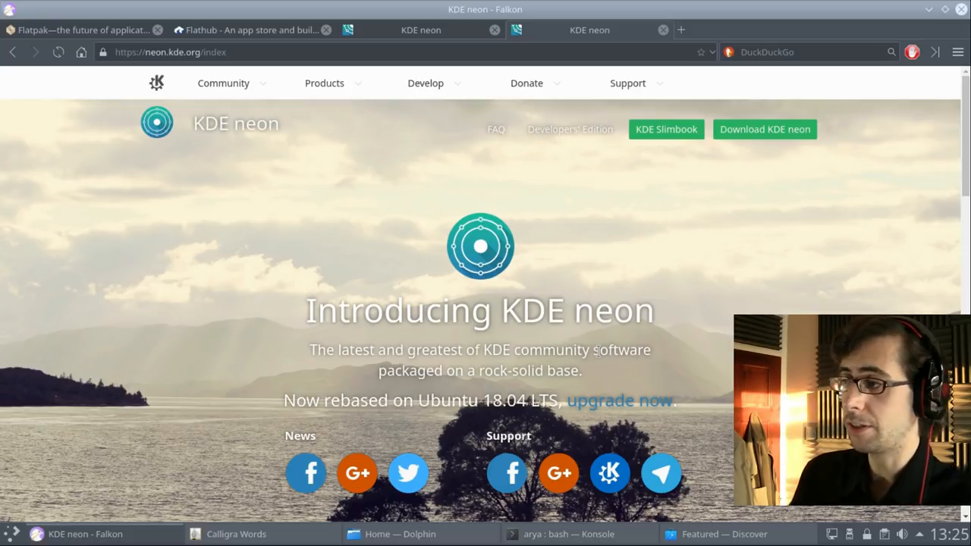
{"action": "mouse_move", "coordinate": [697, 317]}
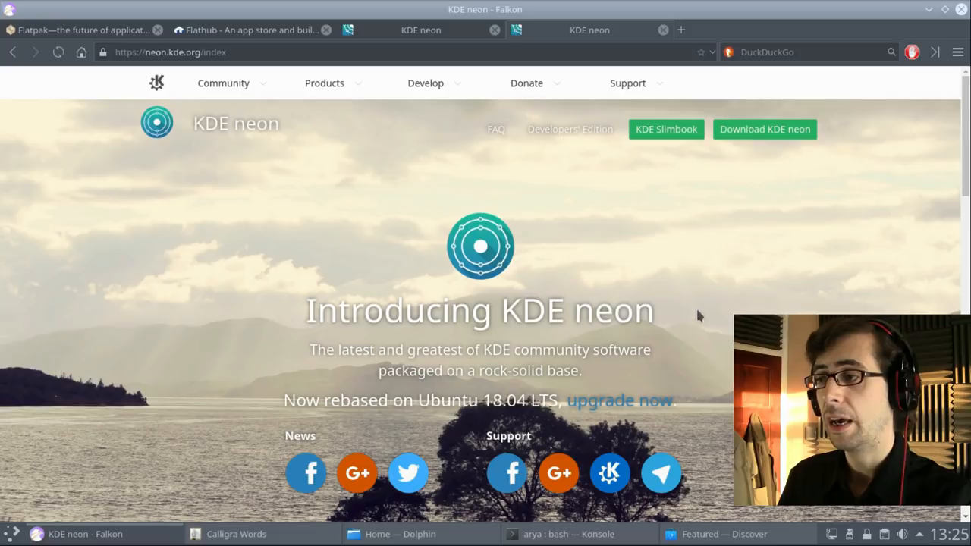
{"action": "mouse_move", "coordinate": [658, 262]}
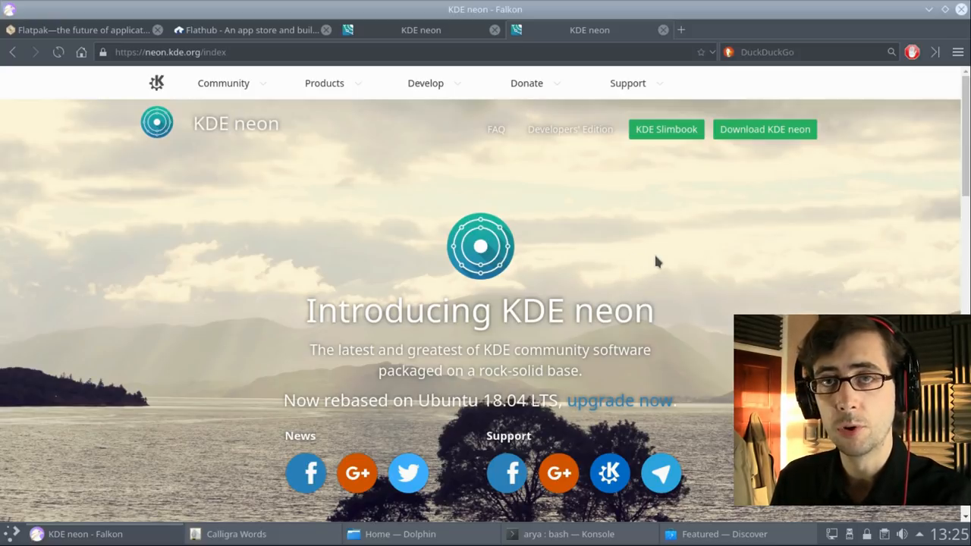
Open the KDE neon FAQ, read the Kubuntu and rolling-update questions, and return to the top
{"action": "left_click", "coordinate": [495, 129]}
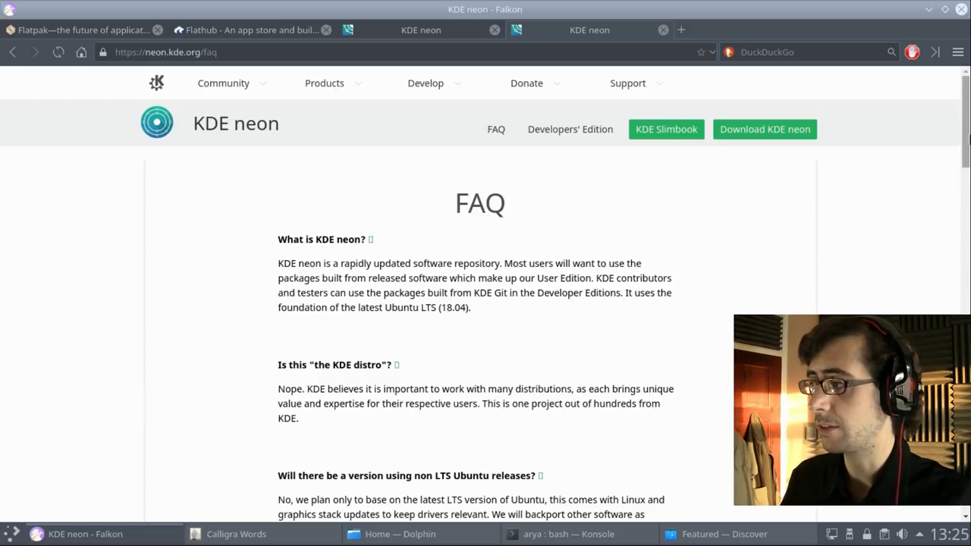
{"action": "scroll", "scroll_direction": "down", "scroll_amount": 3}
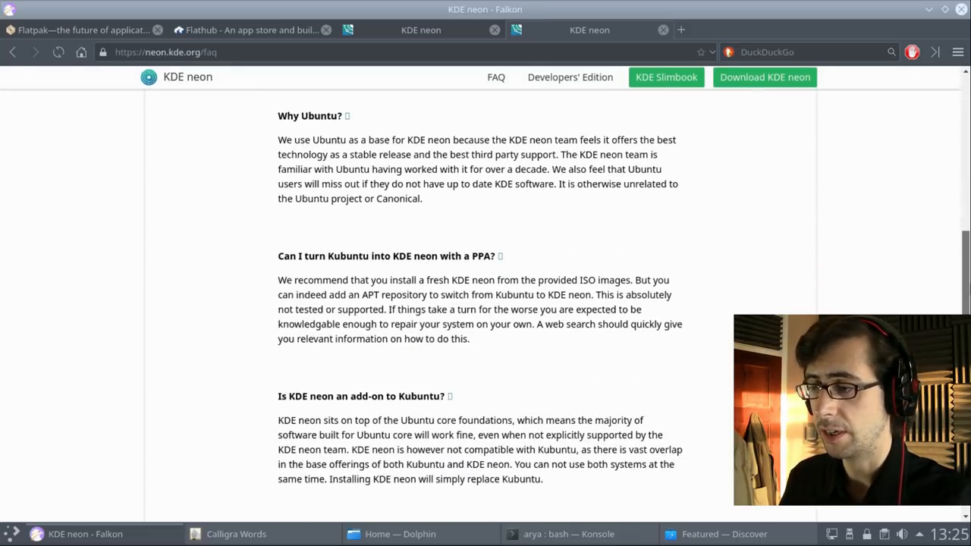
{"action": "scroll", "scroll_direction": "up", "scroll_amount": 3}
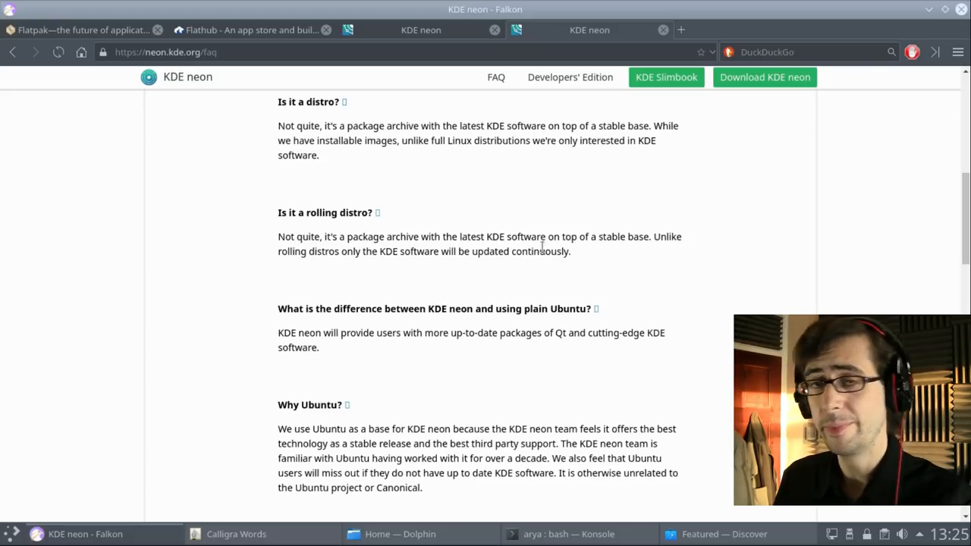
{"action": "mouse_move", "coordinate": [747, 243]}
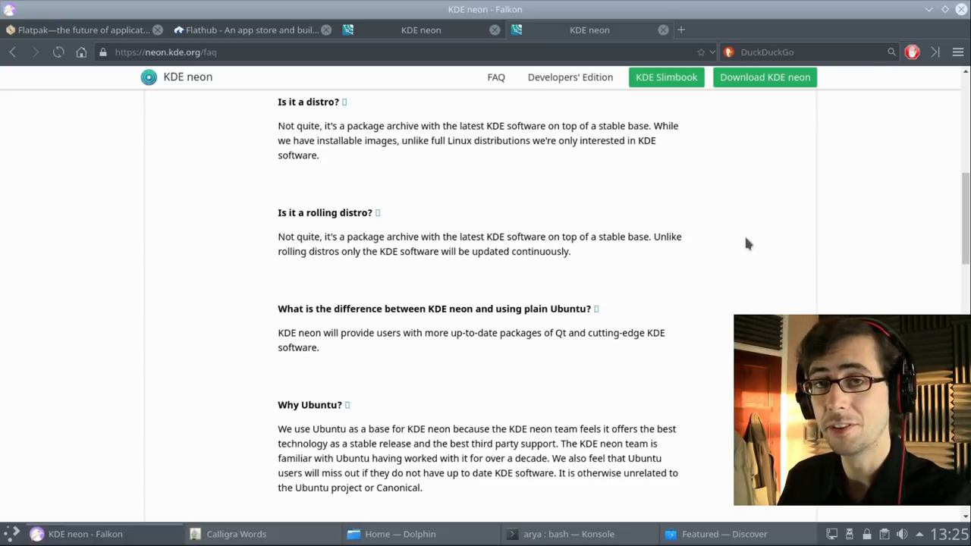
{"action": "mouse_move", "coordinate": [561, 227]}
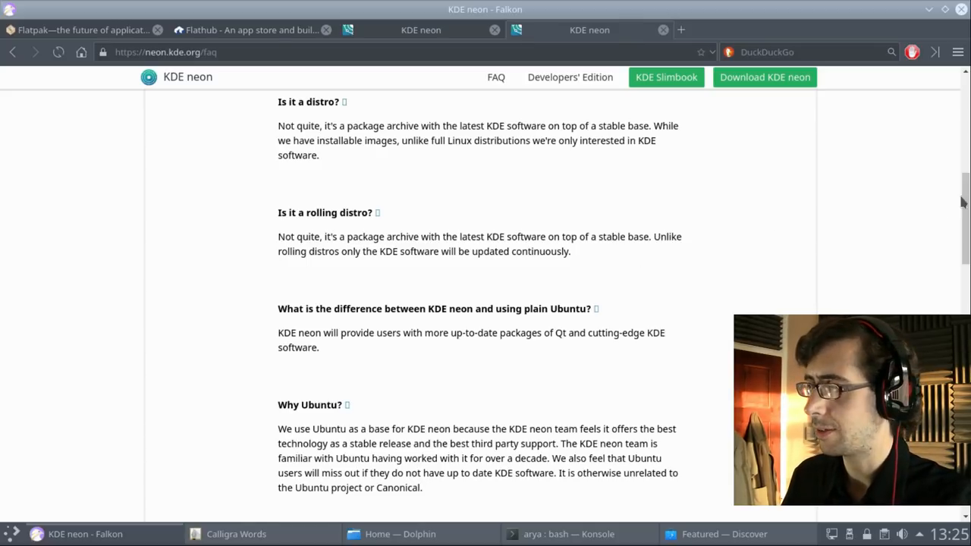
{"action": "scroll", "scroll_direction": "up", "scroll_amount": 3}
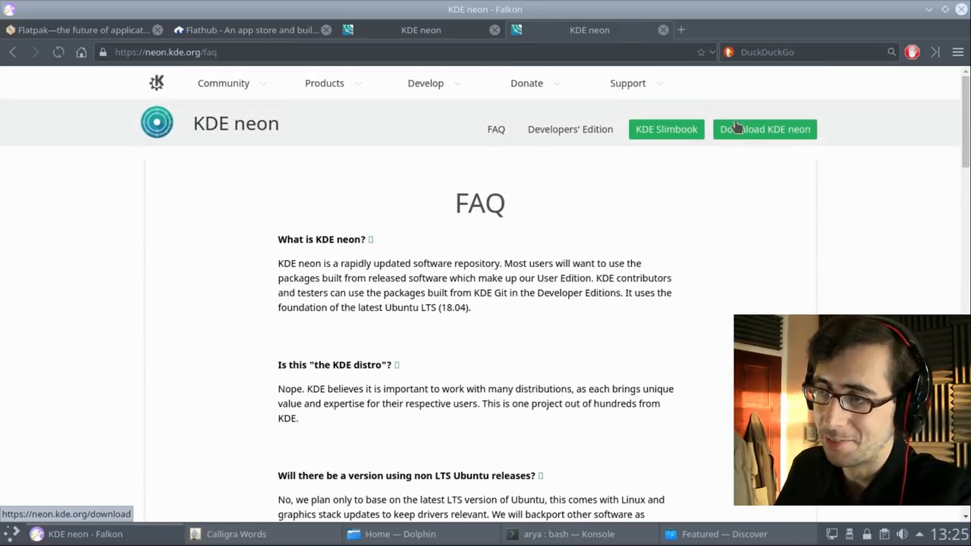
{"action": "mouse_move", "coordinate": [156, 83]}
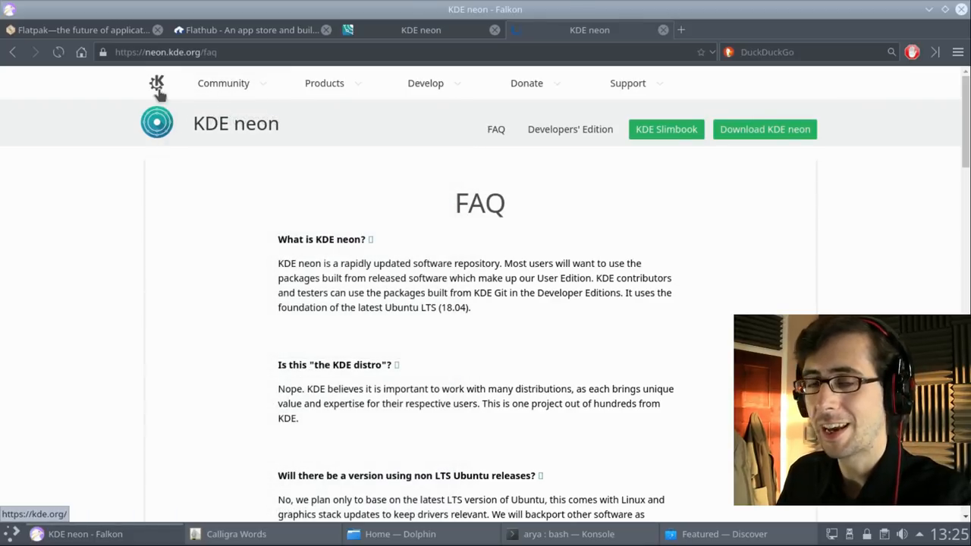
Follow the KDE logo from the neon site to the kde.org Community homepage
{"action": "left_click", "coordinate": [156, 84]}
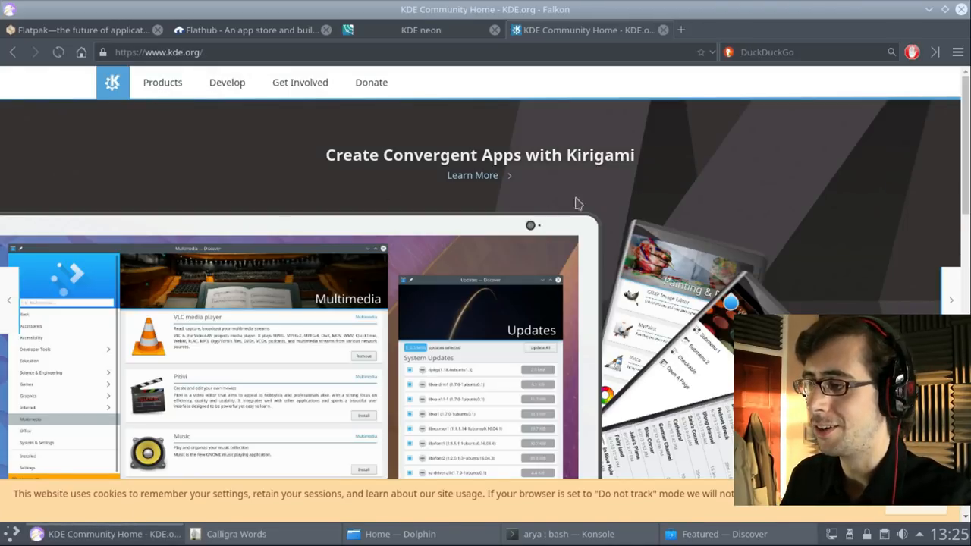
{"action": "mouse_move", "coordinate": [682, 208]}
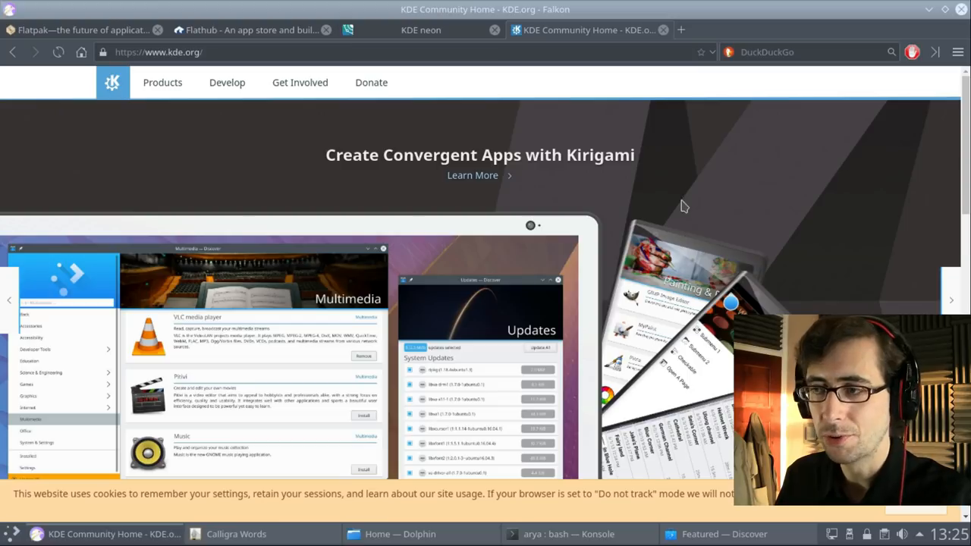
{"action": "mouse_move", "coordinate": [554, 114]}
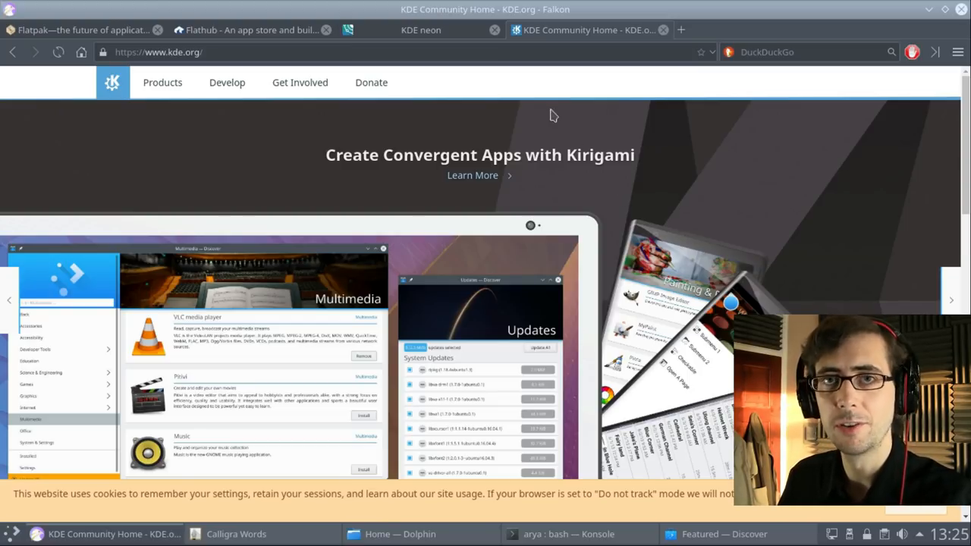
{"action": "mouse_move", "coordinate": [521, 123]}
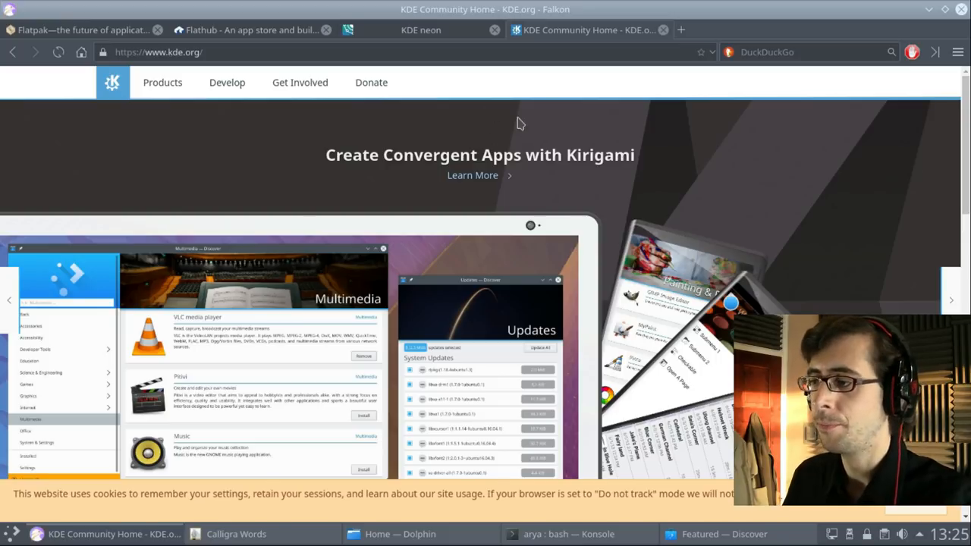
{"action": "mouse_move", "coordinate": [710, 153]}
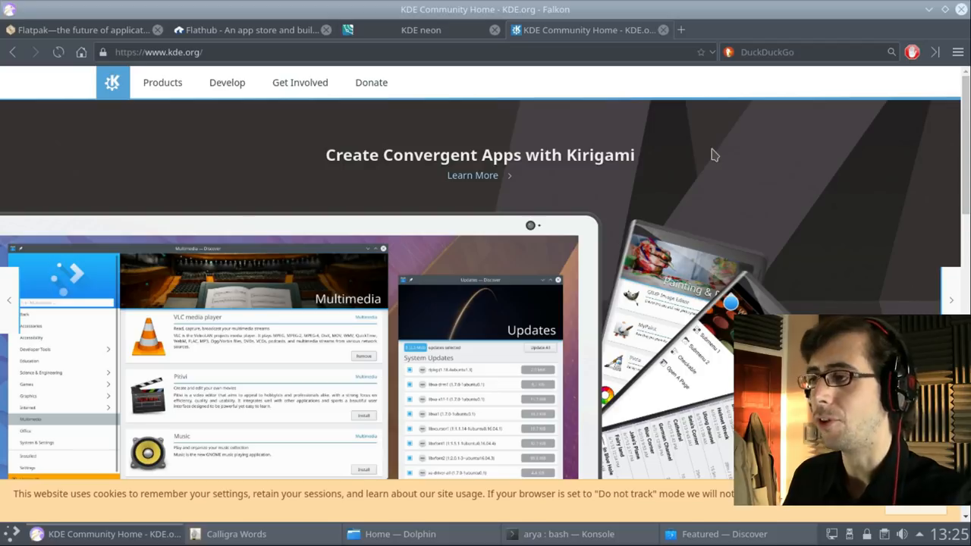
{"action": "mouse_move", "coordinate": [748, 220]}
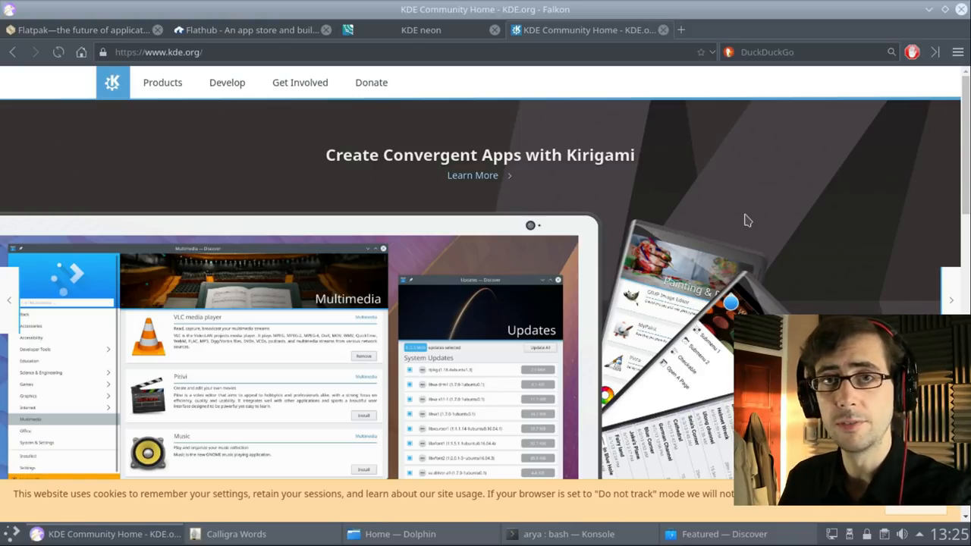
{"action": "mouse_move", "coordinate": [763, 244]}
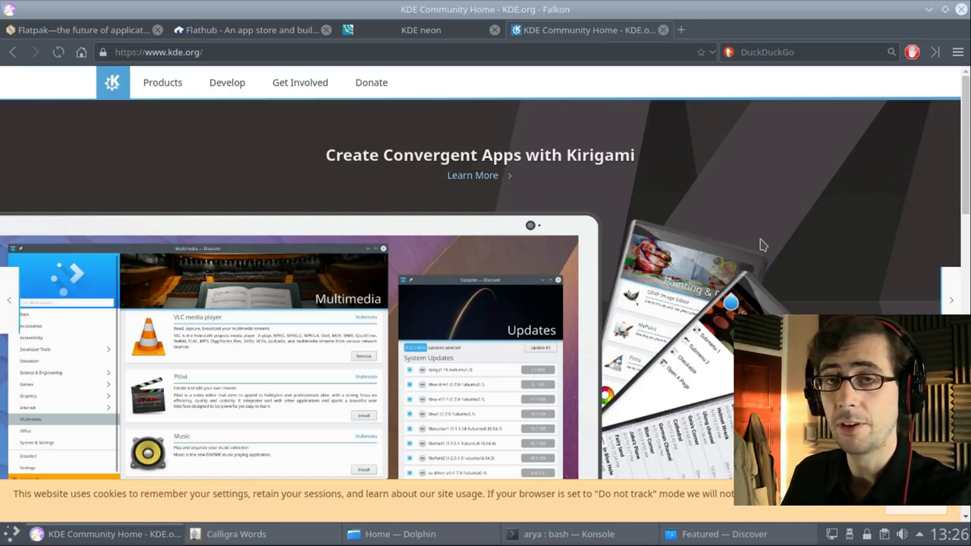
{"action": "mouse_move", "coordinate": [768, 246]}
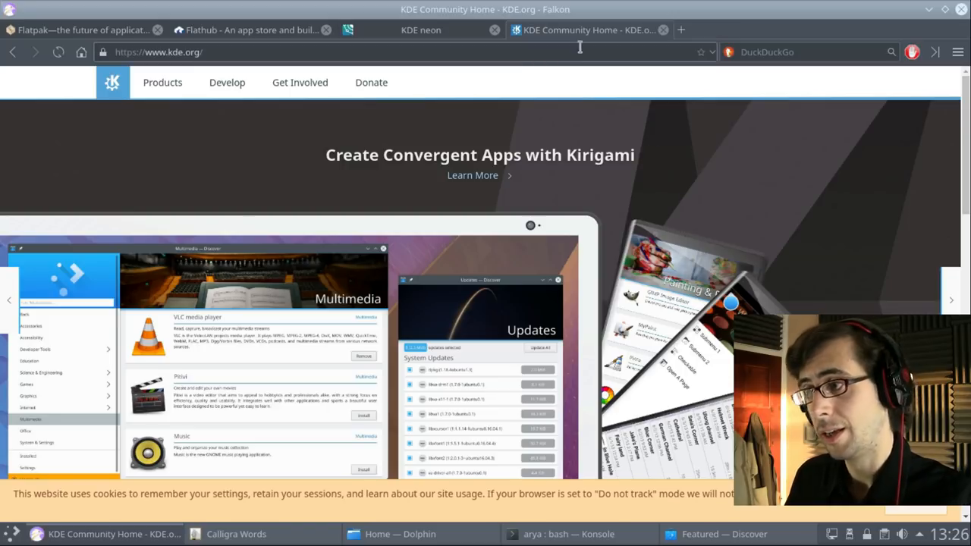
{"action": "mouse_move", "coordinate": [618, 212]}
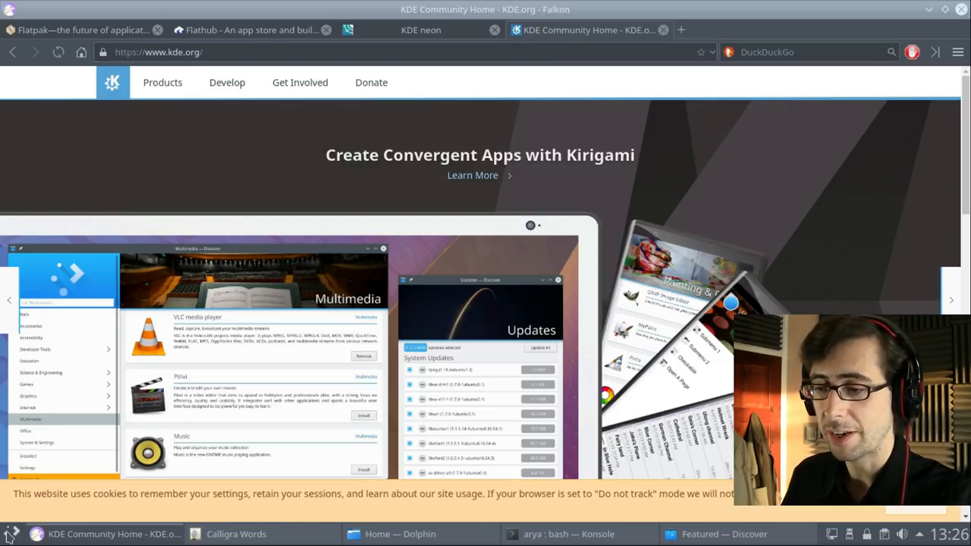
{"action": "left_click", "coordinate": [10, 534]}
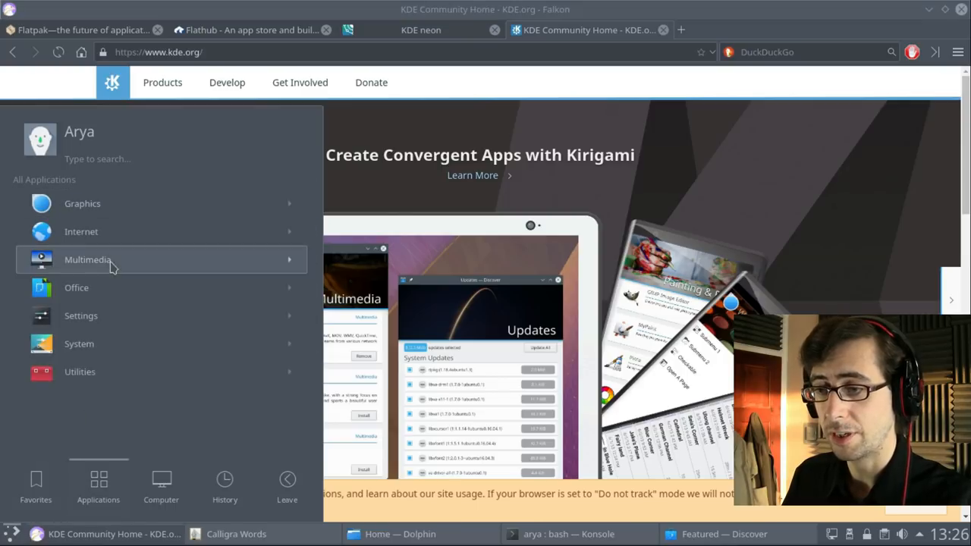
{"action": "mouse_move", "coordinate": [98, 232]}
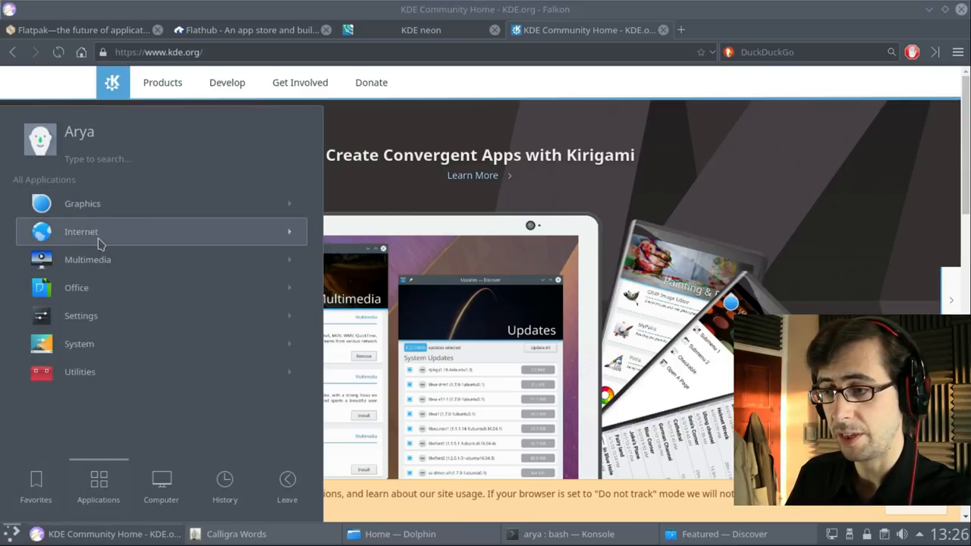
{"action": "left_click", "coordinate": [82, 231]}
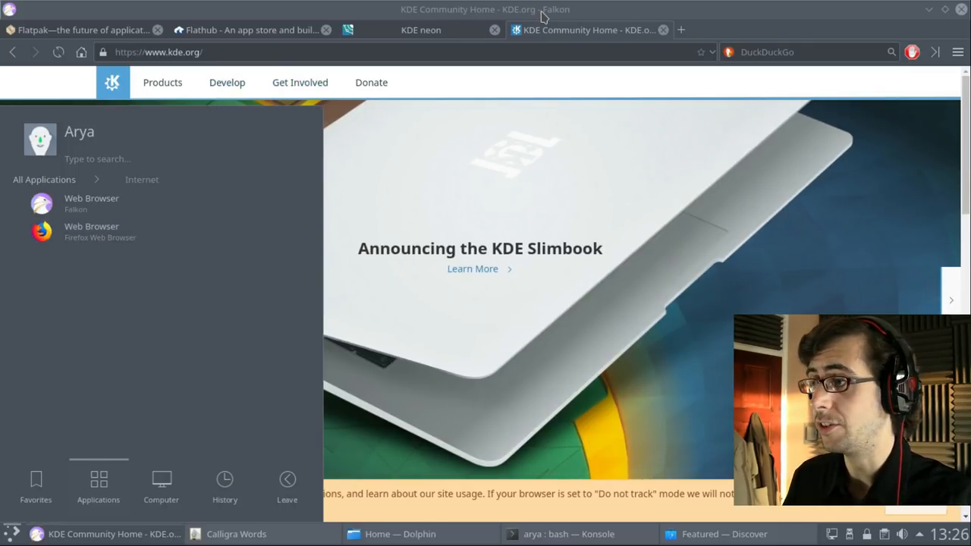
{"action": "left_click", "coordinate": [557, 158]}
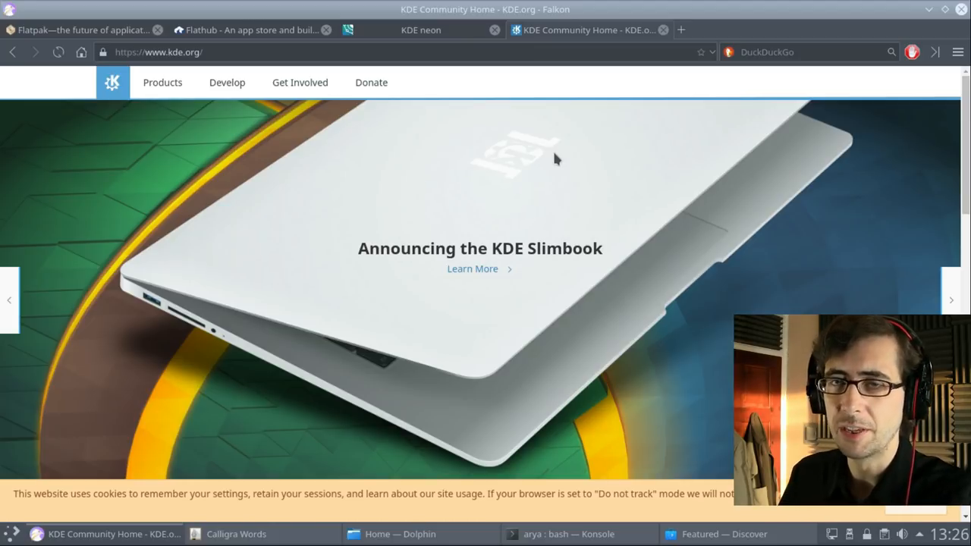
{"action": "mouse_move", "coordinate": [497, 152]}
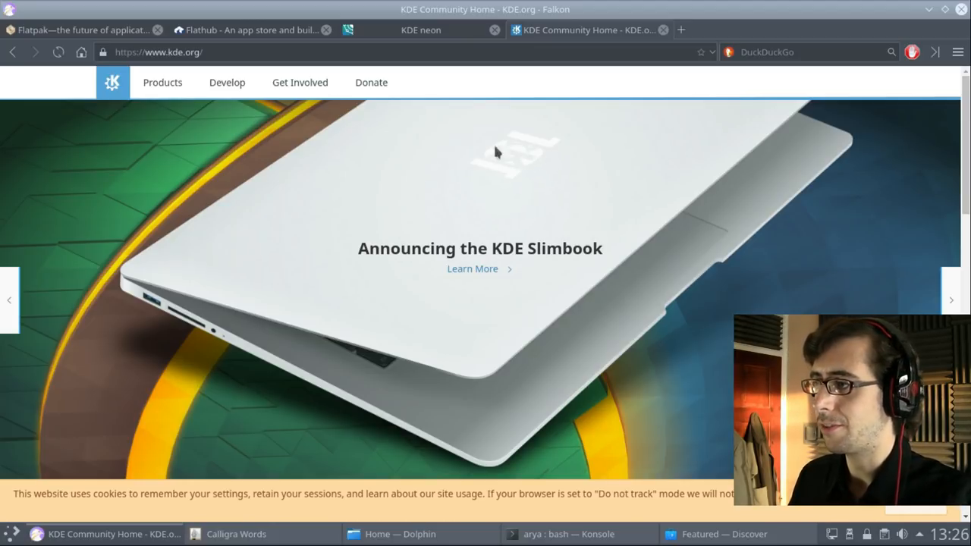
{"action": "mouse_move", "coordinate": [543, 164]}
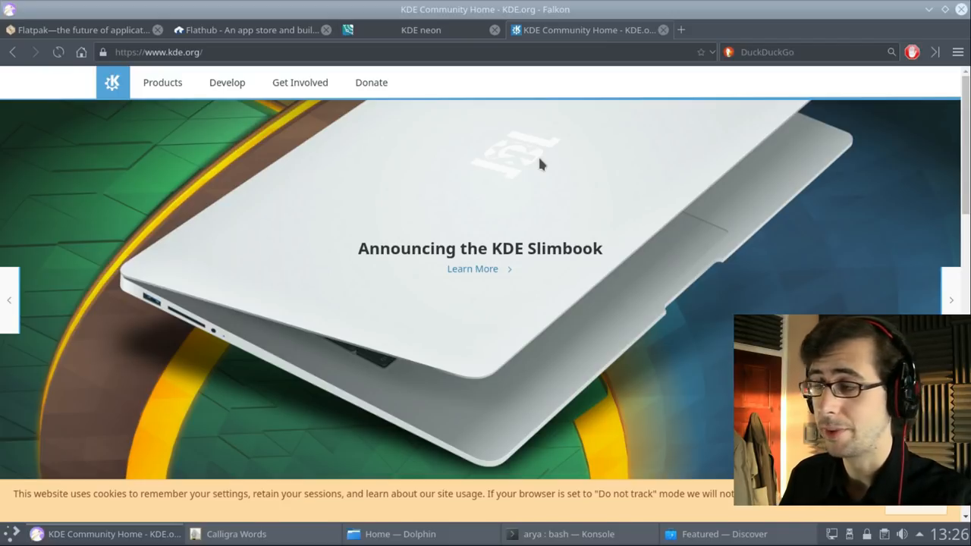
{"action": "mouse_move", "coordinate": [633, 163]}
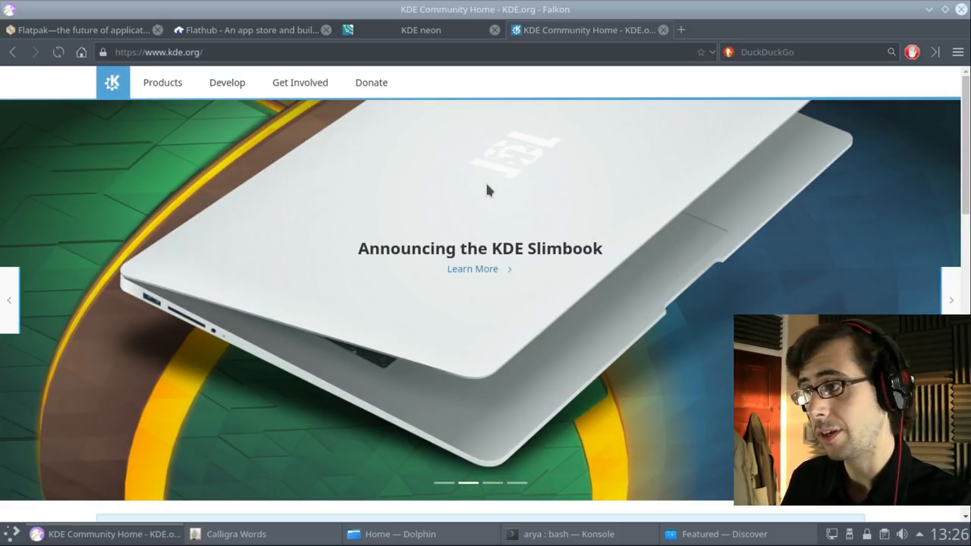
{"action": "mouse_move", "coordinate": [468, 195]}
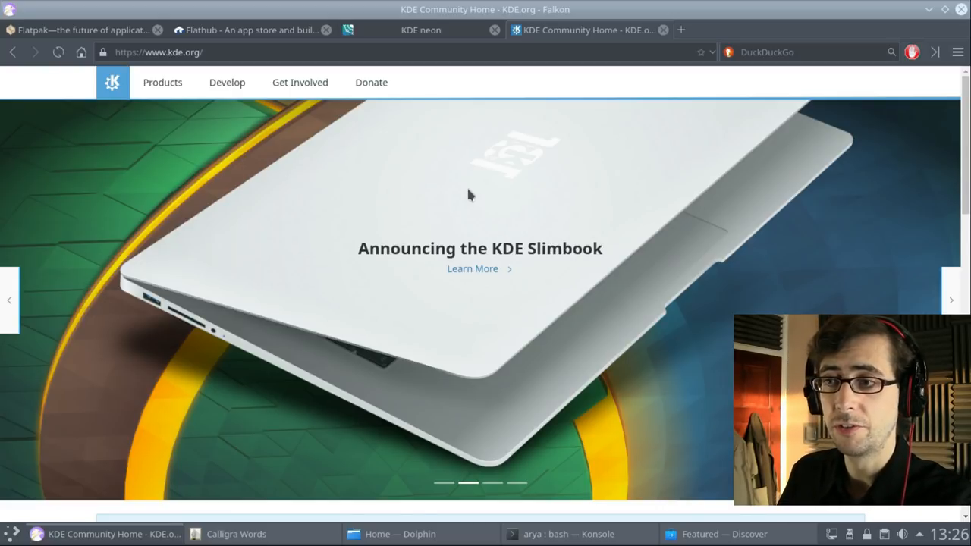
{"action": "mouse_move", "coordinate": [507, 213]}
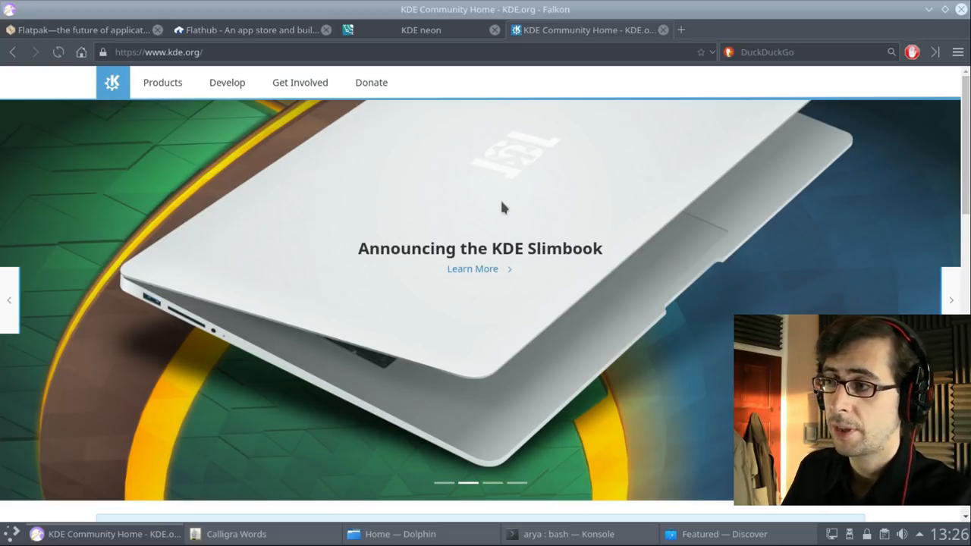
{"action": "mouse_move", "coordinate": [616, 210]}
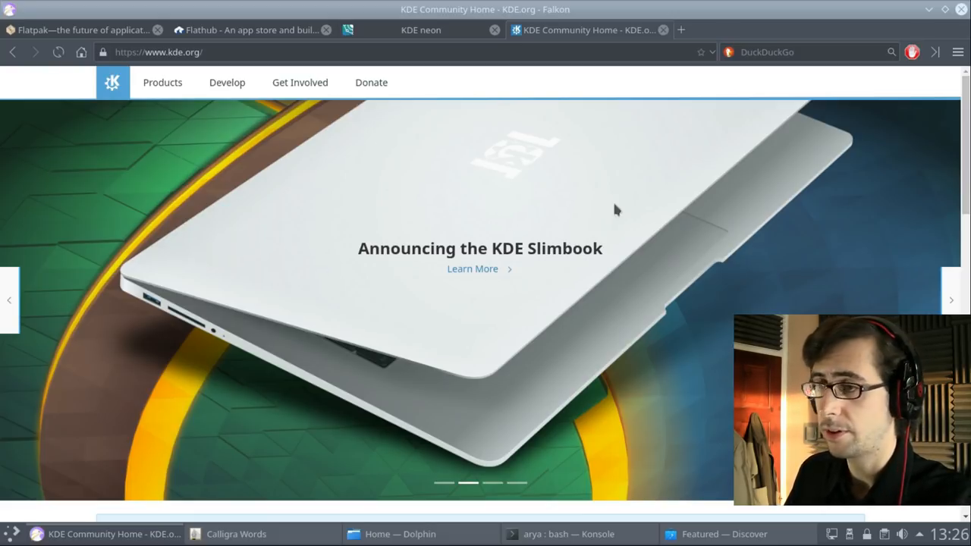
{"action": "mouse_move", "coordinate": [408, 165]}
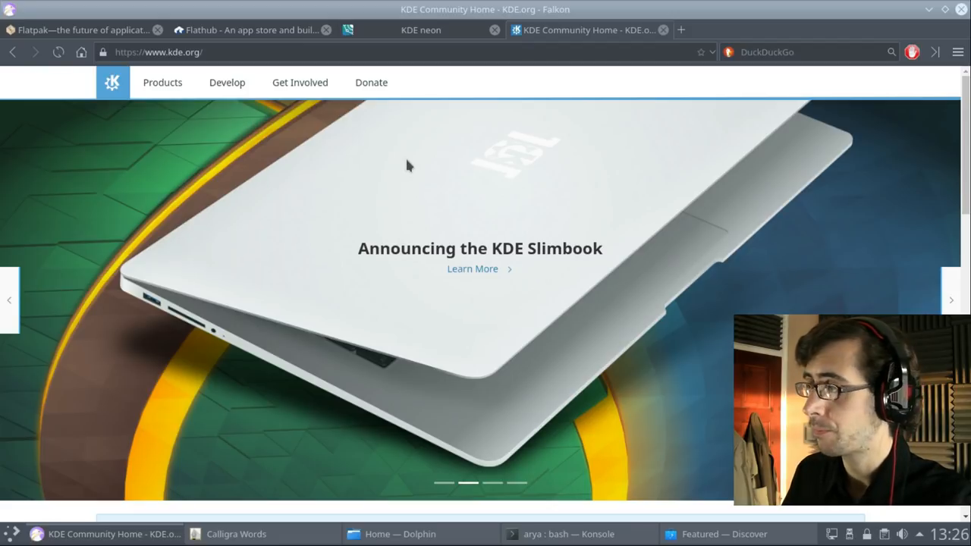
{"action": "mouse_move", "coordinate": [299, 82]}
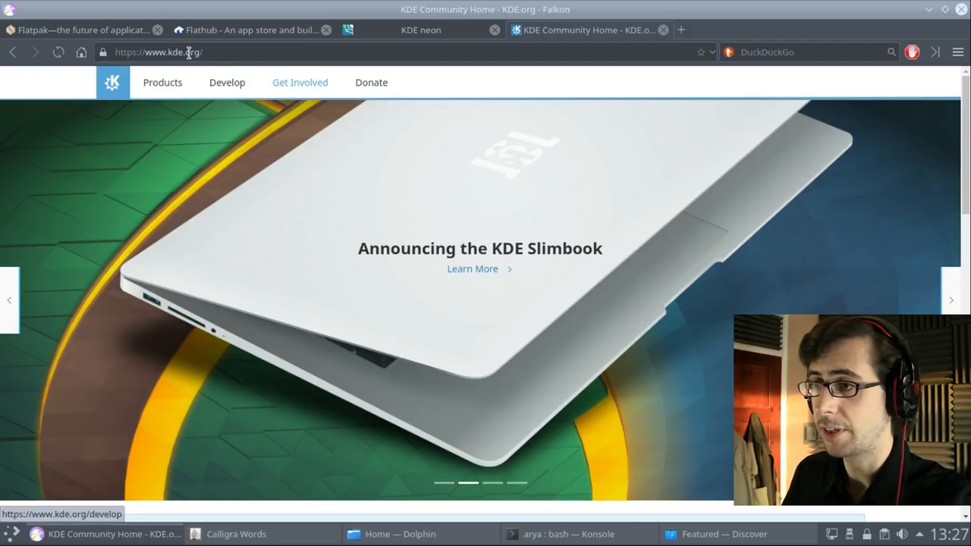
Compare the Flatpak and Flathub tabs, then scroll down flatpak.org
{"action": "left_click", "coordinate": [83, 29]}
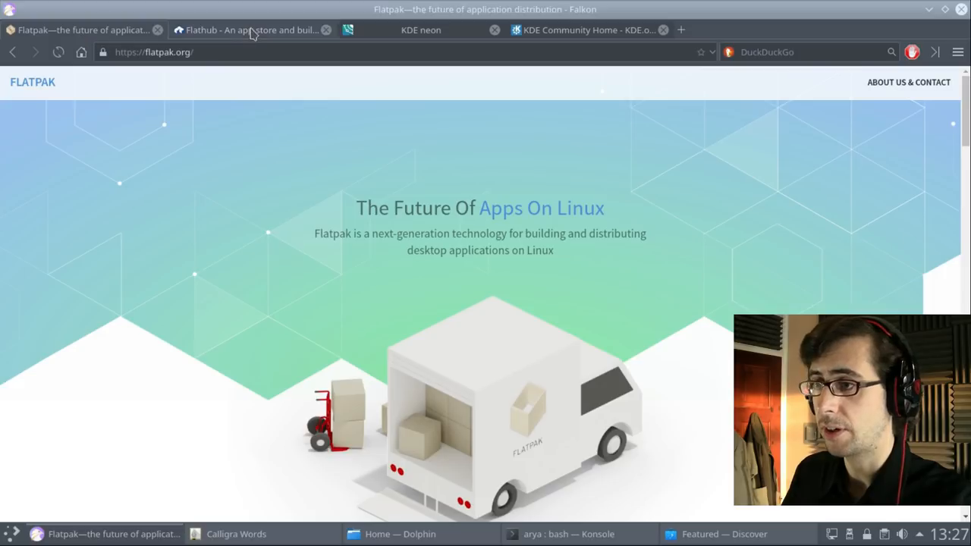
{"action": "left_click", "coordinate": [250, 29]}
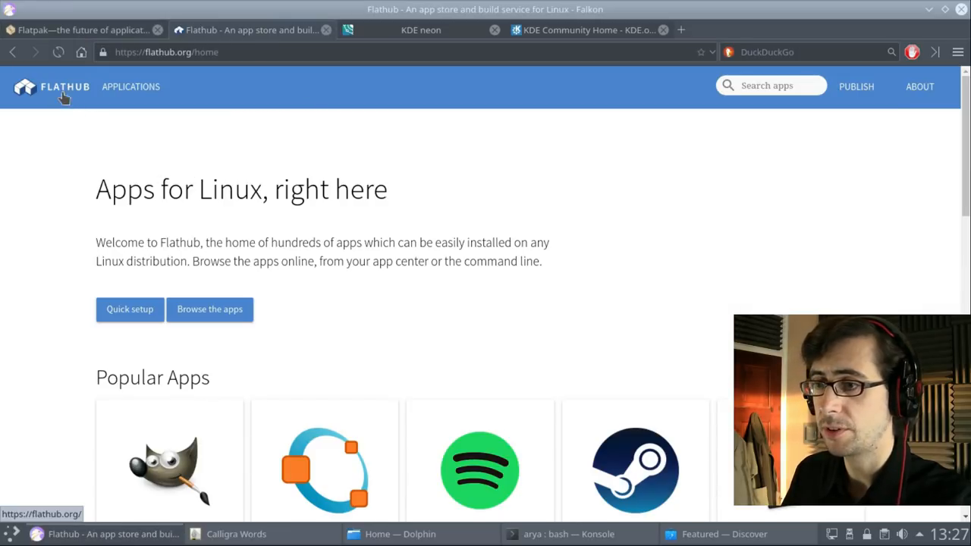
{"action": "left_click", "coordinate": [84, 29]}
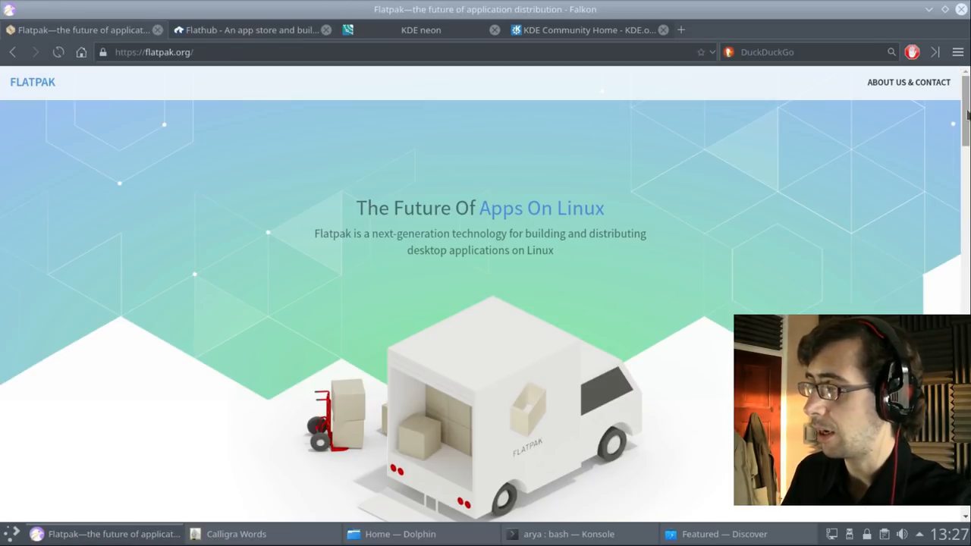
{"action": "scroll", "scroll_direction": "down", "scroll_amount": 3}
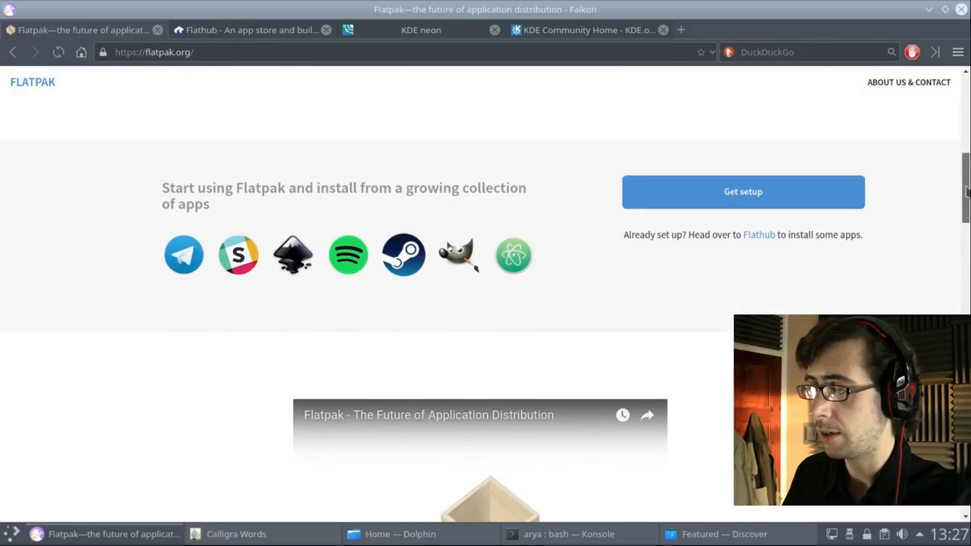
Open Flatpak's Get setup page and view the Ubuntu Quick Setup steps
{"action": "left_click", "coordinate": [743, 191]}
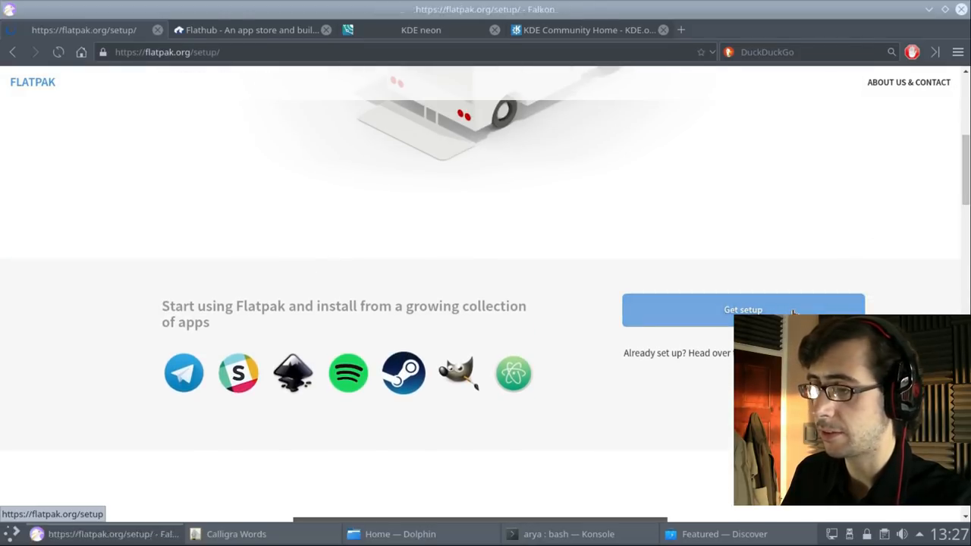
{"action": "left_click", "coordinate": [743, 310]}
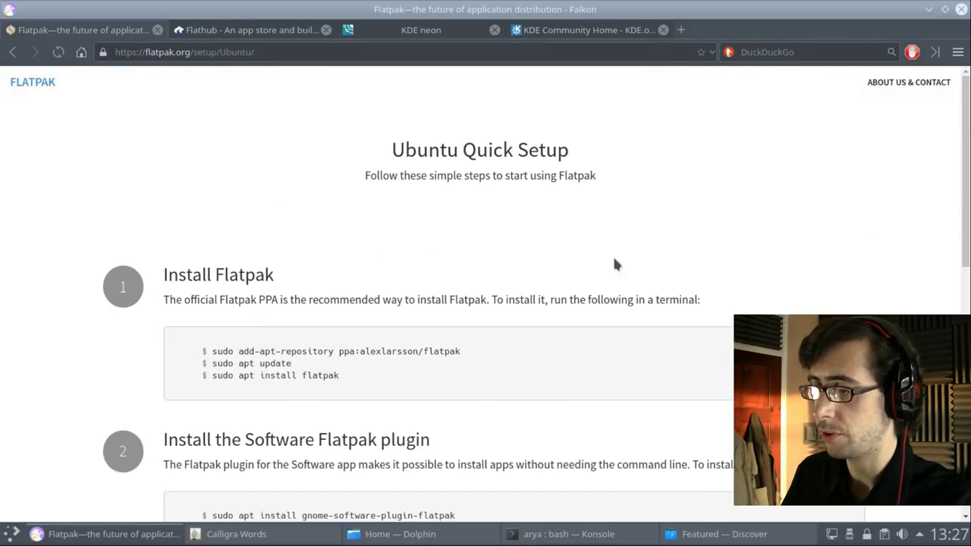
{"action": "scroll", "scroll_direction": "down", "scroll_amount": 3}
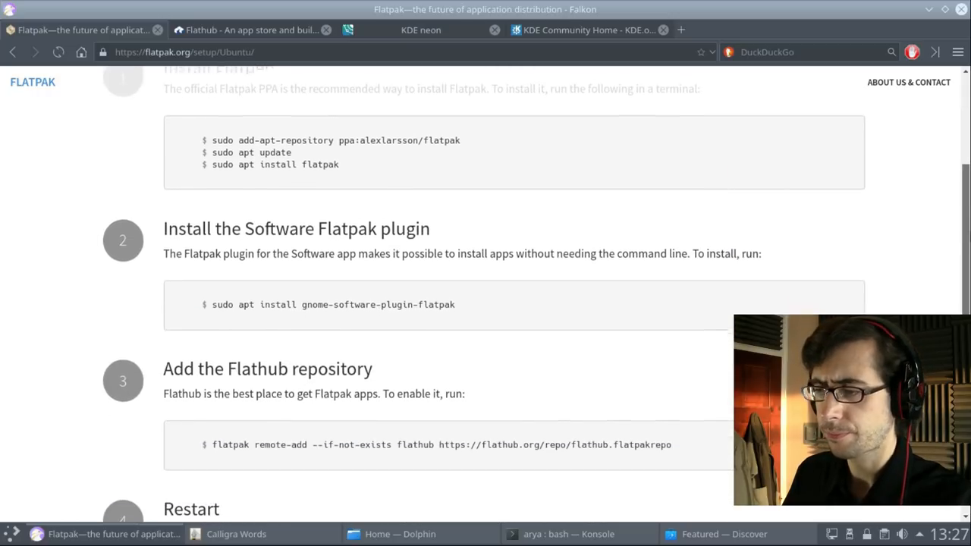
{"action": "scroll", "scroll_direction": "up", "scroll_amount": 3}
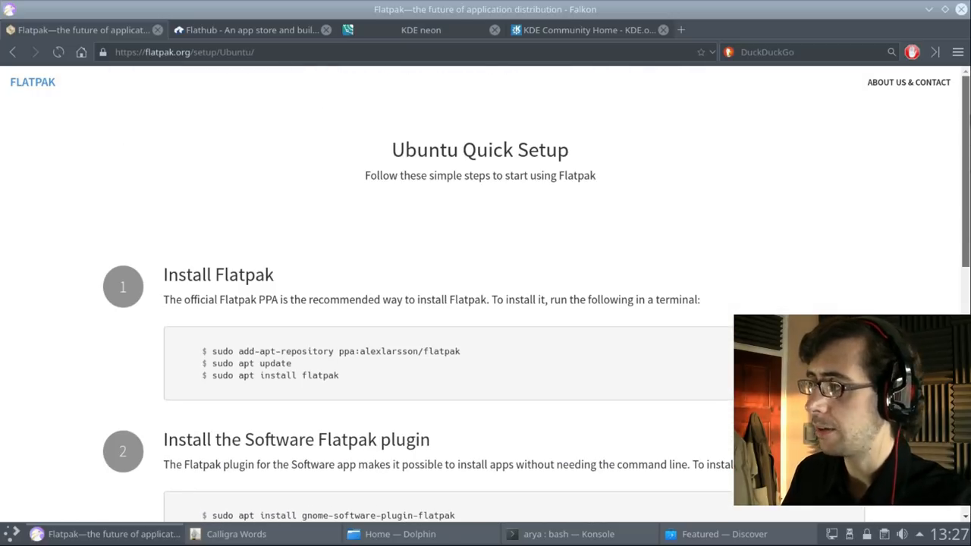
{"action": "mouse_move", "coordinate": [662, 168]}
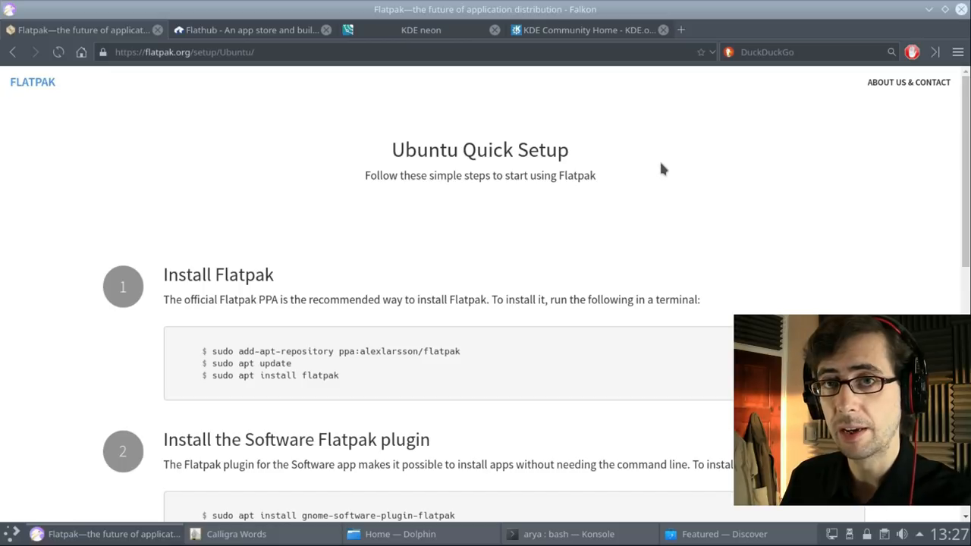
{"action": "mouse_move", "coordinate": [391, 155]}
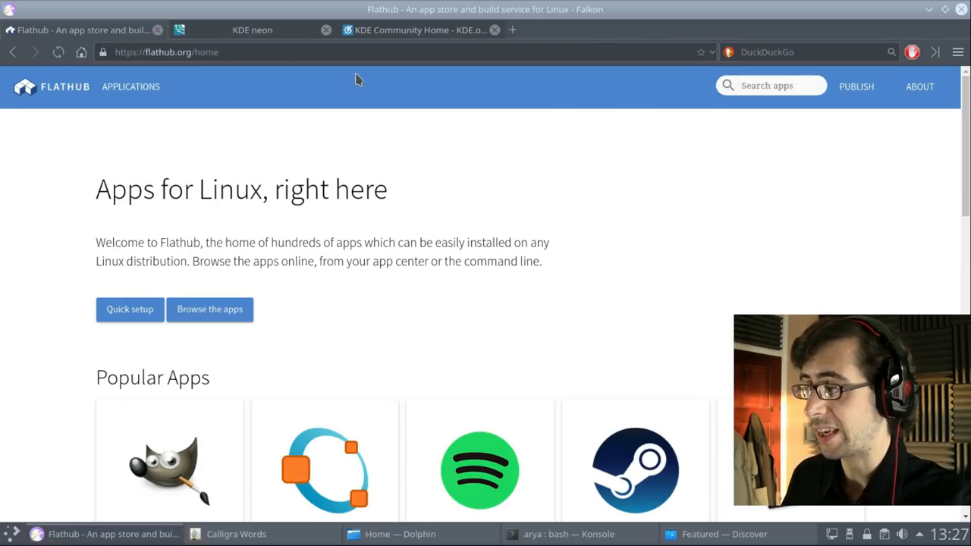
Scroll the Flathub homepage down past Popular Apps and back up
{"action": "scroll", "scroll_direction": "down", "scroll_amount": 3}
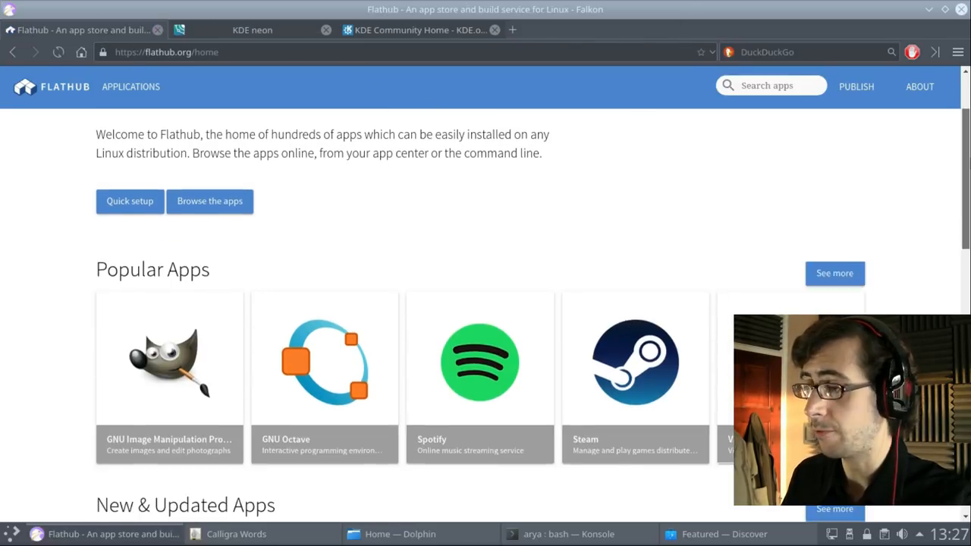
{"action": "scroll", "scroll_direction": "up", "scroll_amount": 3}
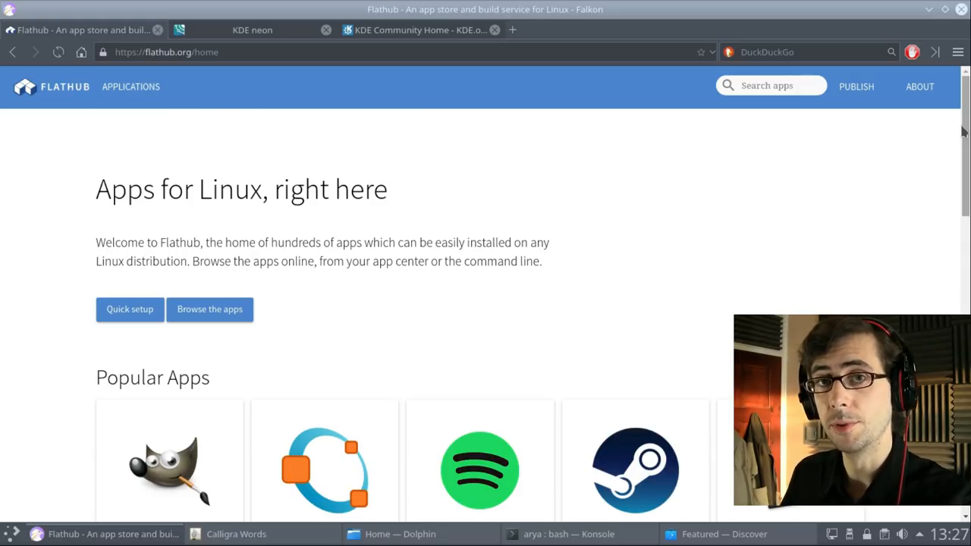
{"action": "mouse_move", "coordinate": [940, 204]}
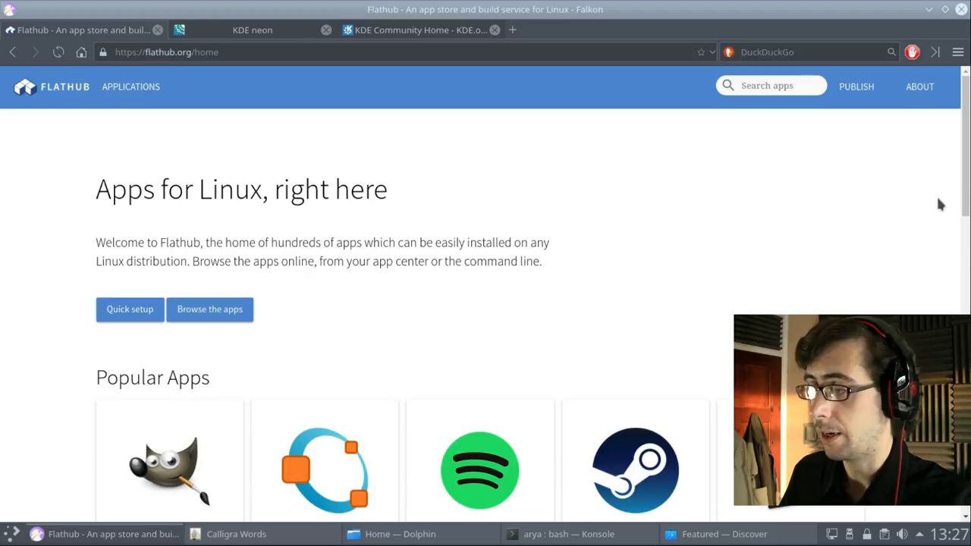
{"action": "mouse_move", "coordinate": [527, 210]}
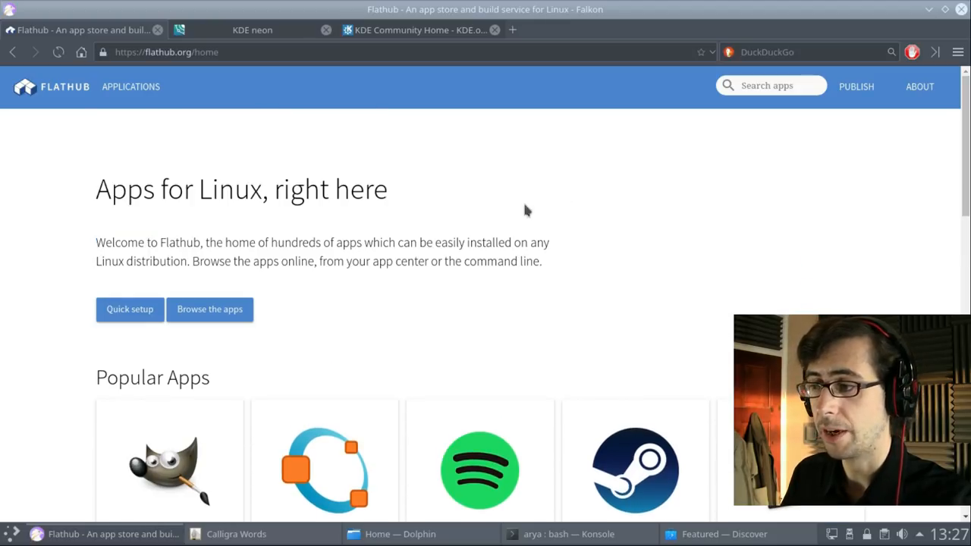
{"action": "mouse_move", "coordinate": [455, 248]}
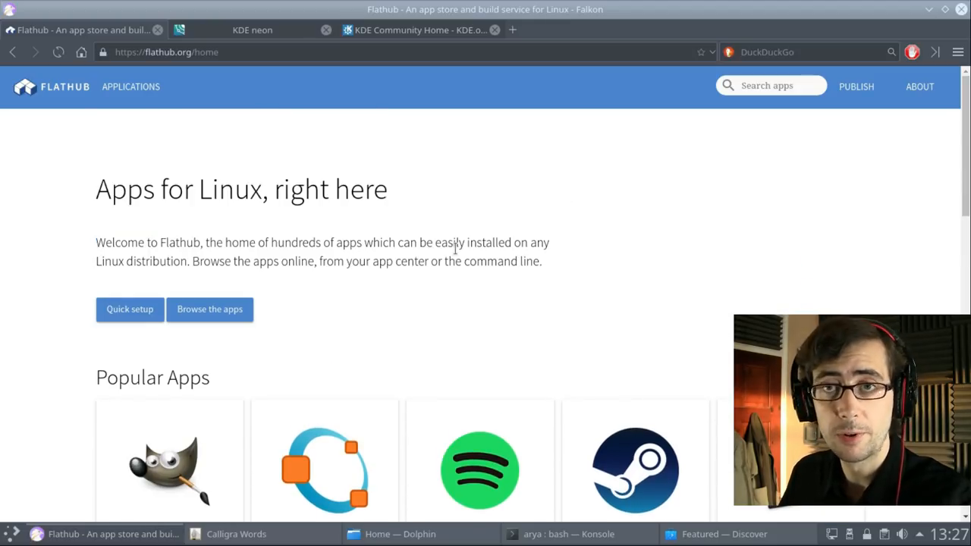
{"action": "mouse_move", "coordinate": [130, 86]}
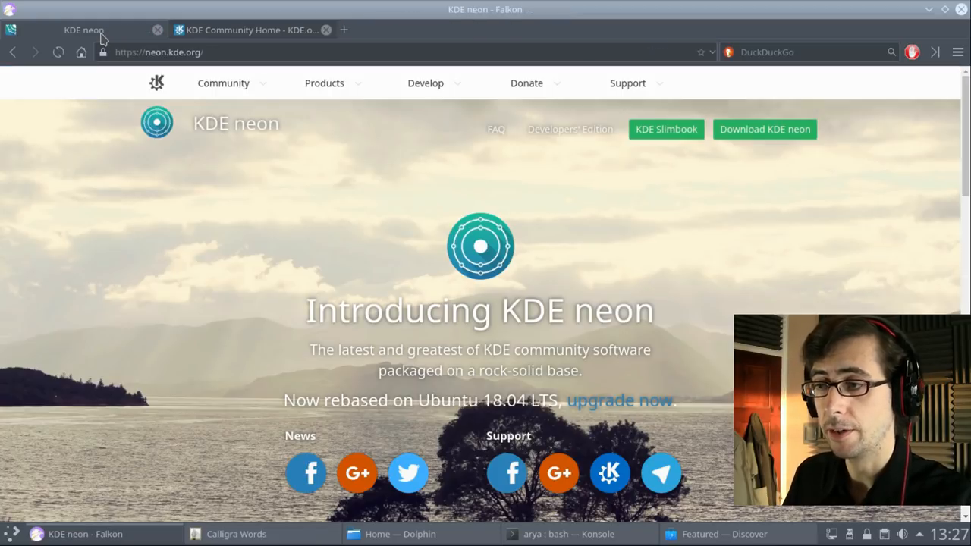
{"action": "mouse_move", "coordinate": [510, 186]}
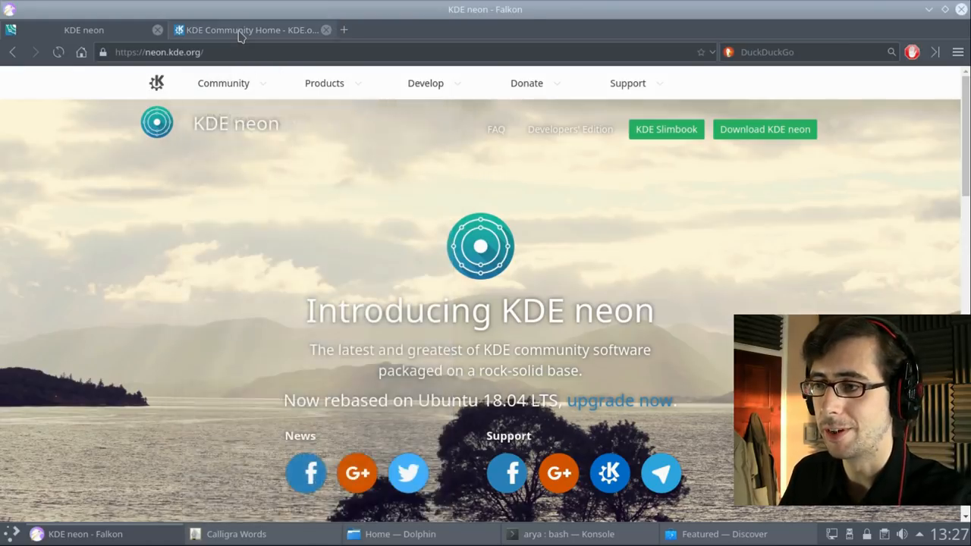
Close the Flathub tab to reveal the KDE neon homepage, then raise Dolphin from the taskbar
{"action": "left_click", "coordinate": [253, 30]}
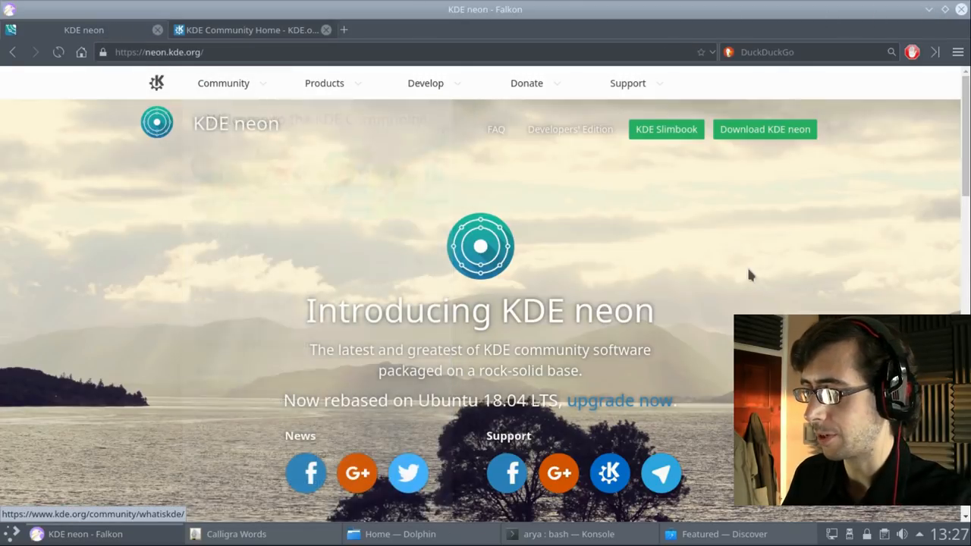
{"action": "left_click", "coordinate": [400, 533]}
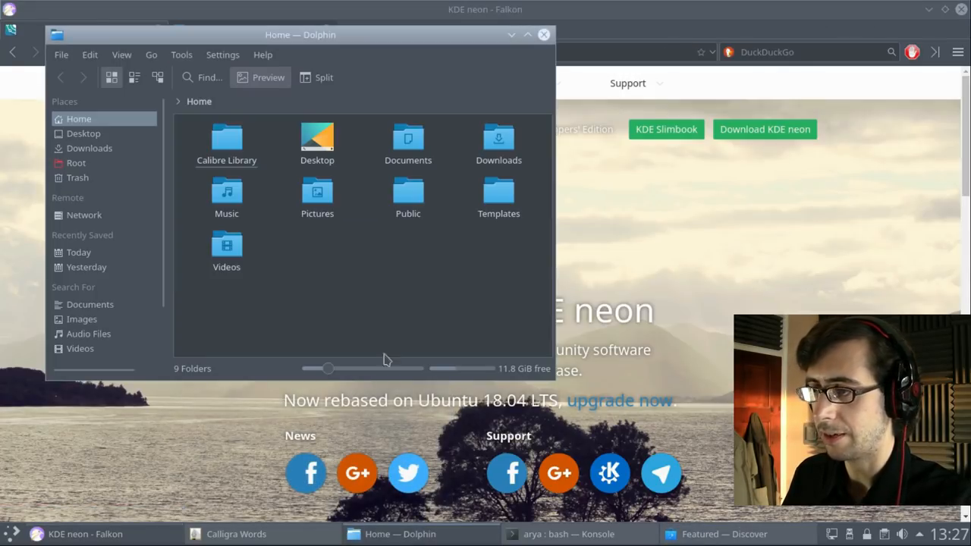
Drag the Dolphin Home window to the right and open the application launcher
{"action": "left_click_drag", "start_coordinate": [300, 35], "coordinate": [618, 95]}
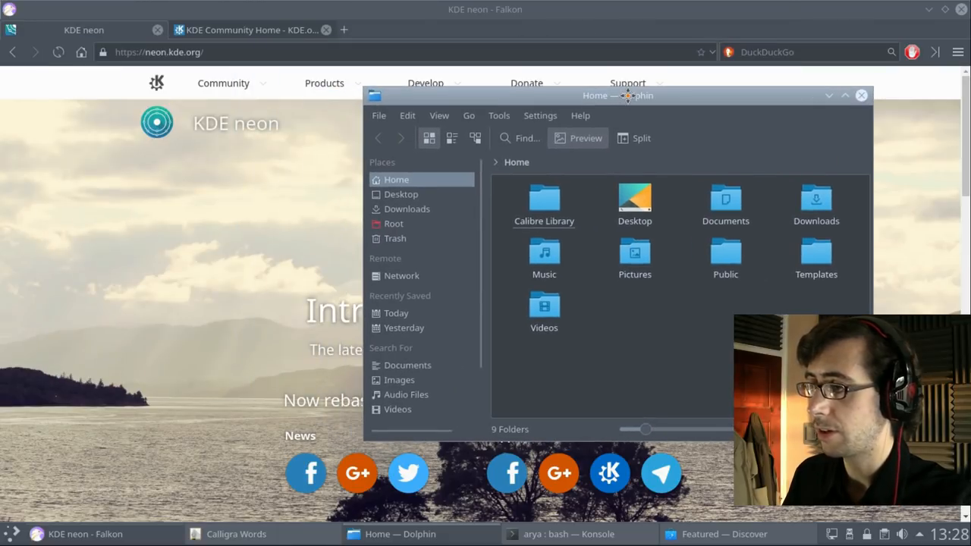
{"action": "mouse_move", "coordinate": [474, 138]}
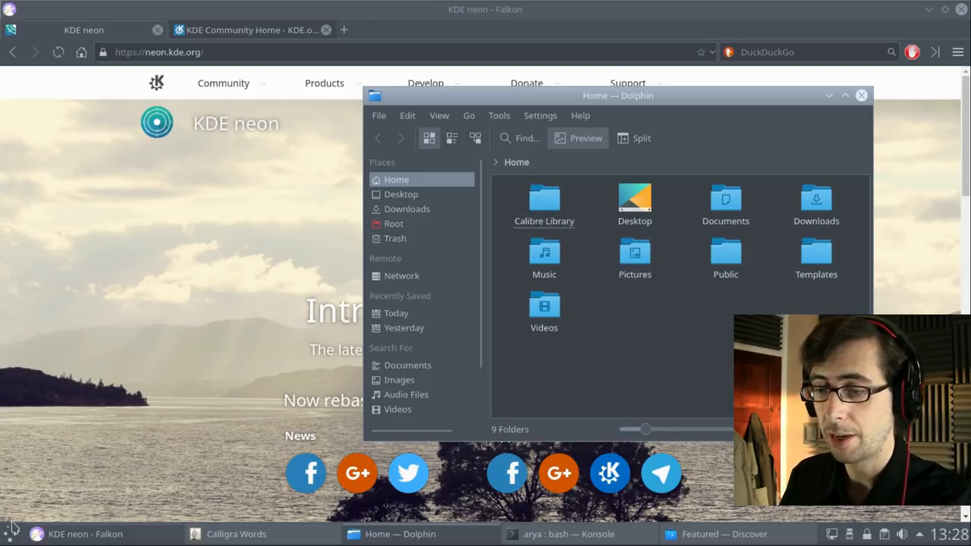
{"action": "left_click", "coordinate": [10, 533]}
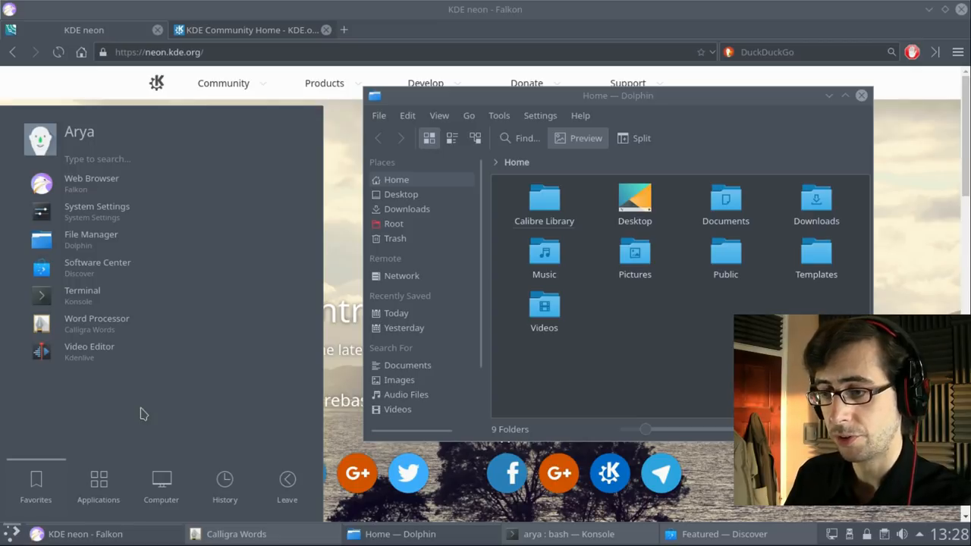
{"action": "mouse_move", "coordinate": [157, 482]}
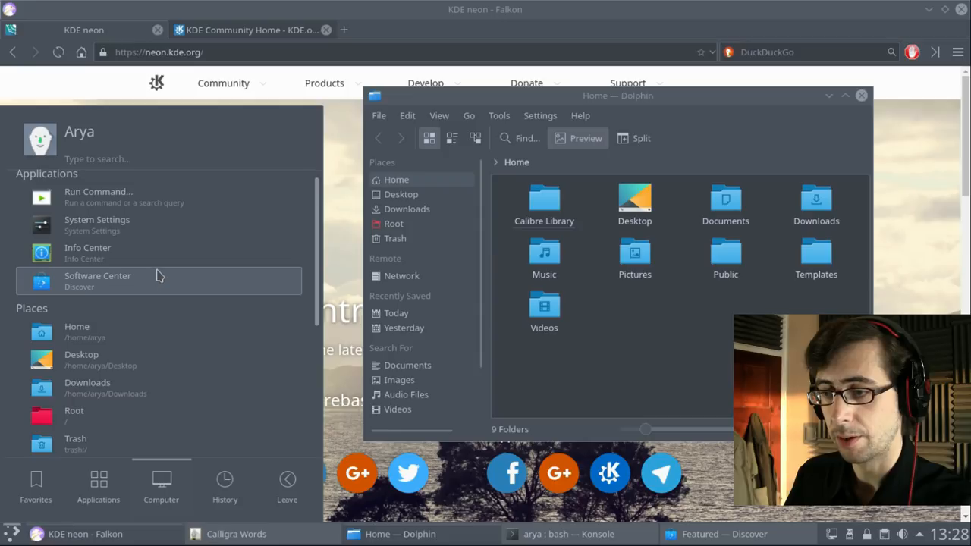
Launch System Settings and choose Colors under Frequently used
{"action": "left_click", "coordinate": [97, 224]}
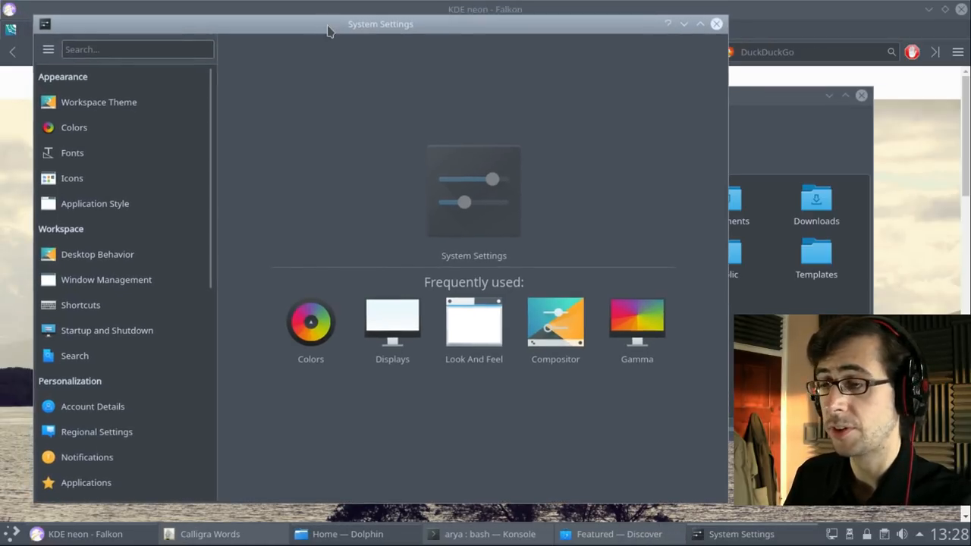
{"action": "mouse_move", "coordinate": [380, 57]}
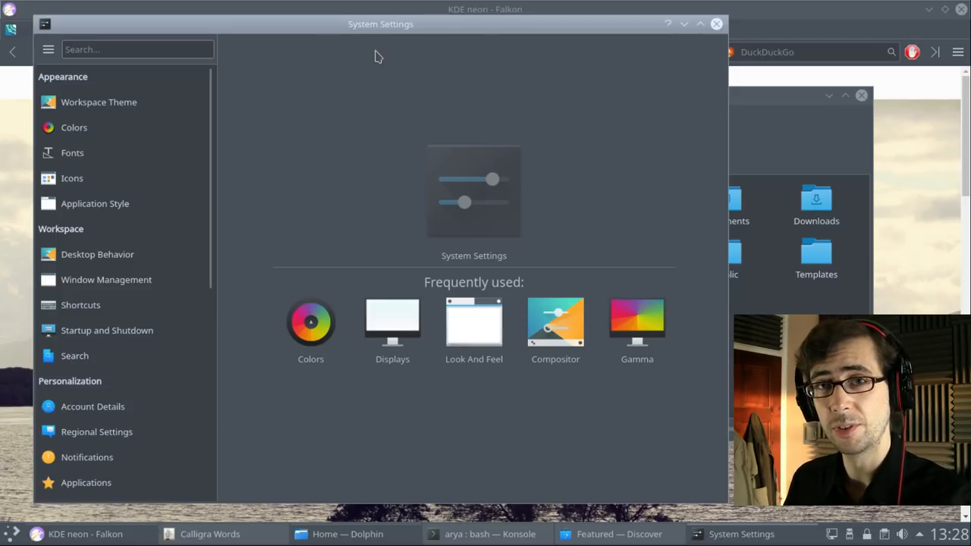
{"action": "mouse_move", "coordinate": [408, 72]}
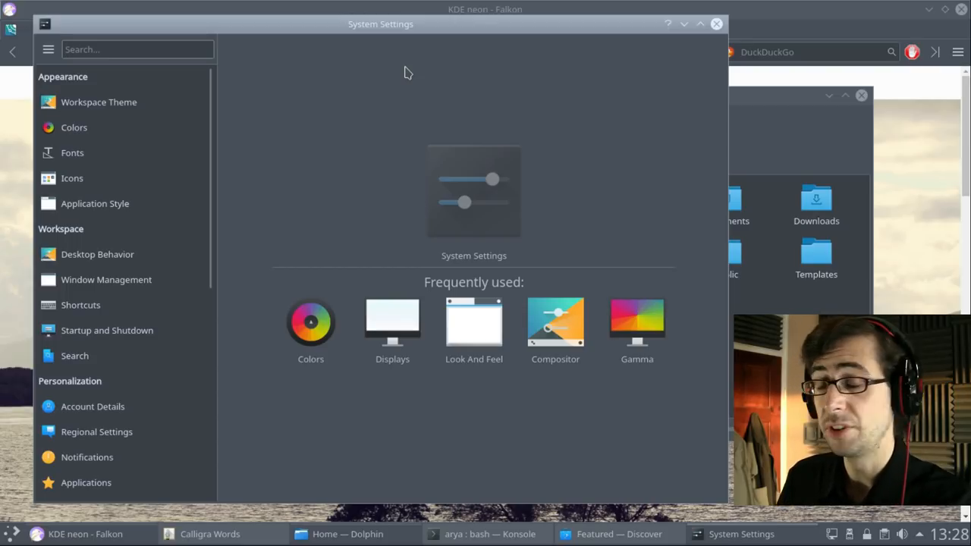
{"action": "mouse_move", "coordinate": [403, 74]}
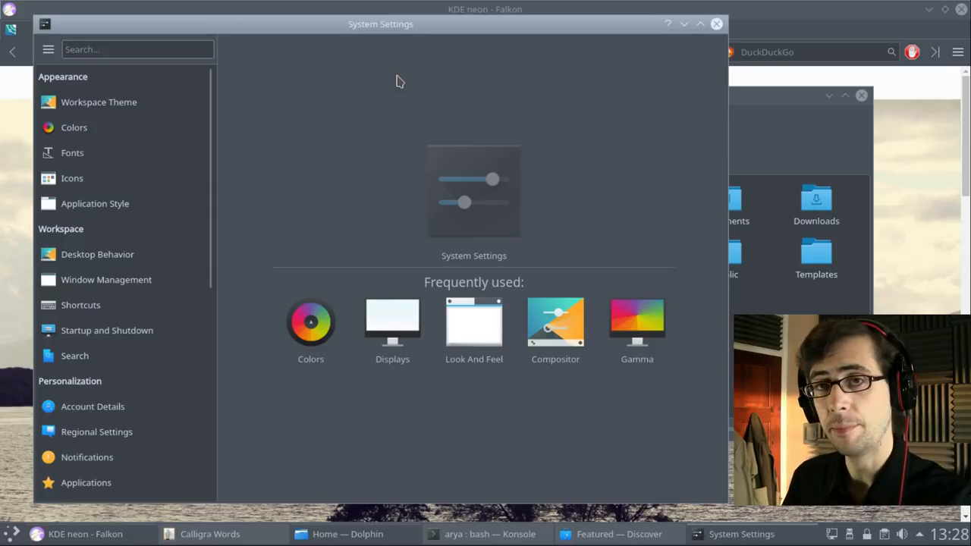
{"action": "mouse_move", "coordinate": [393, 78]}
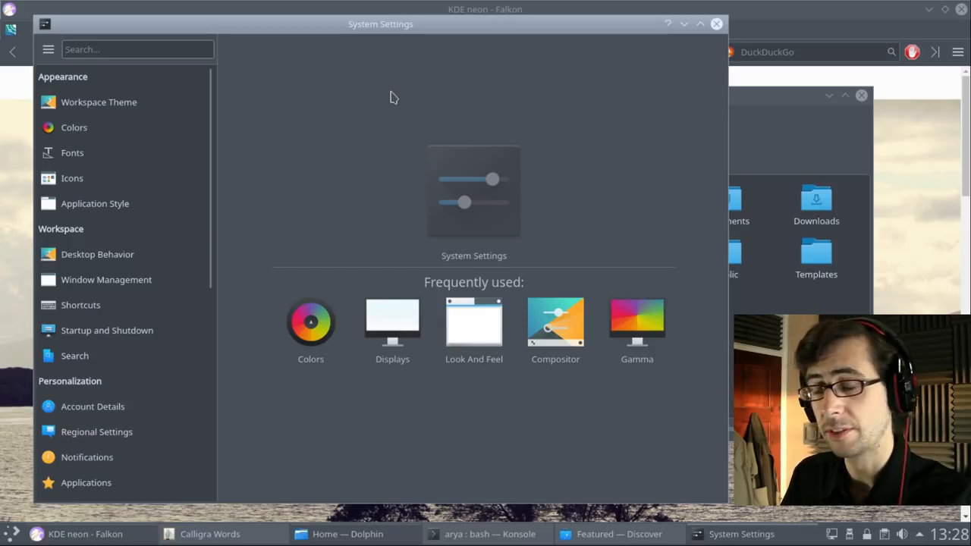
{"action": "mouse_move", "coordinate": [409, 96]}
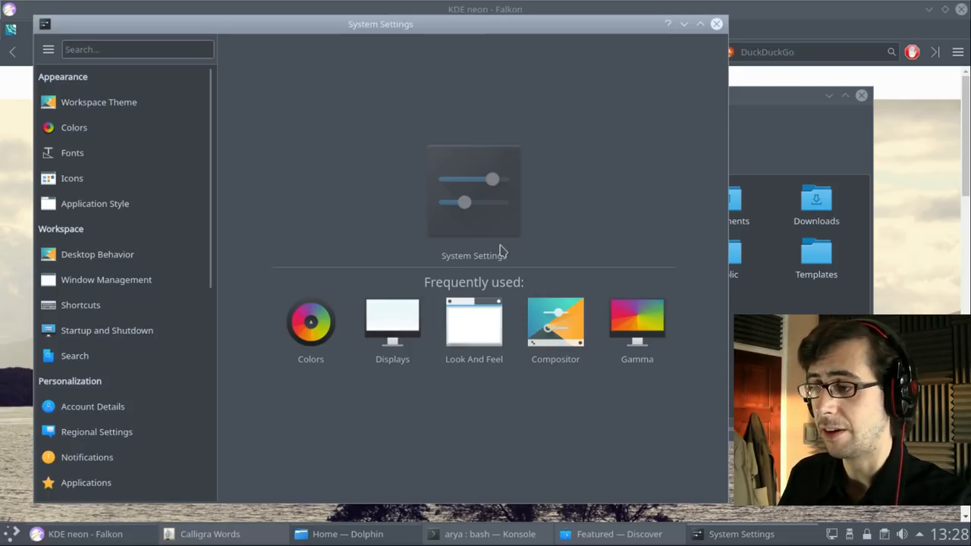
{"action": "mouse_move", "coordinate": [511, 241]}
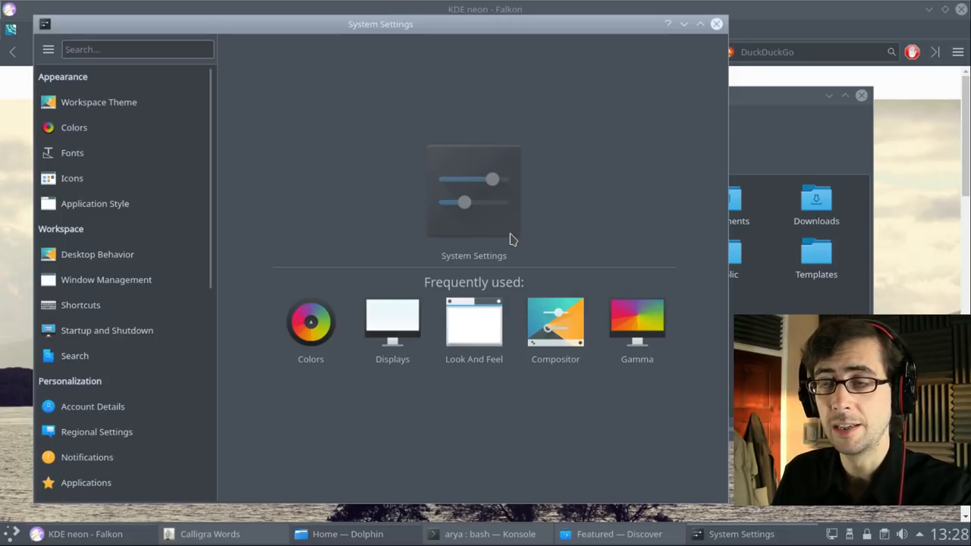
{"action": "mouse_move", "coordinate": [516, 233]}
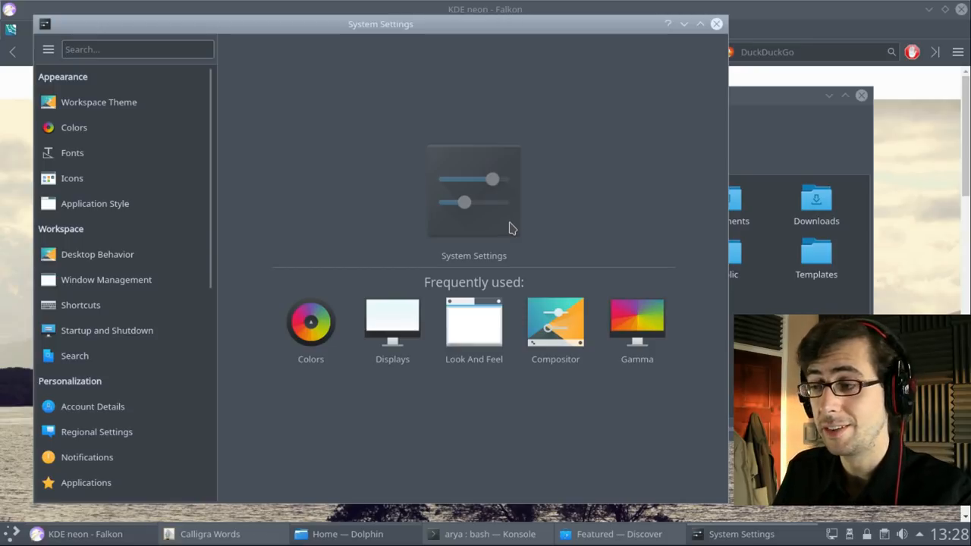
{"action": "mouse_move", "coordinate": [180, 238]}
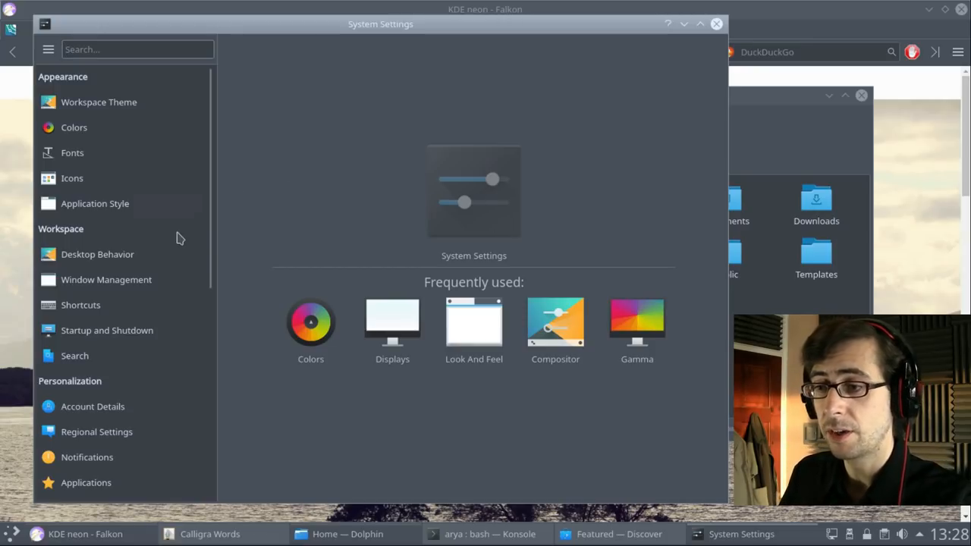
{"action": "mouse_move", "coordinate": [337, 154]}
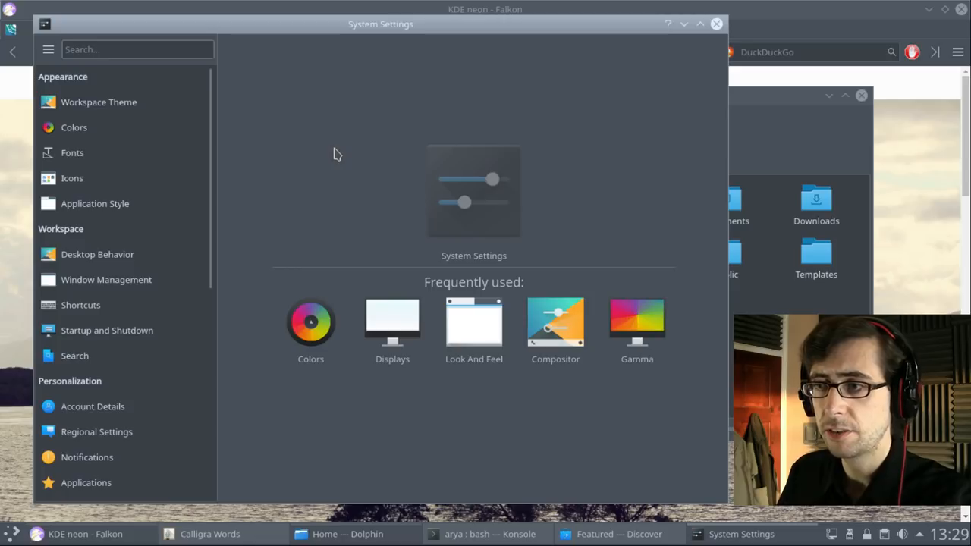
{"action": "mouse_move", "coordinate": [390, 108]}
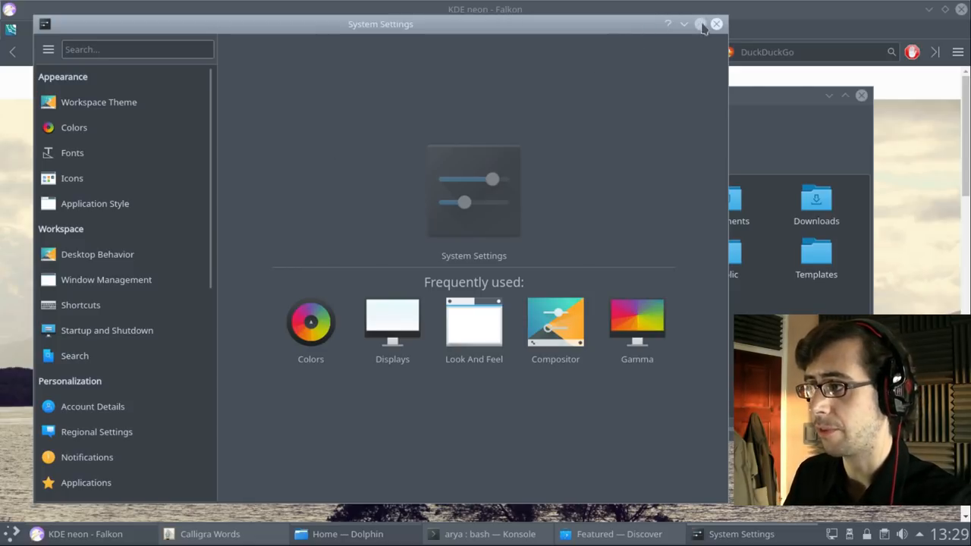
{"action": "mouse_move", "coordinate": [400, 149]}
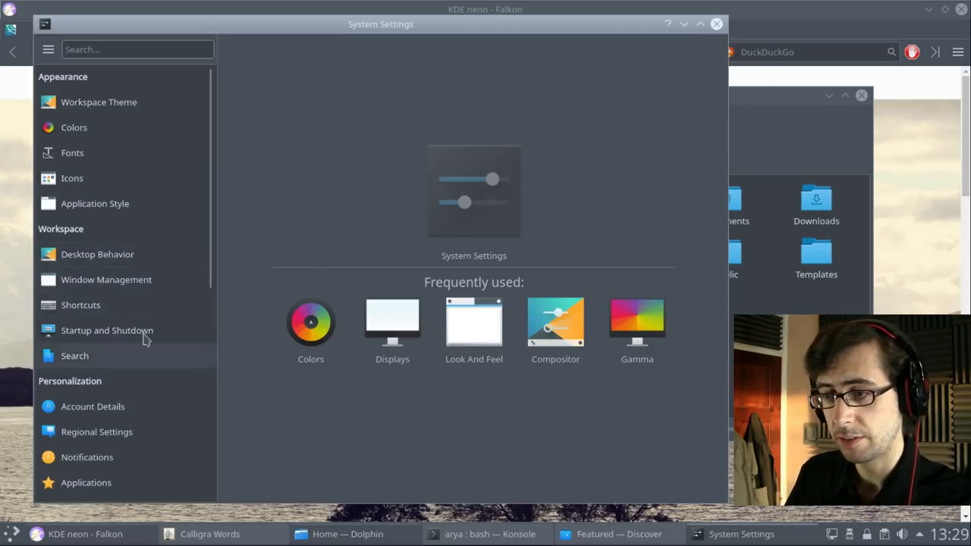
{"action": "left_click", "coordinate": [310, 324]}
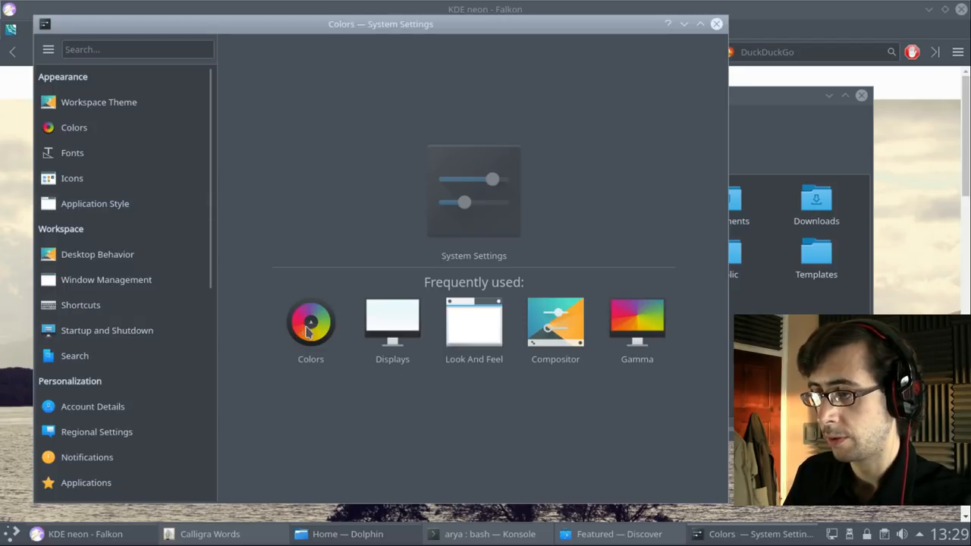
Browse the Application Color Scheme list, from Breeze and Breeze Dark to Oxygen and Zion
{"action": "left_click", "coordinate": [311, 330]}
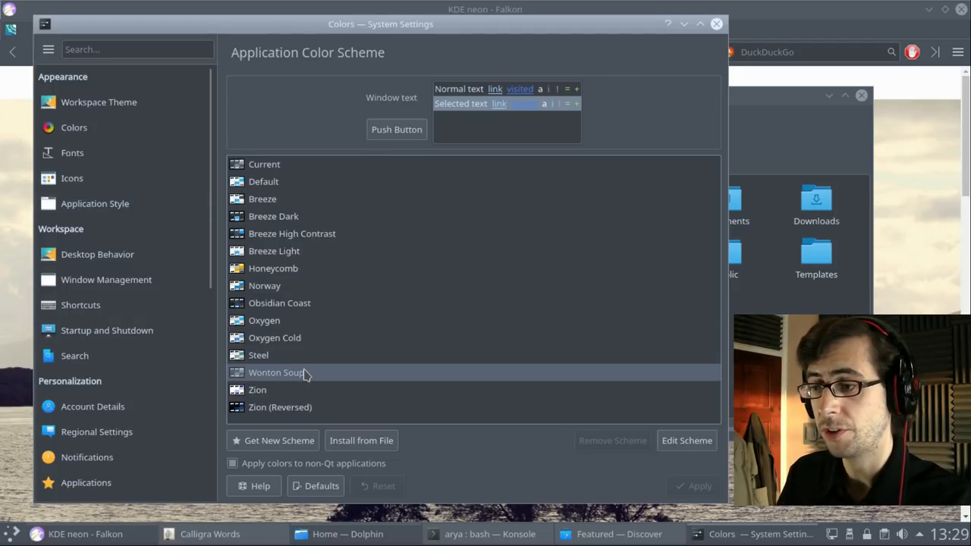
{"action": "mouse_move", "coordinate": [362, 202]}
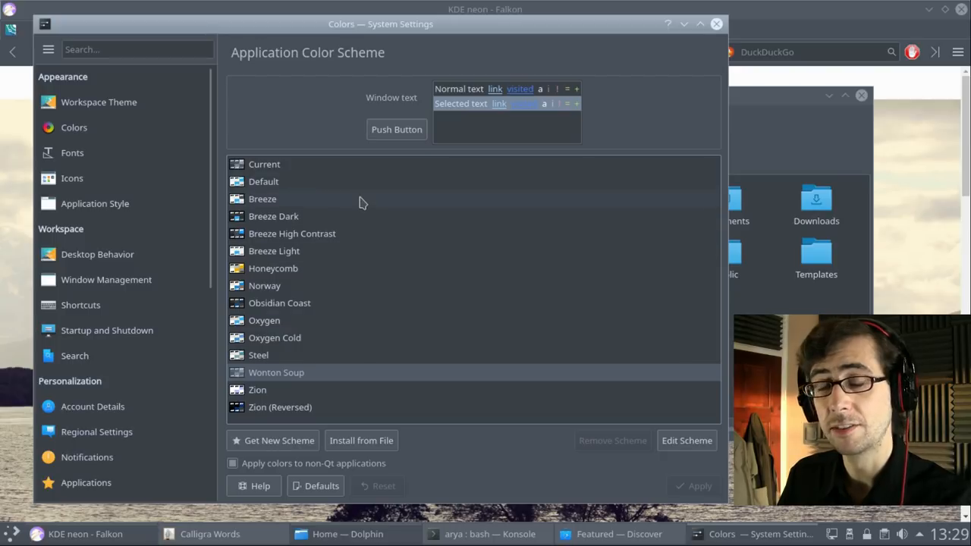
{"action": "mouse_move", "coordinate": [402, 216]}
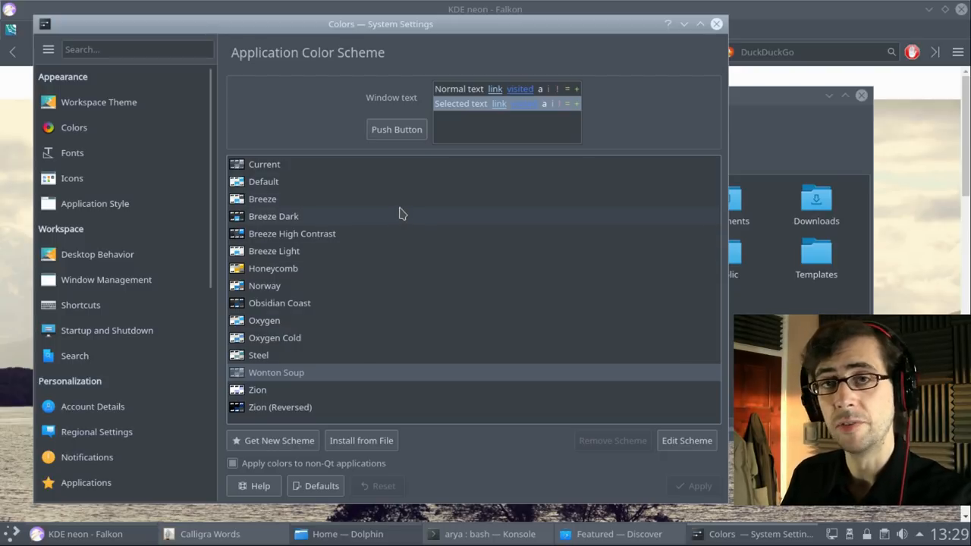
{"action": "mouse_move", "coordinate": [503, 355]}
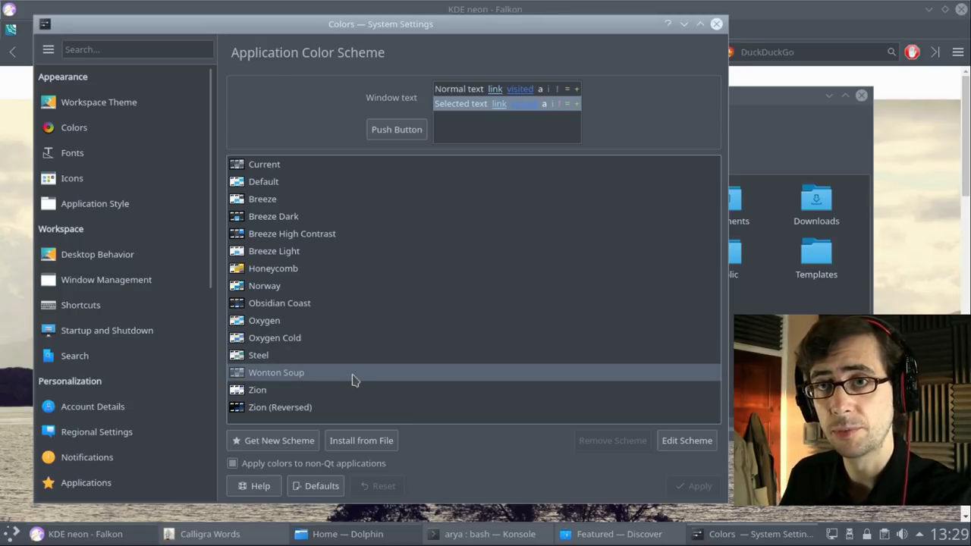
{"action": "mouse_move", "coordinate": [372, 381]}
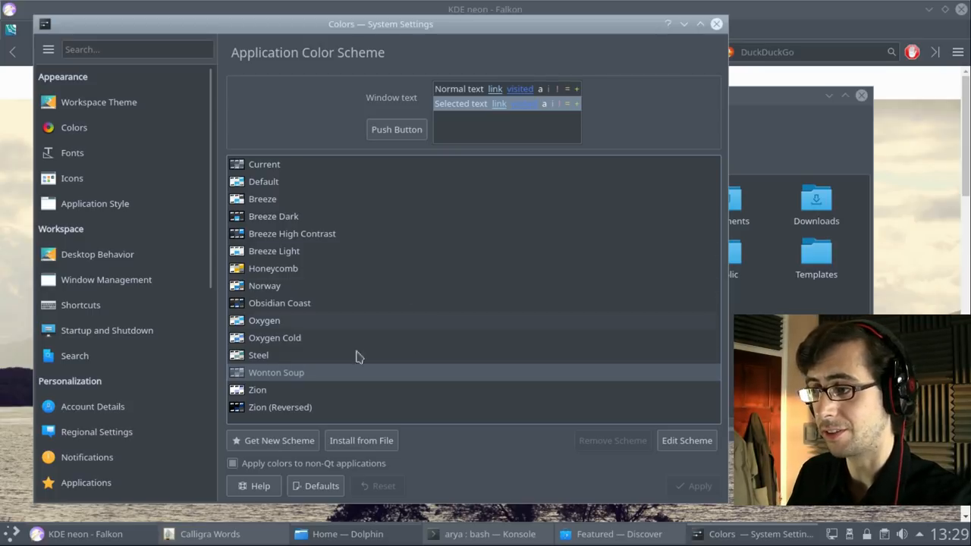
{"action": "mouse_move", "coordinate": [372, 234]}
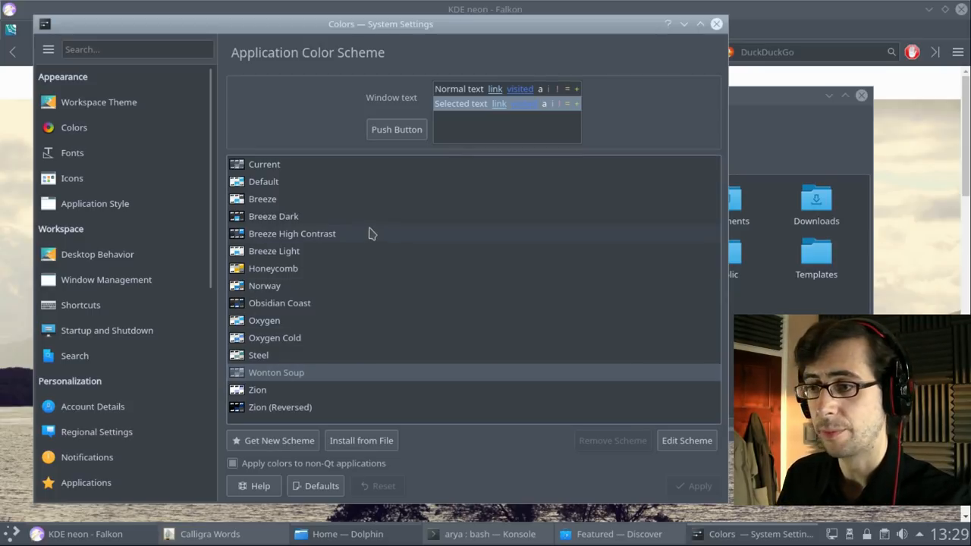
{"action": "mouse_move", "coordinate": [337, 73]}
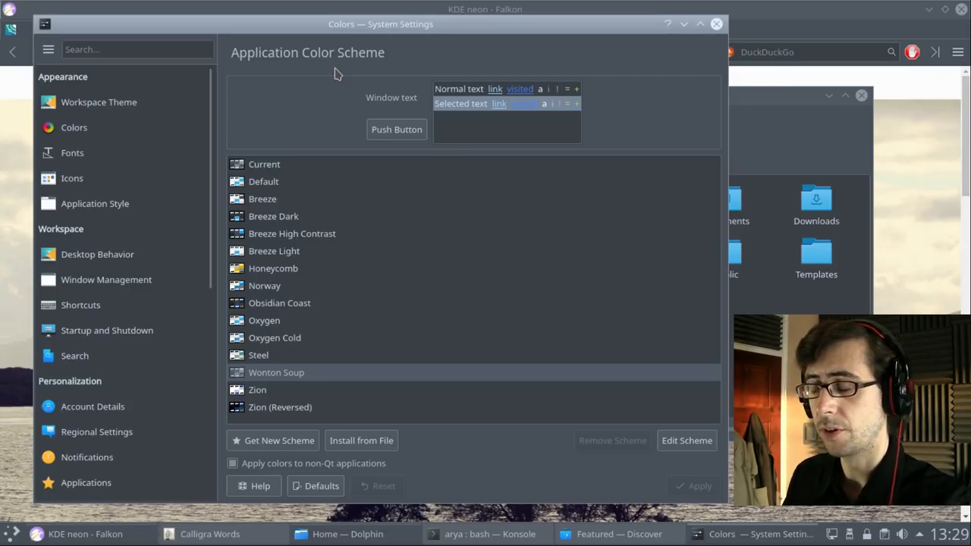
{"action": "mouse_move", "coordinate": [336, 92]}
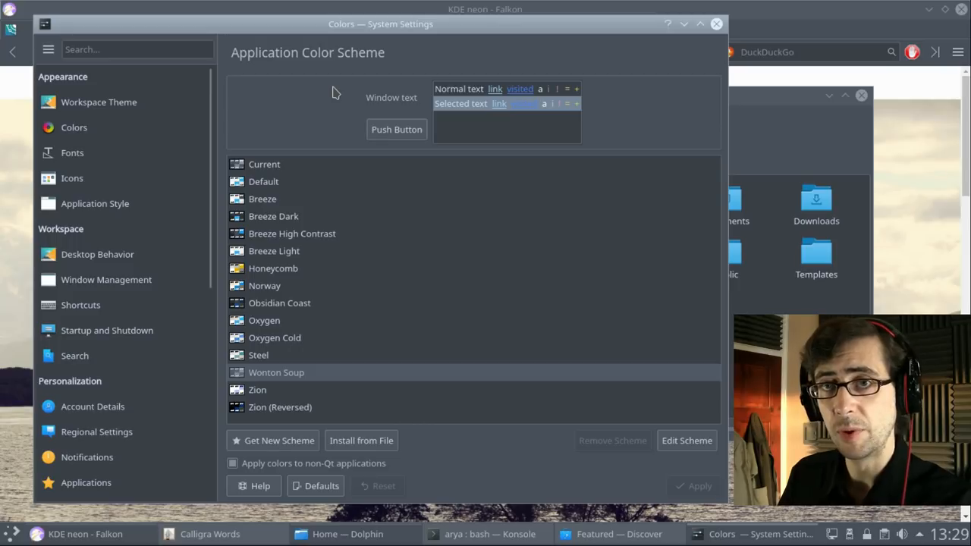
{"action": "mouse_move", "coordinate": [308, 373]}
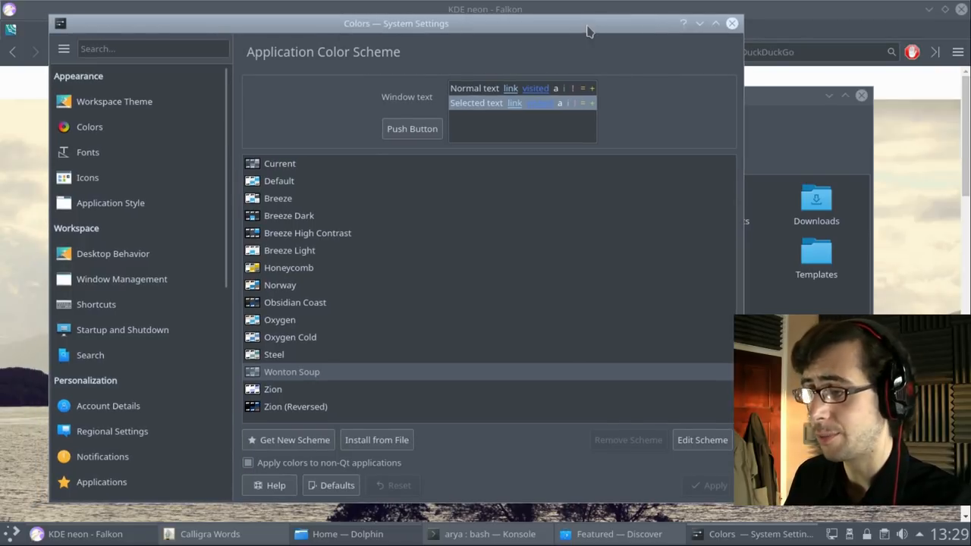
{"action": "mouse_move", "coordinate": [707, 53]}
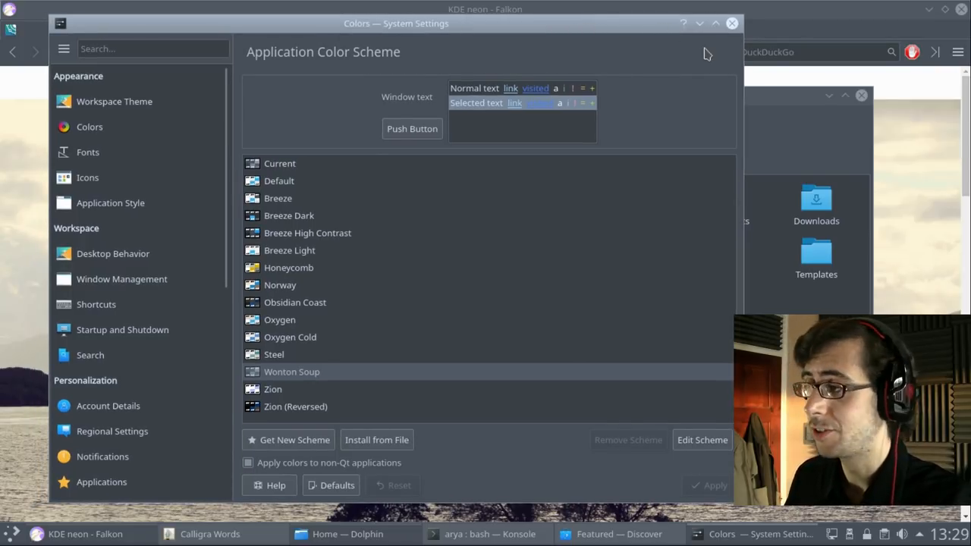
{"action": "mouse_move", "coordinate": [644, 87]}
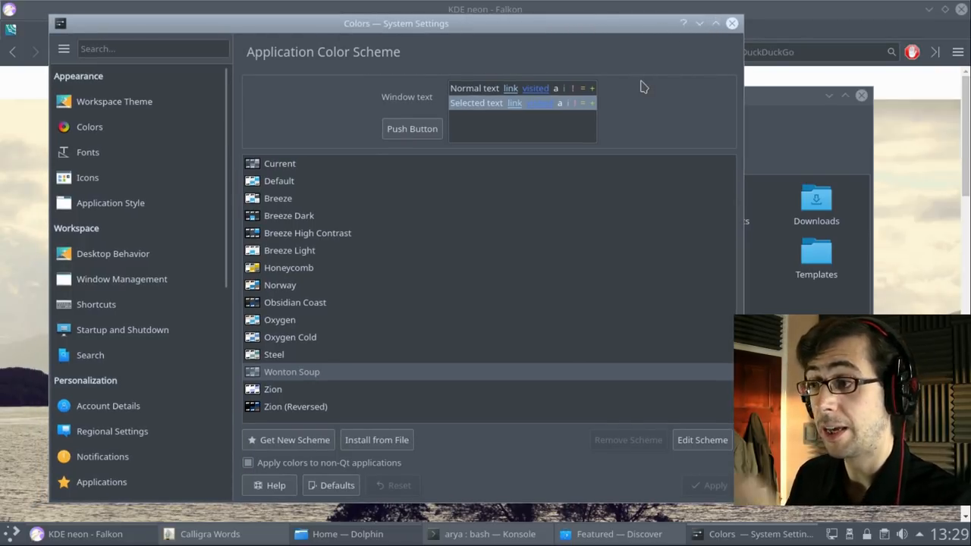
{"action": "mouse_move", "coordinate": [564, 322]}
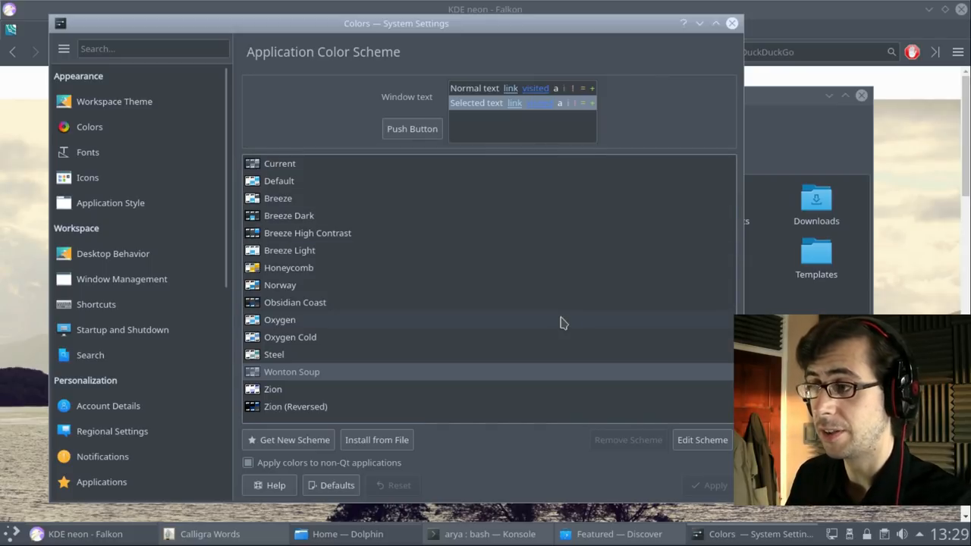
{"action": "mouse_move", "coordinate": [732, 24]}
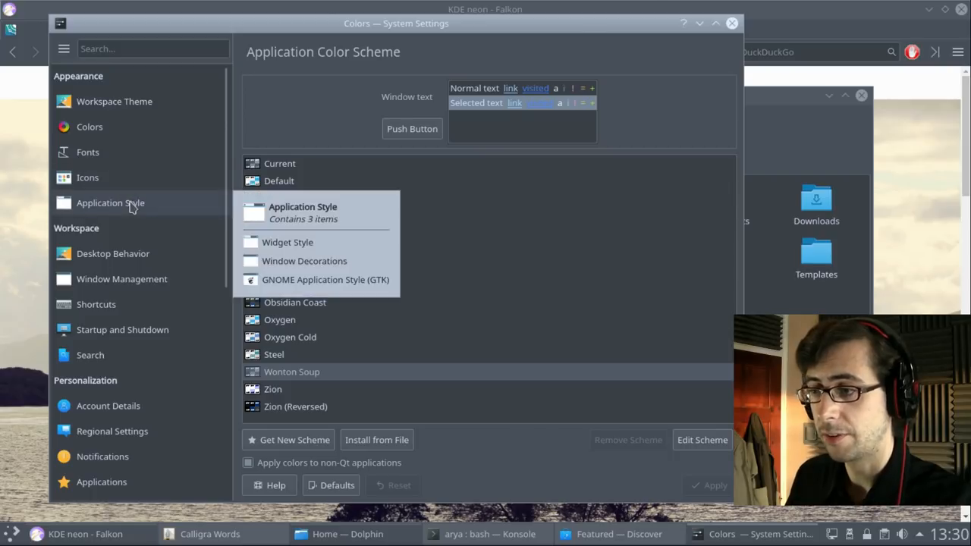
Open the GNOME Application Style (GTK) page and keep Breeze as the icon theme
{"action": "left_click", "coordinate": [287, 241]}
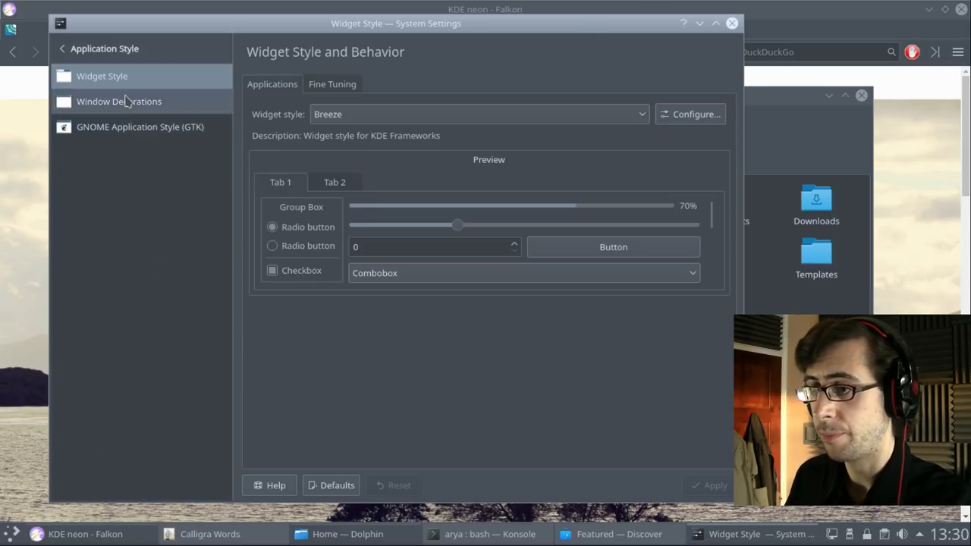
{"action": "left_click", "coordinate": [139, 126]}
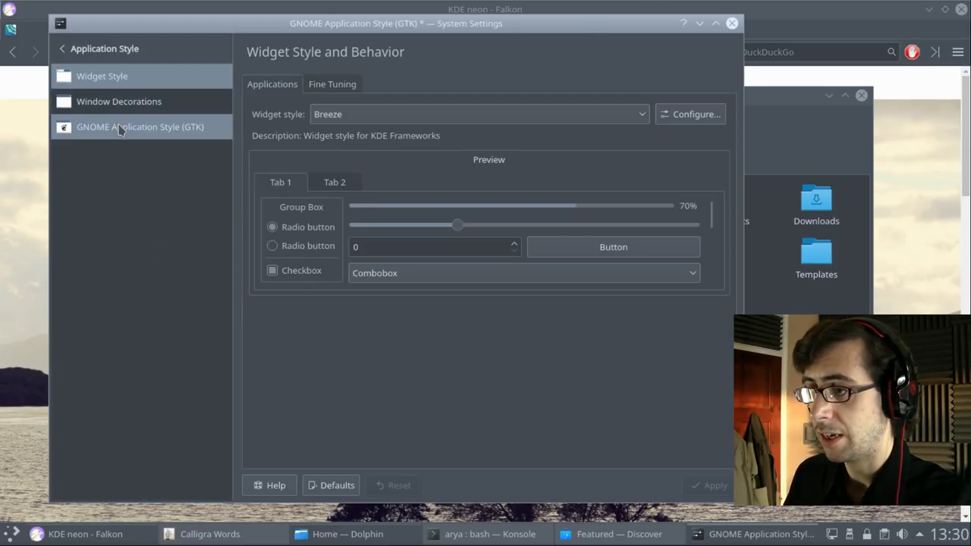
{"action": "left_click", "coordinate": [139, 127]}
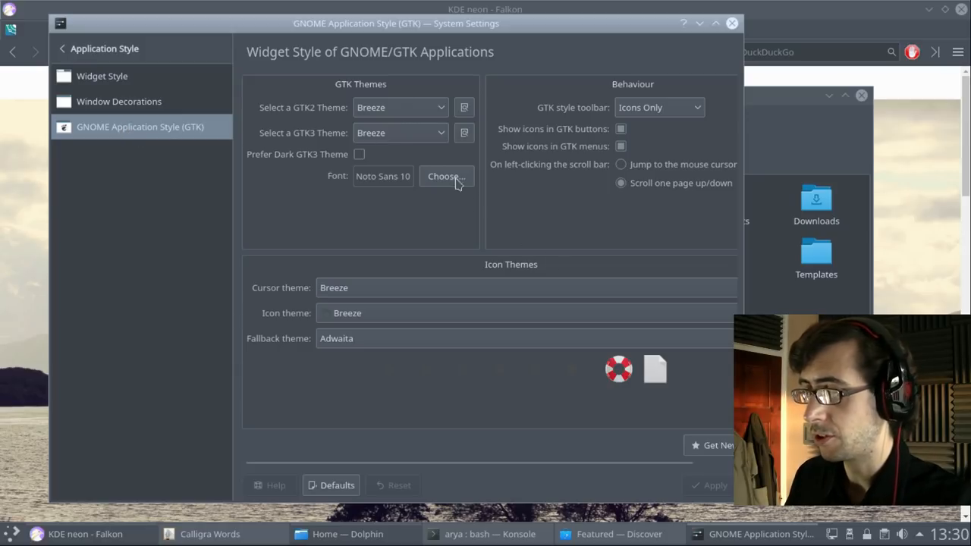
{"action": "mouse_move", "coordinate": [119, 101]}
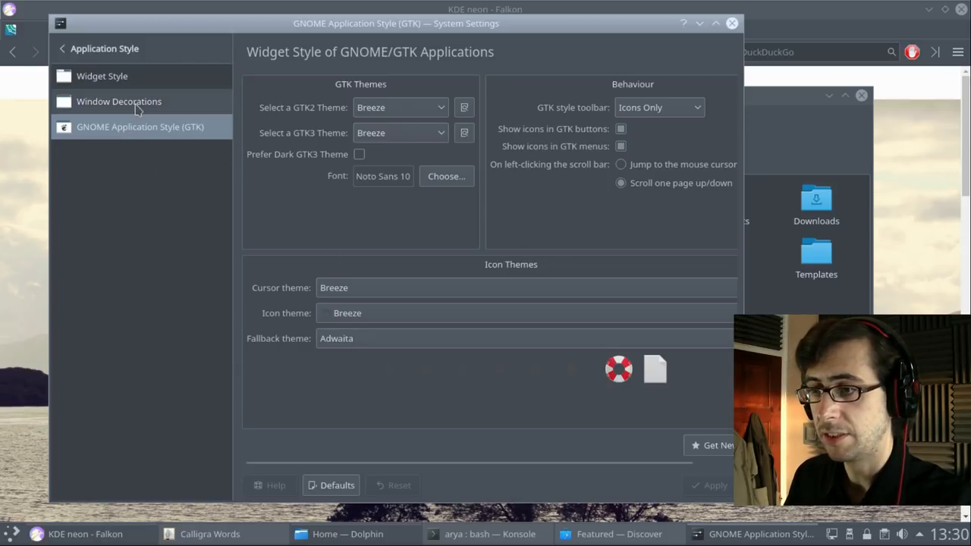
{"action": "mouse_move", "coordinate": [383, 316]}
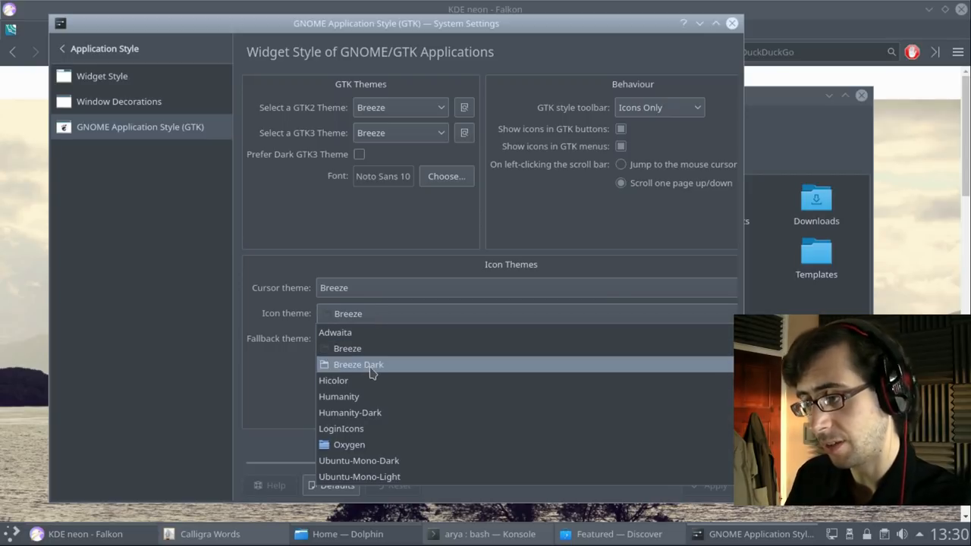
{"action": "left_click", "coordinate": [347, 349]}
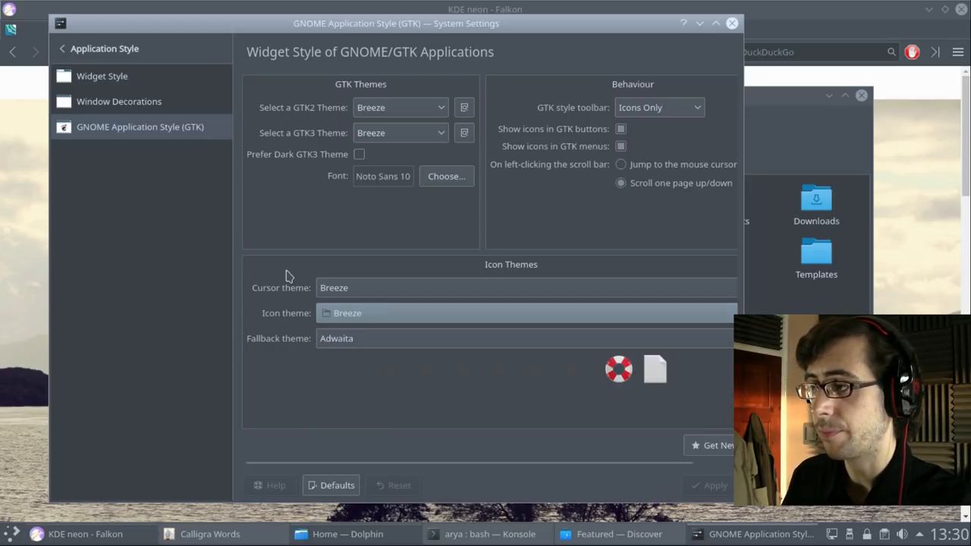
{"action": "mouse_move", "coordinate": [732, 23]}
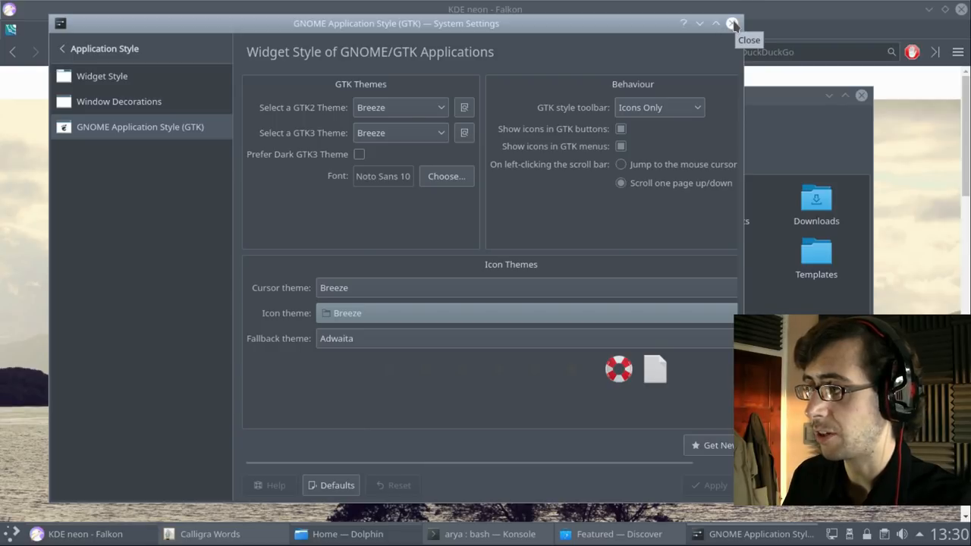
Close System Settings, move Dolphin left, browse its Go and View menus, then quit Dolphin
{"action": "left_click", "coordinate": [733, 22]}
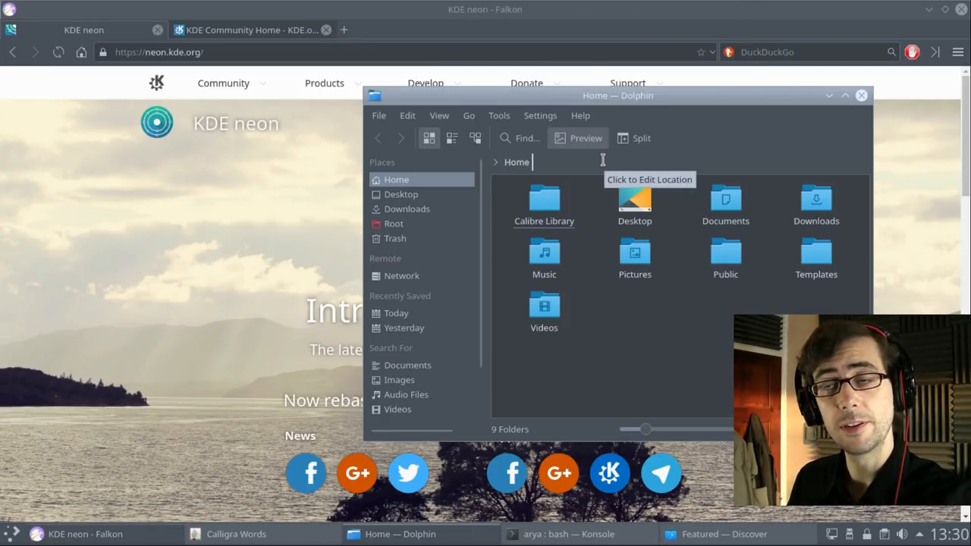
{"action": "left_click_drag", "start_coordinate": [618, 94], "coordinate": [331, 107]}
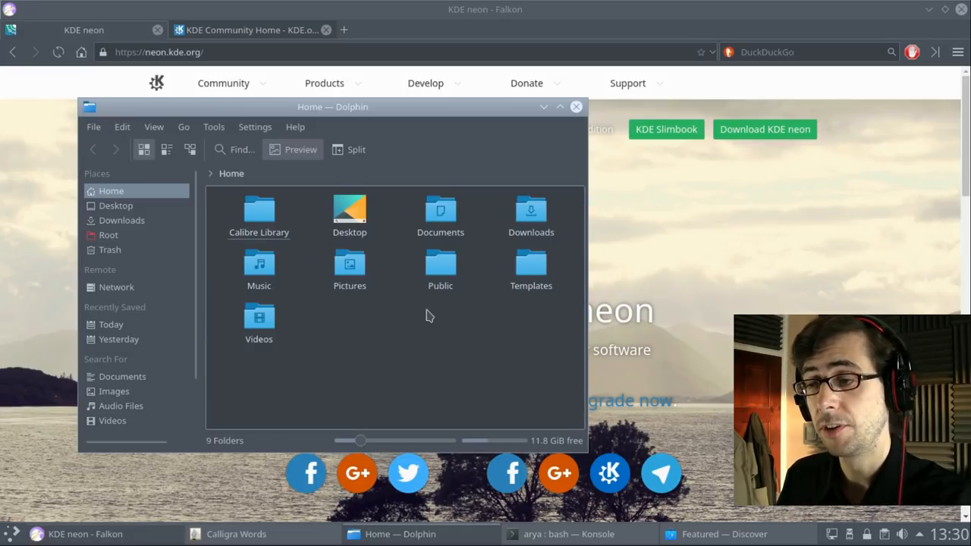
{"action": "mouse_move", "coordinate": [465, 319]}
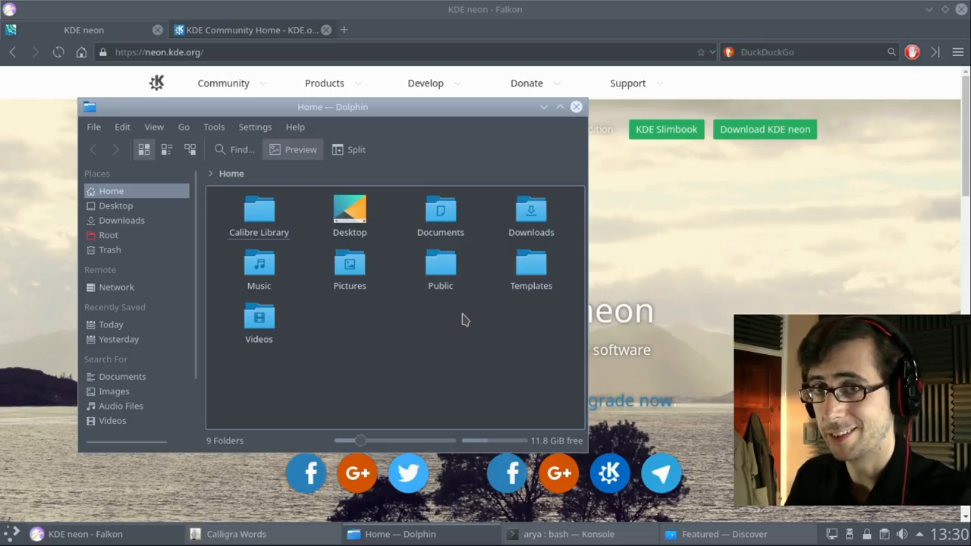
{"action": "mouse_move", "coordinate": [468, 344]}
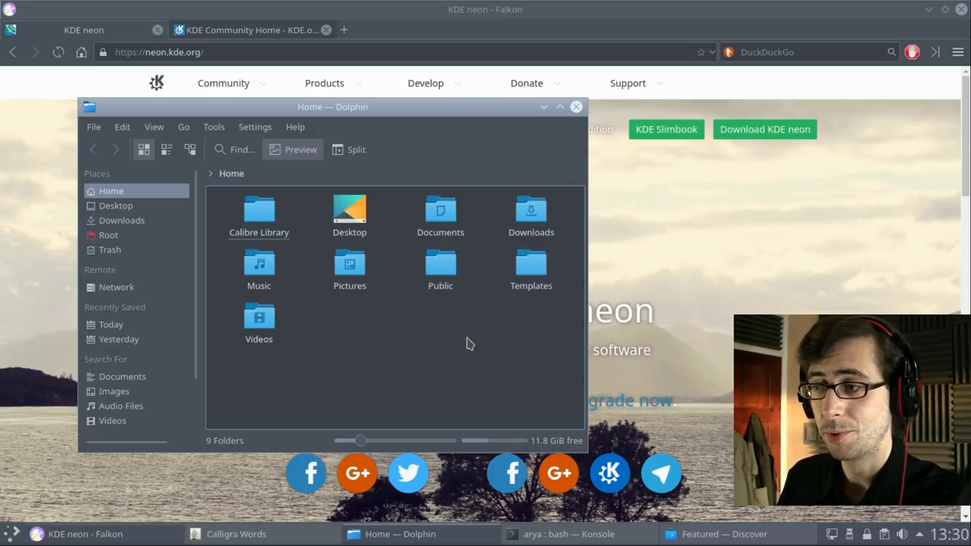
{"action": "mouse_move", "coordinate": [439, 342]}
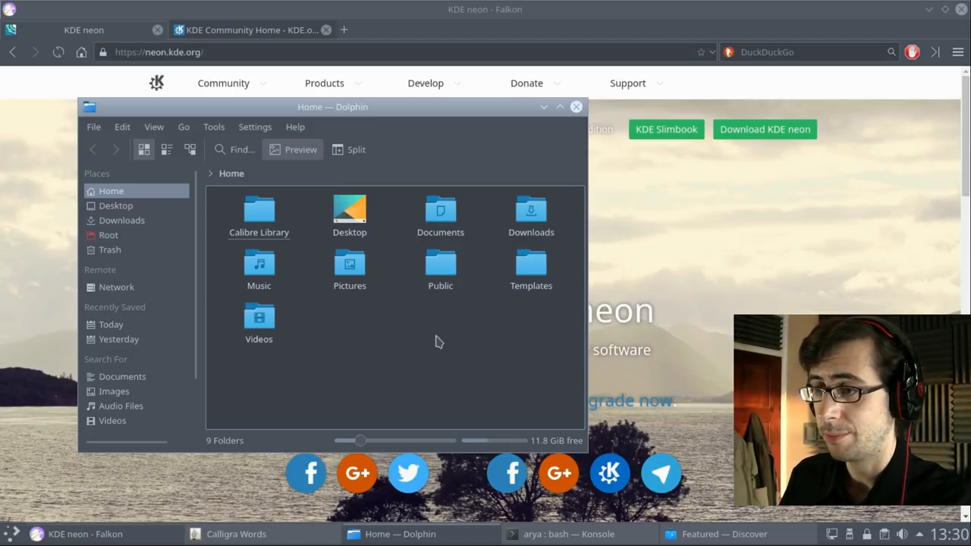
{"action": "mouse_move", "coordinate": [183, 127]}
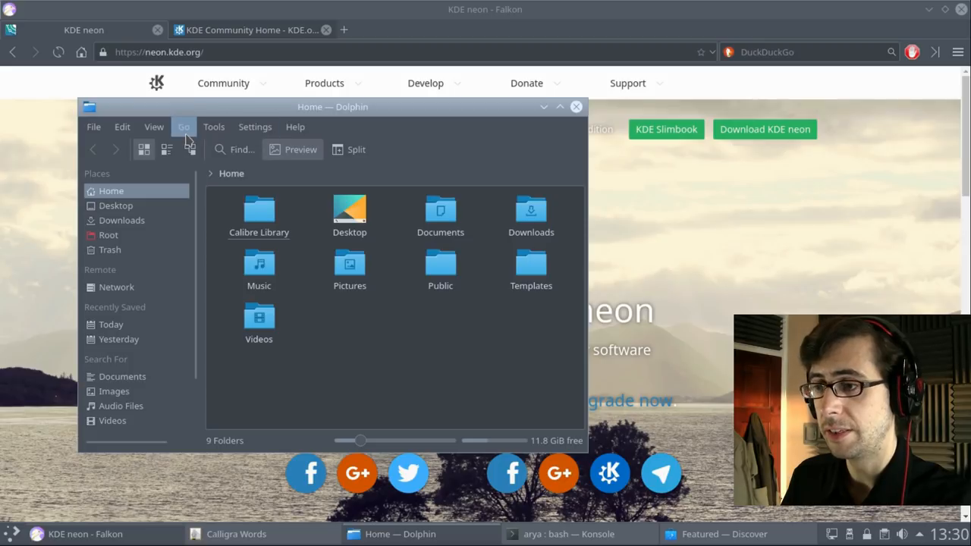
{"action": "left_click", "coordinate": [154, 126]}
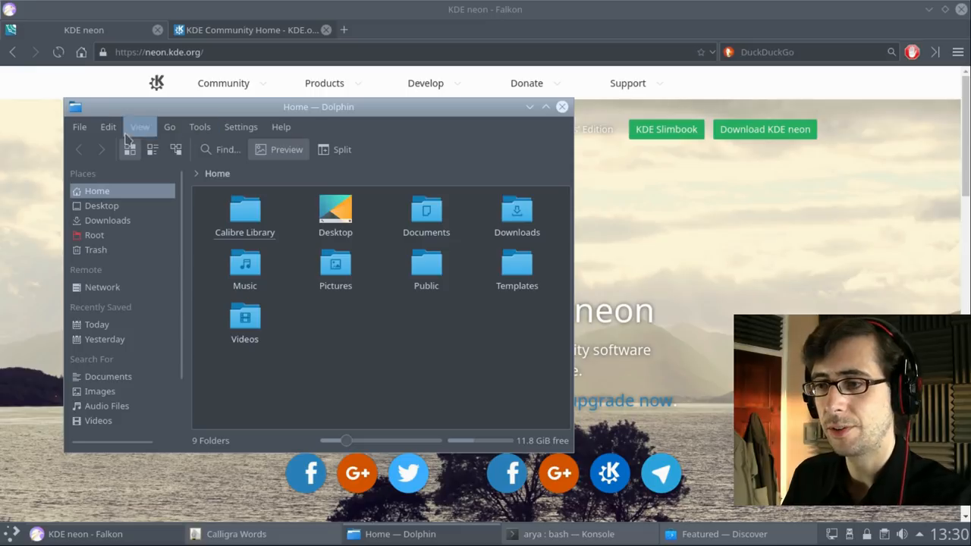
{"action": "mouse_move", "coordinate": [294, 130]}
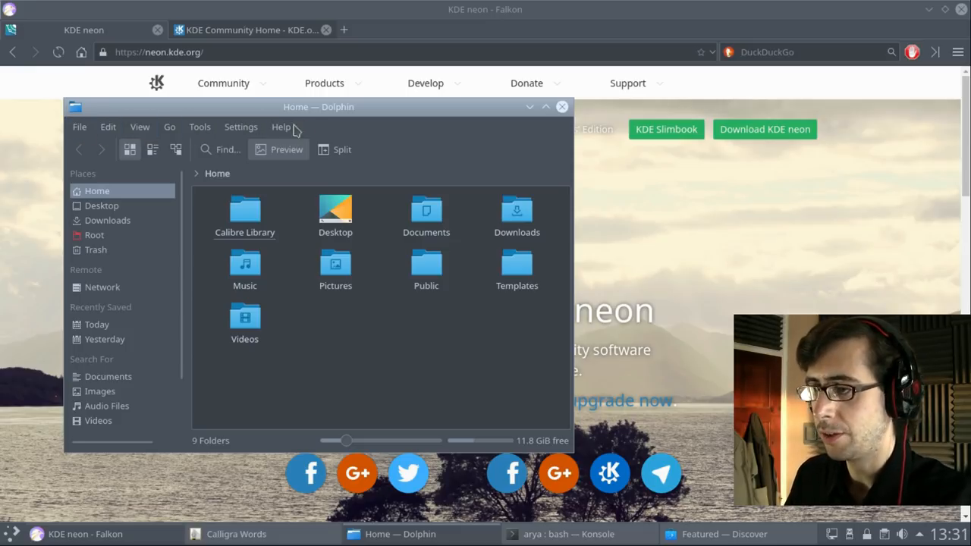
{"action": "left_click", "coordinate": [139, 127]}
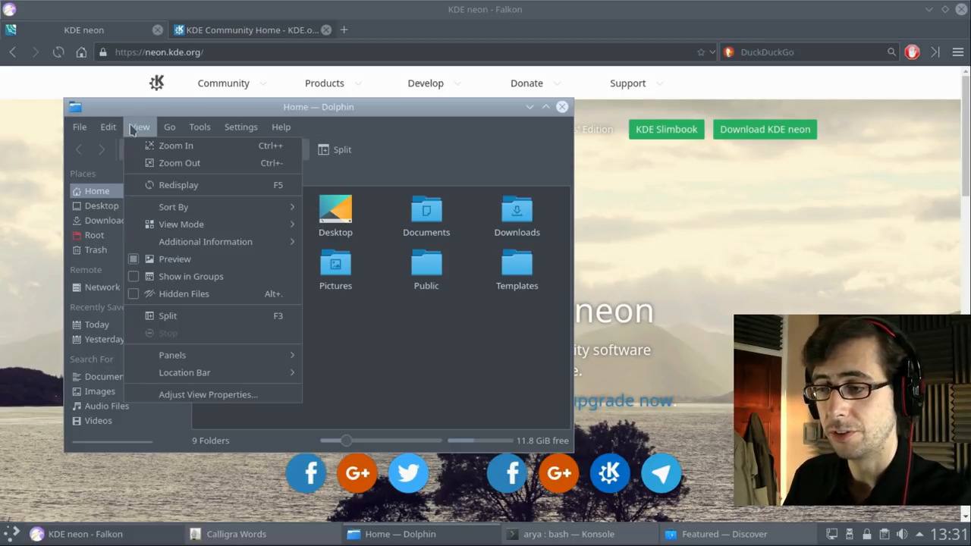
{"action": "mouse_move", "coordinate": [197, 331]}
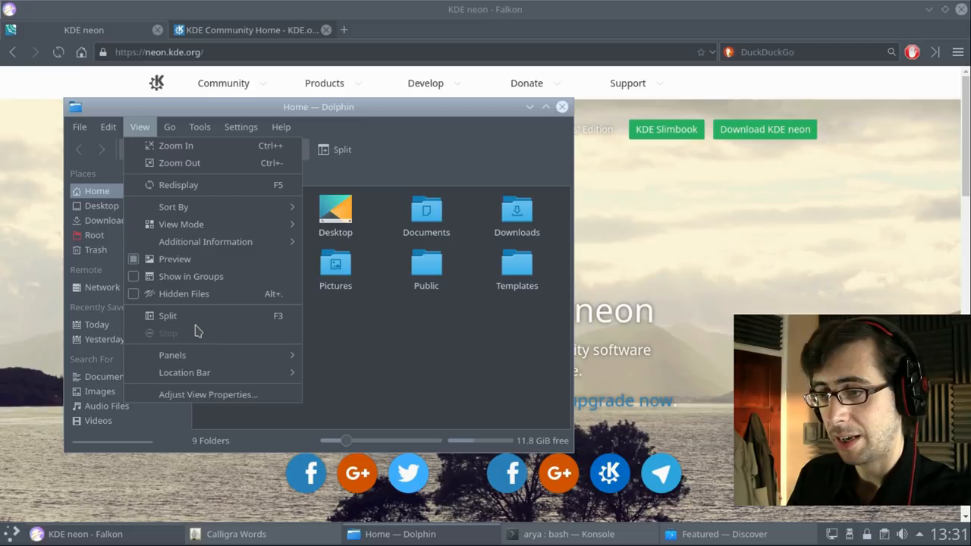
{"action": "left_click", "coordinate": [173, 206]}
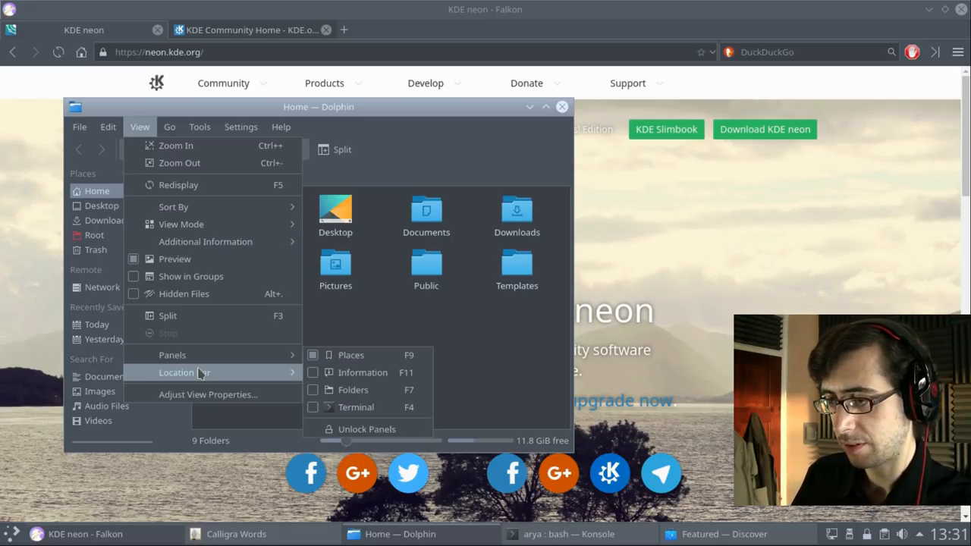
{"action": "mouse_move", "coordinate": [173, 355]}
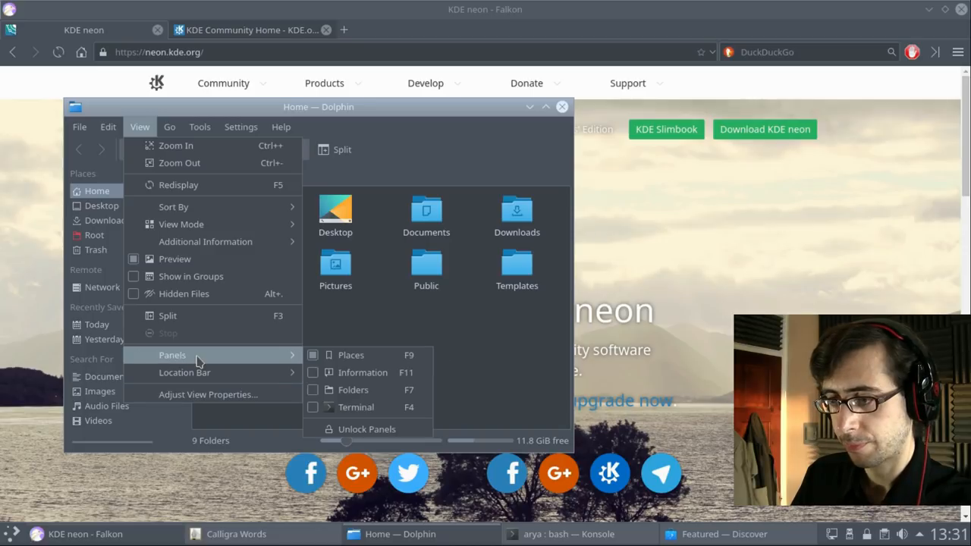
{"action": "mouse_move", "coordinate": [193, 258]}
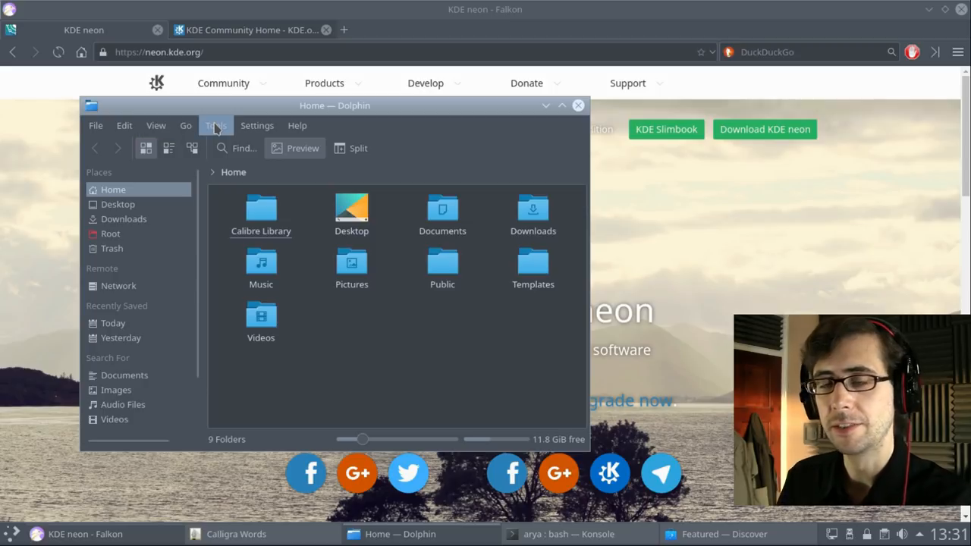
{"action": "mouse_move", "coordinate": [504, 128]}
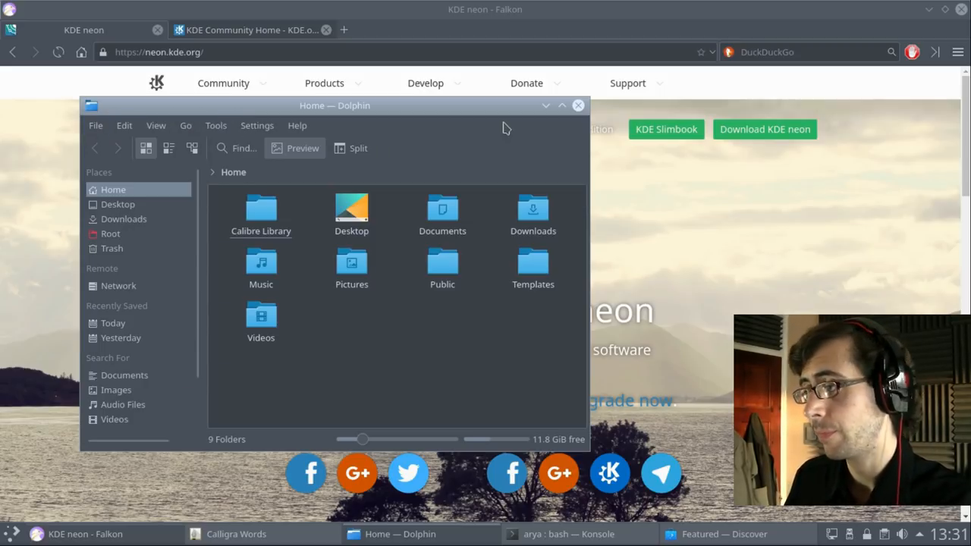
{"action": "mouse_move", "coordinate": [578, 105]}
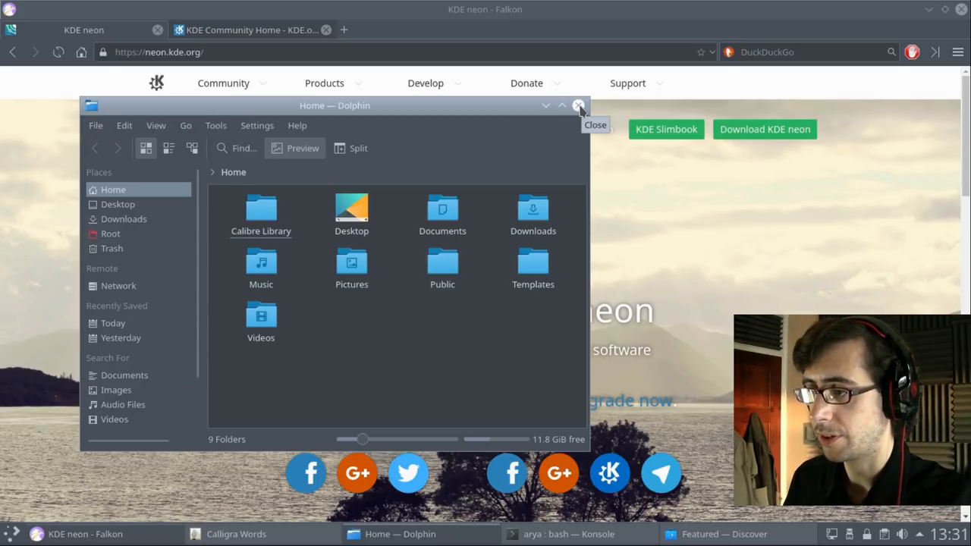
{"action": "left_click", "coordinate": [579, 104]}
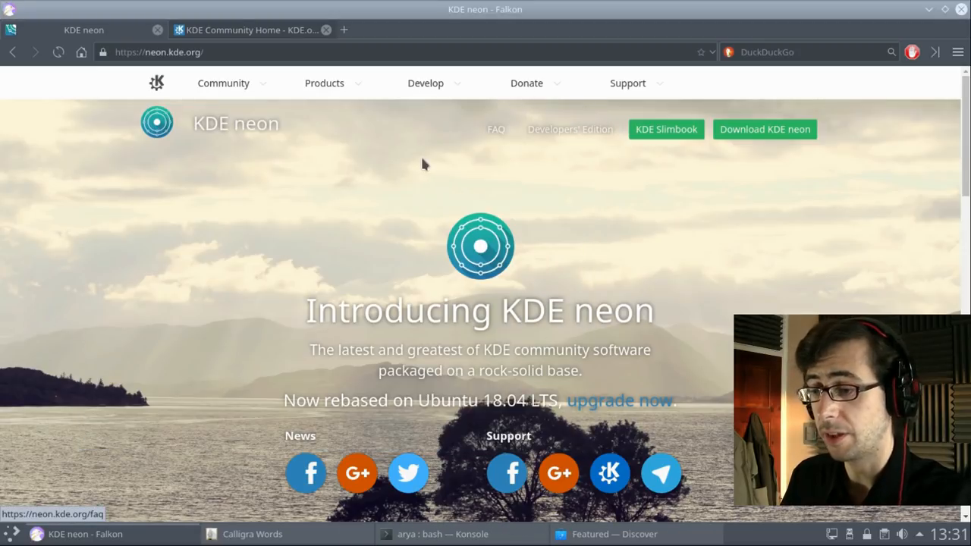
{"action": "mouse_move", "coordinate": [293, 388]}
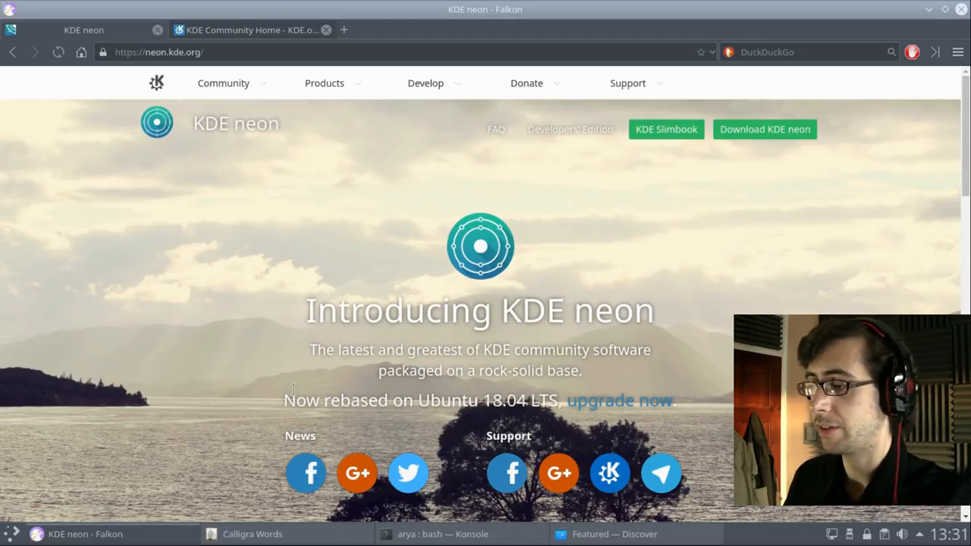
{"action": "mouse_move", "coordinate": [396, 435]}
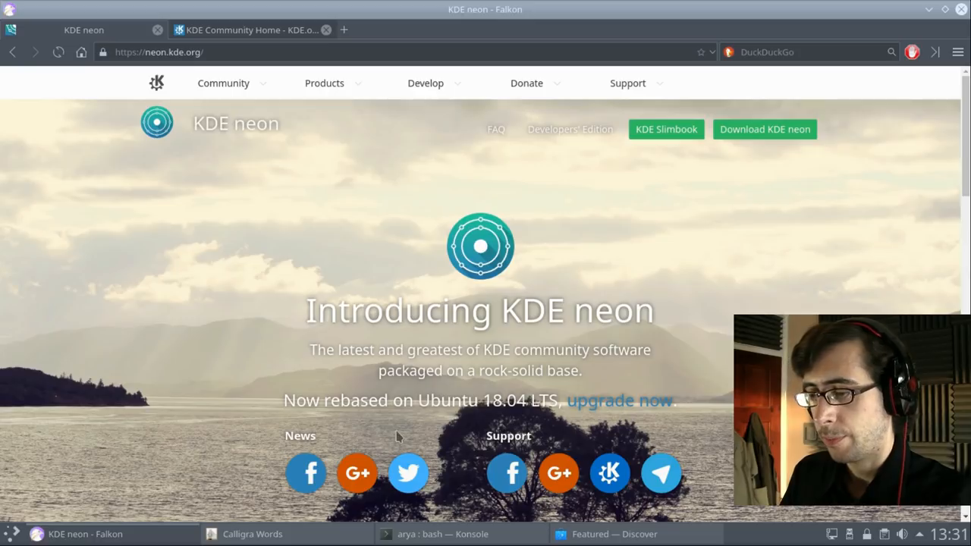
{"action": "mouse_move", "coordinate": [252, 533]}
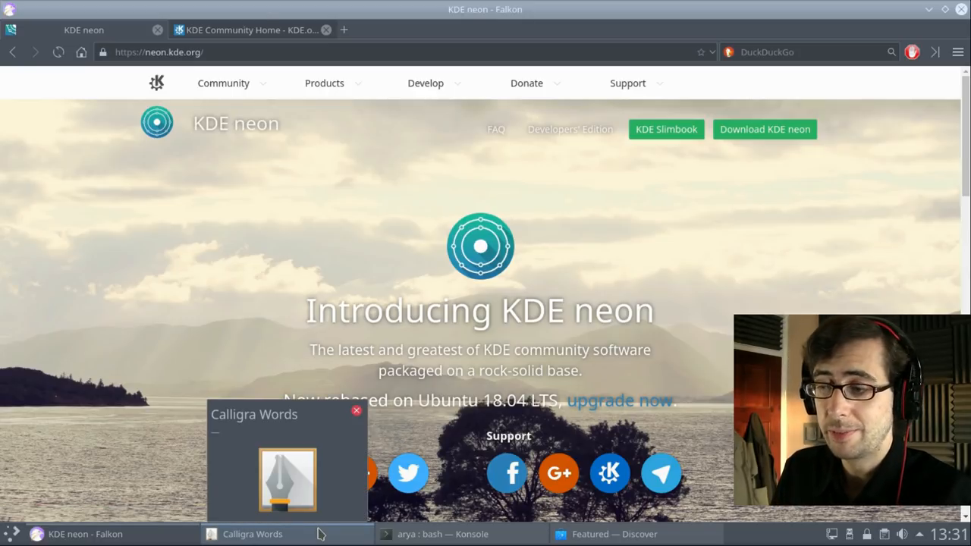
Switch from Falkon to the Calligra Words document with the numbered headings
{"action": "left_click", "coordinate": [356, 410]}
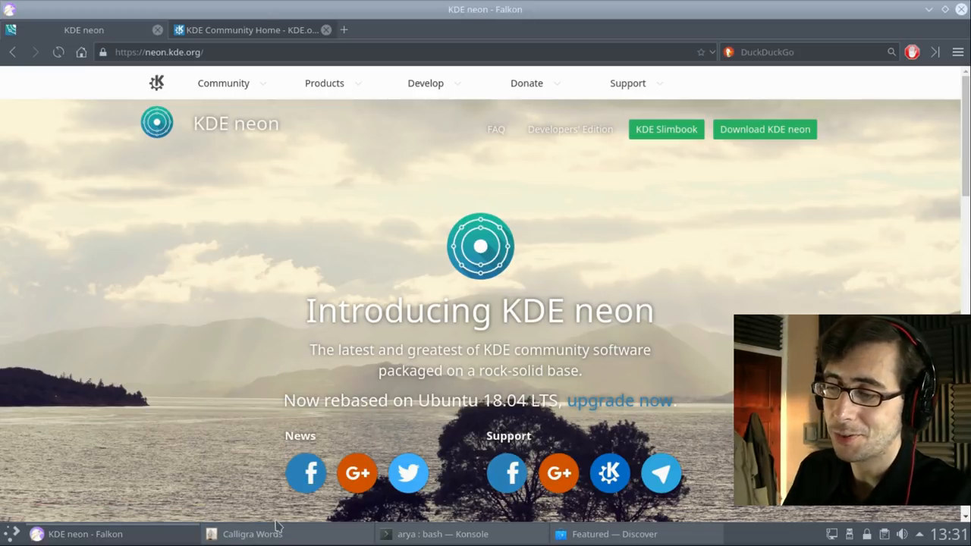
{"action": "left_click", "coordinate": [251, 534]}
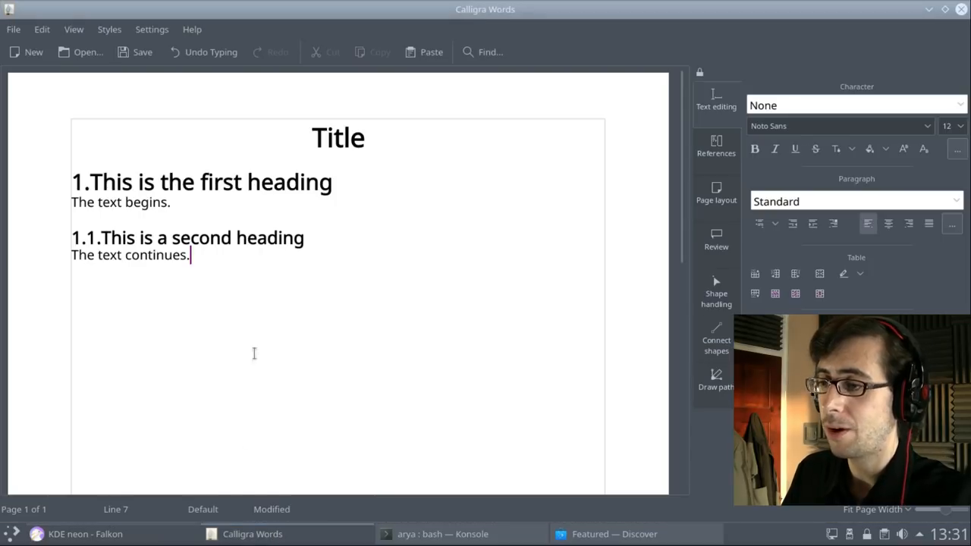
{"action": "mouse_move", "coordinate": [209, 87]}
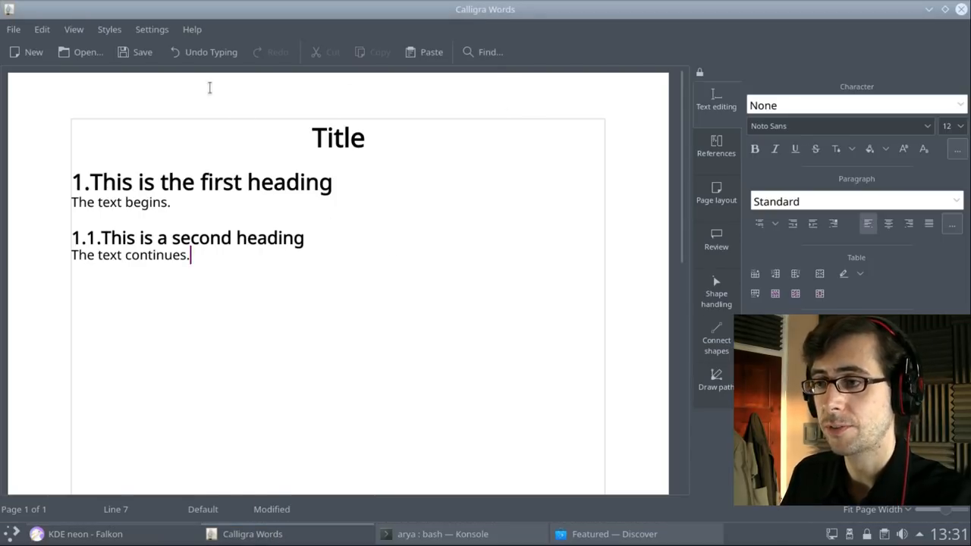
View the About Calligra Words dialog showing version 3.1.0, then dismiss it
{"action": "left_click", "coordinate": [191, 29]}
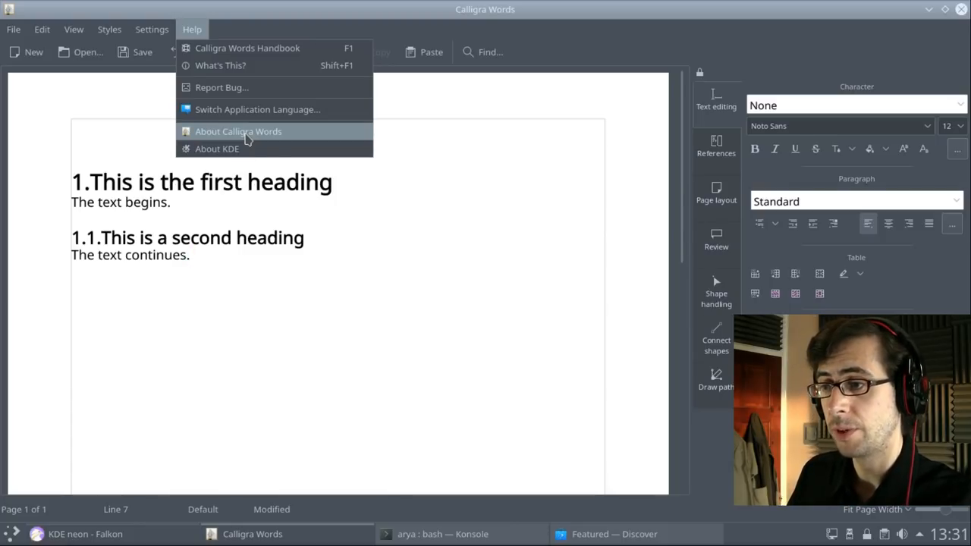
{"action": "left_click", "coordinate": [238, 131]}
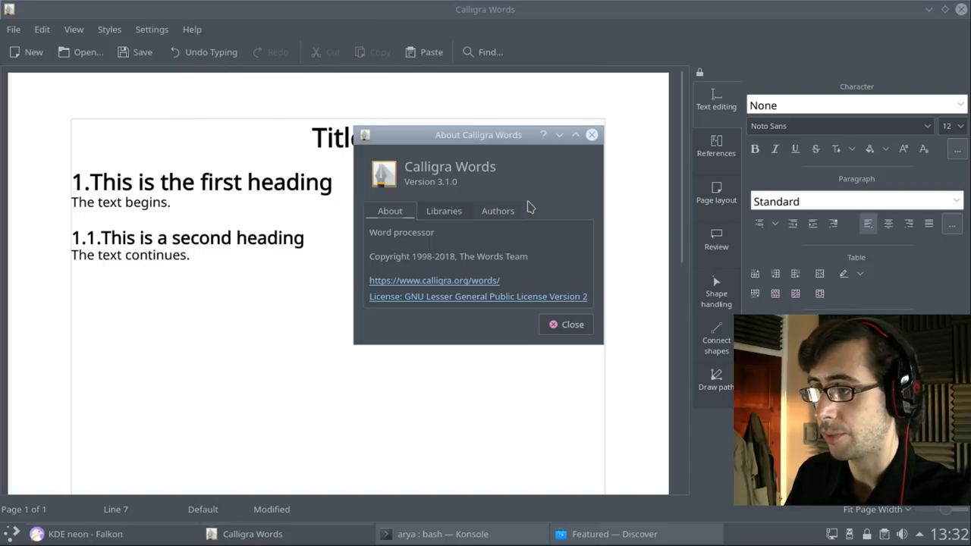
{"action": "left_click", "coordinate": [566, 323]}
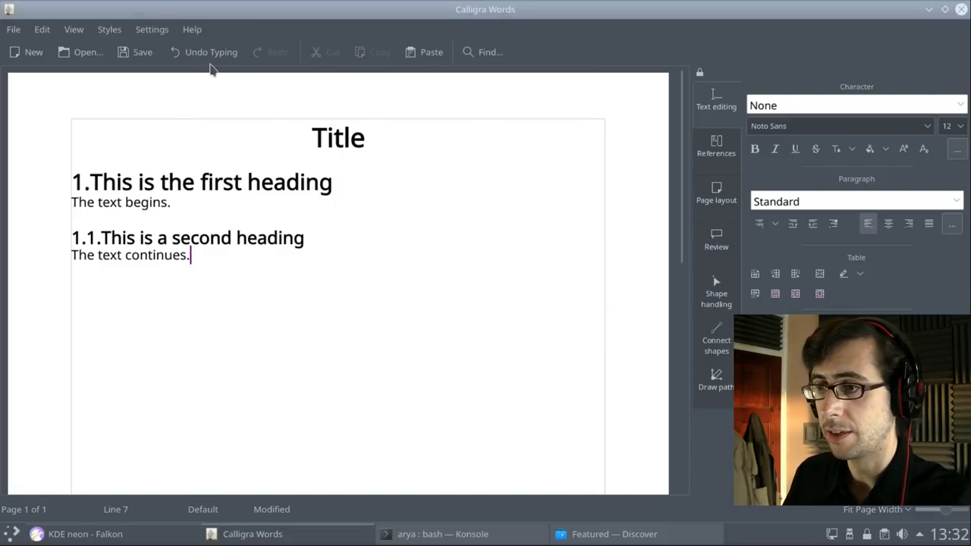
View the About KDE project information and close it
{"action": "left_click", "coordinate": [192, 28]}
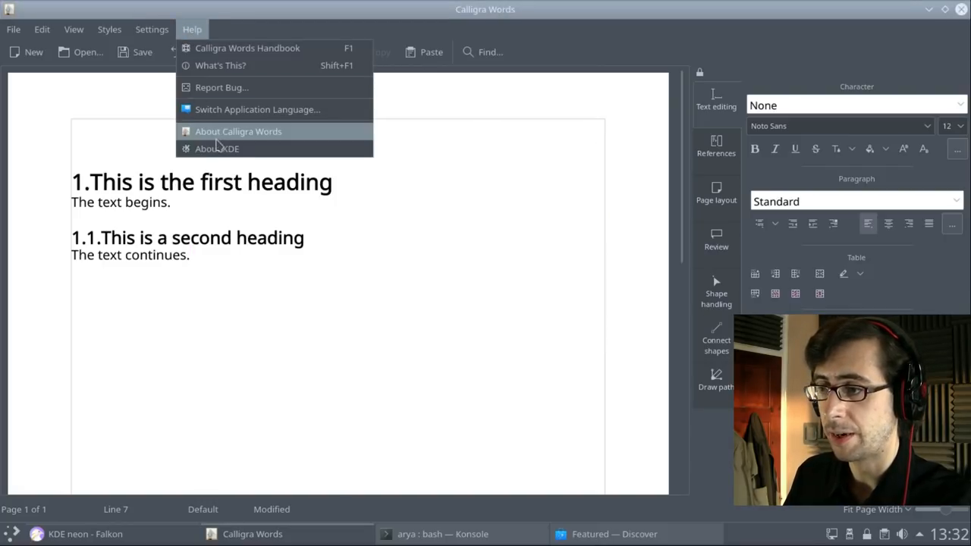
{"action": "left_click", "coordinate": [217, 148]}
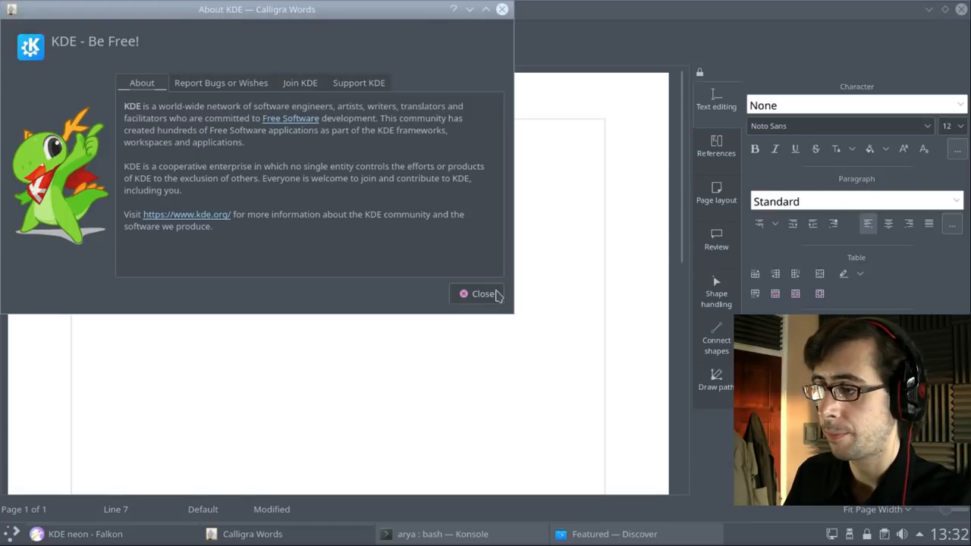
{"action": "left_click", "coordinate": [478, 293]}
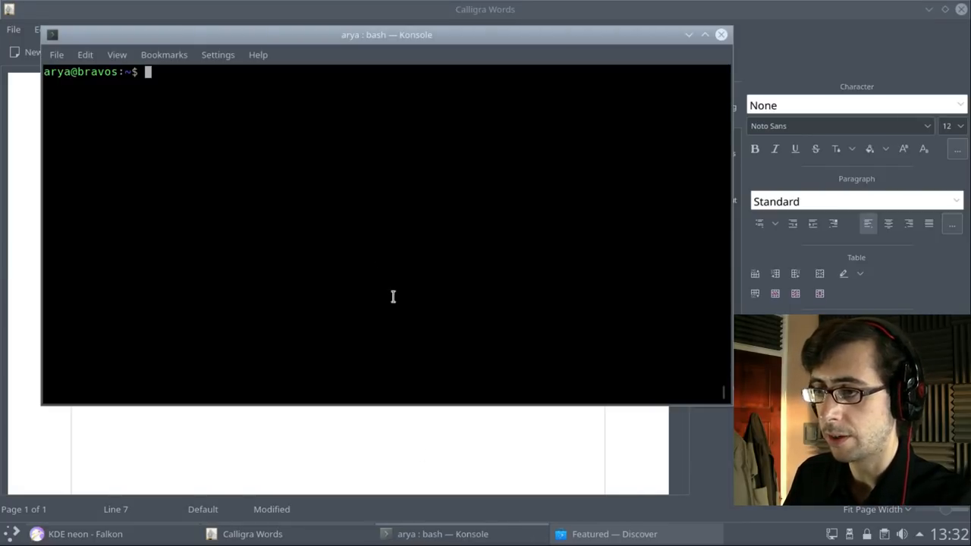
Run neofetch to show KDE neon 5.13 with 1323MiB of 4942MiB memory used
{"action": "type", "text": "neof"}
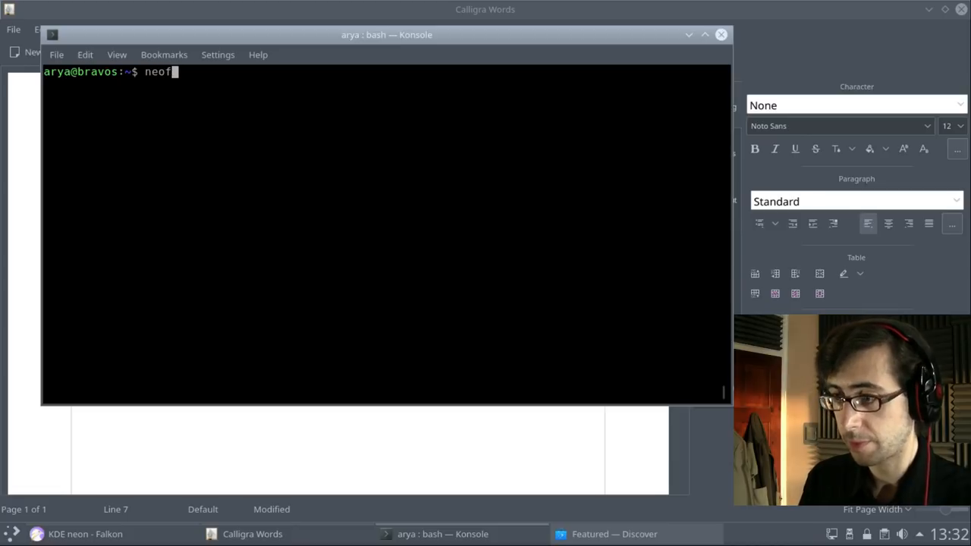
{"action": "key", "text": "Return"}
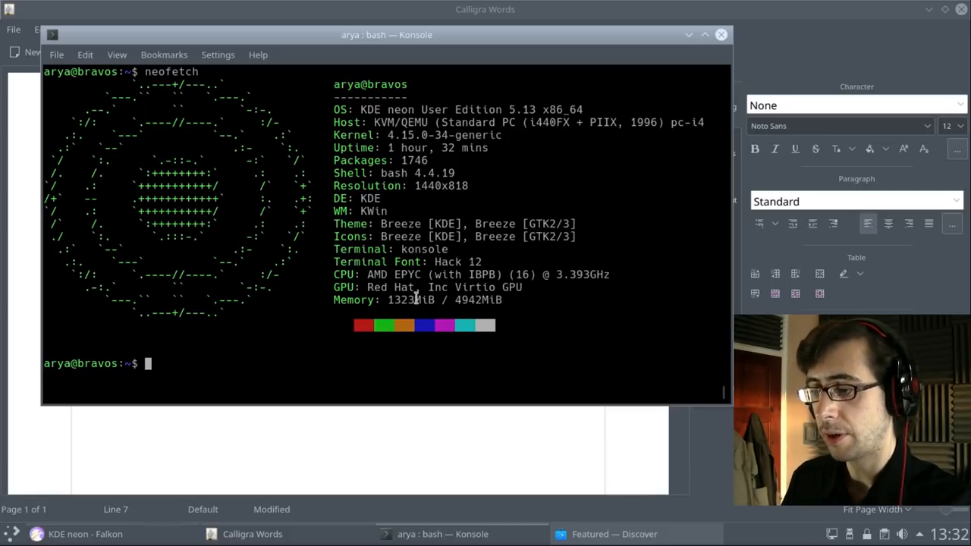
{"action": "mouse_move", "coordinate": [347, 348]}
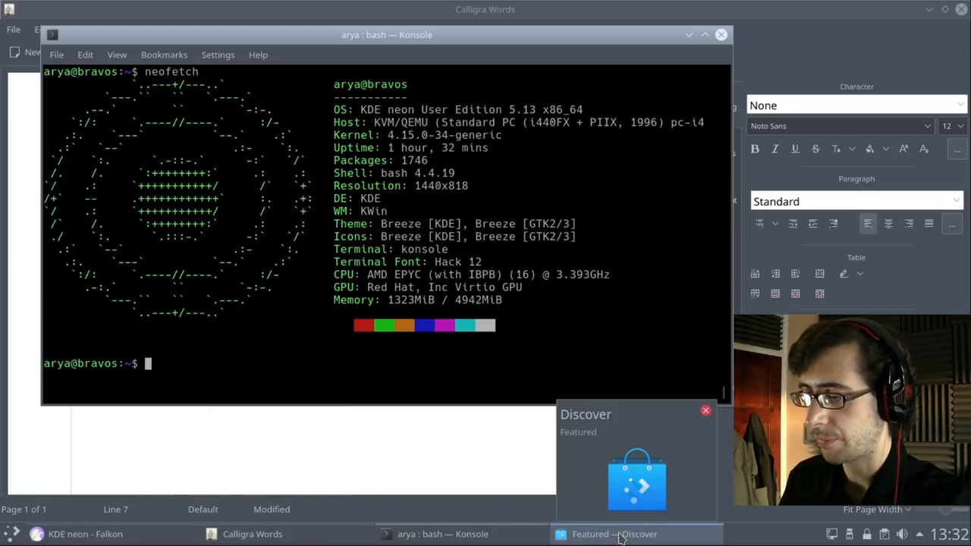
{"action": "left_click", "coordinate": [705, 410]}
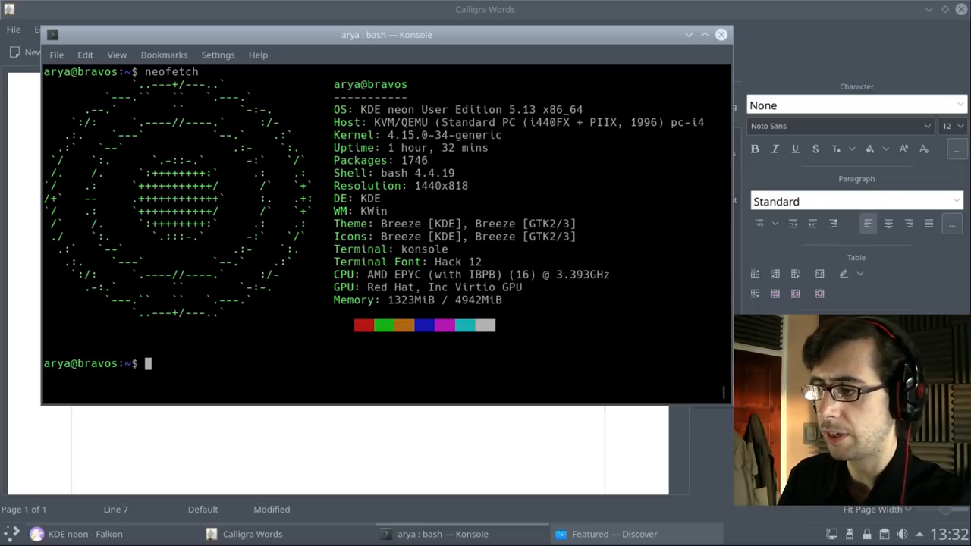
{"action": "mouse_move", "coordinate": [341, 338]}
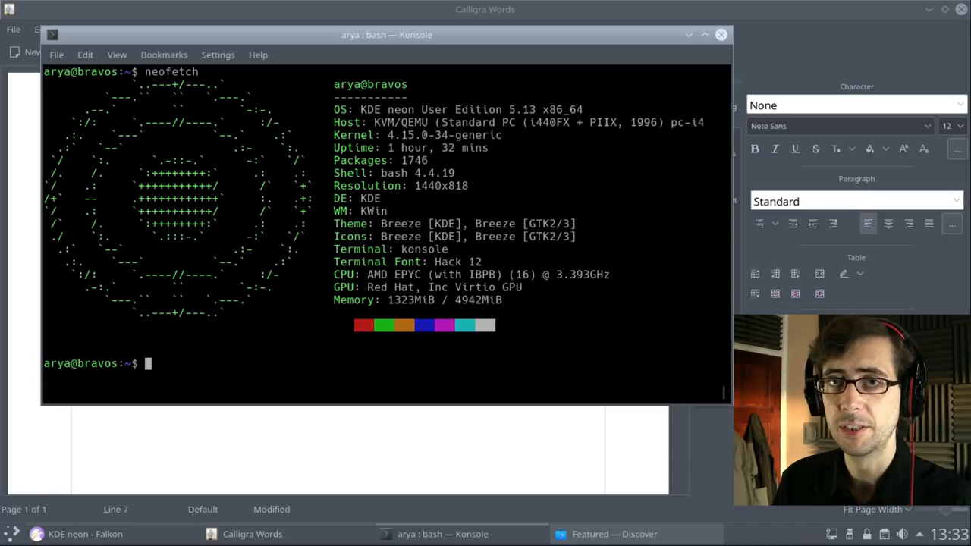
{"action": "mouse_move", "coordinate": [478, 255]}
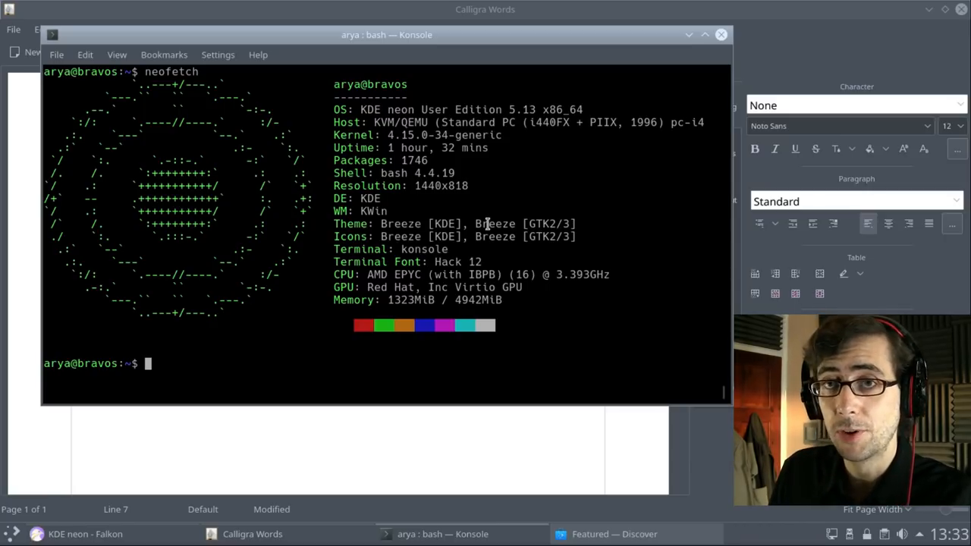
{"action": "mouse_move", "coordinate": [542, 326]}
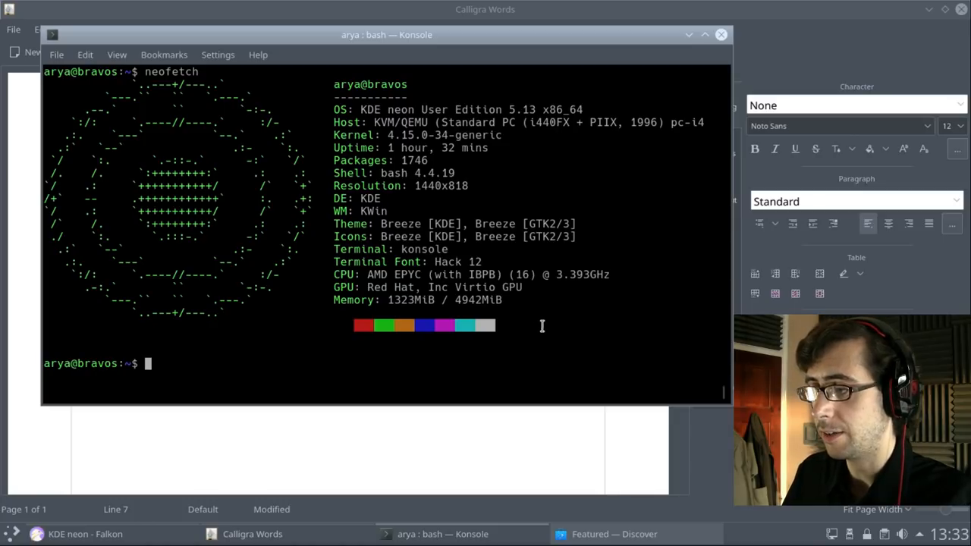
{"action": "mouse_move", "coordinate": [559, 92]}
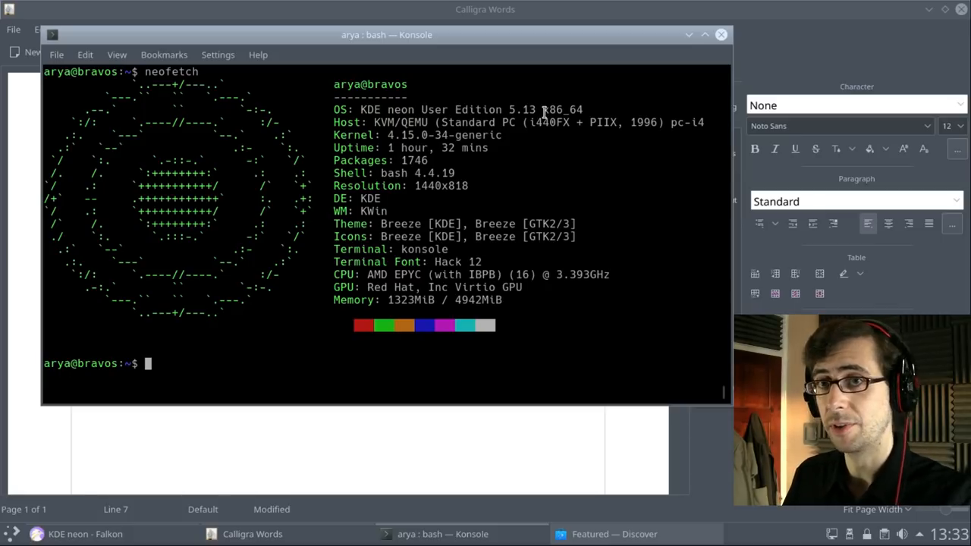
{"action": "mouse_move", "coordinate": [543, 111]}
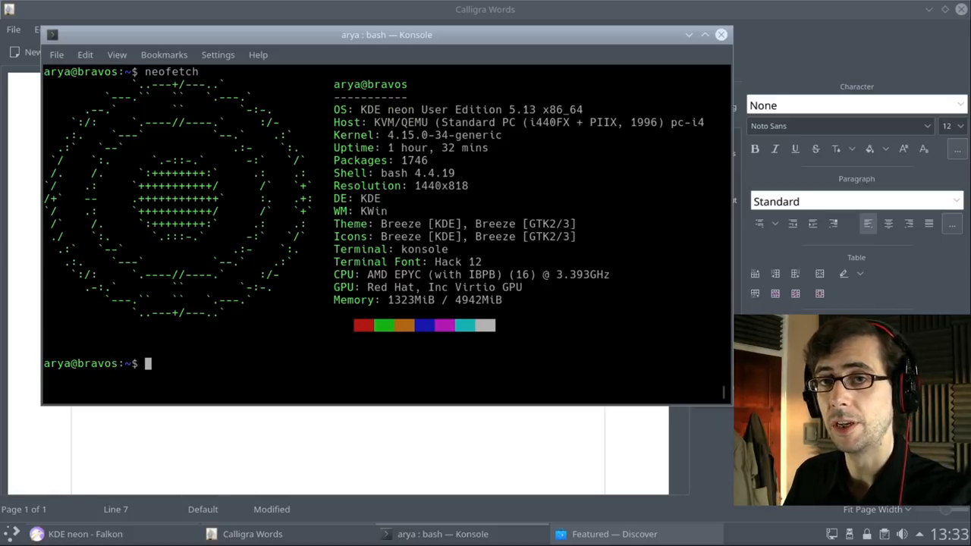
{"action": "mouse_move", "coordinate": [505, 44]}
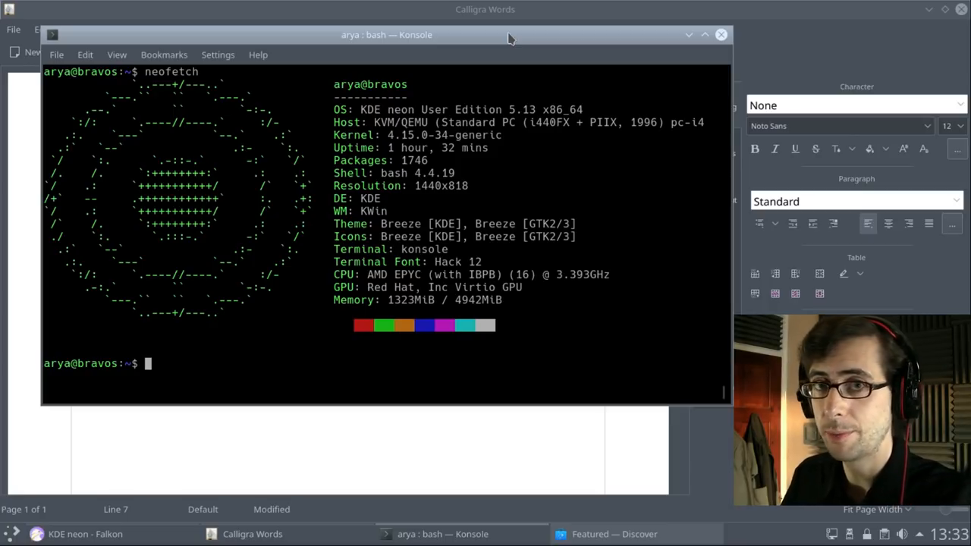
{"action": "mouse_move", "coordinate": [414, 198]}
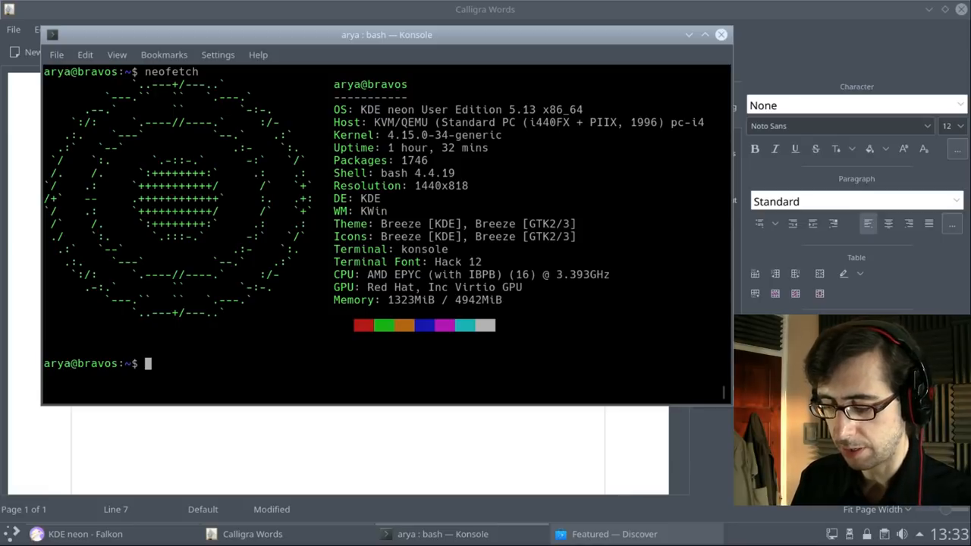
Run 'apt search kdenlive' to list kdenlive and kdenlive-data as installed
{"action": "type", "text": "apt search kdenlive"}
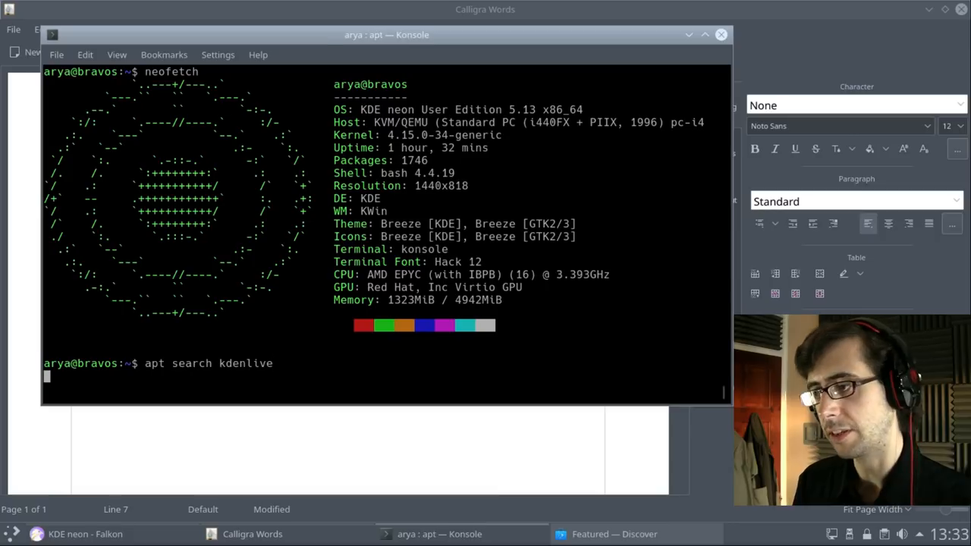
{"action": "key", "text": "Return"}
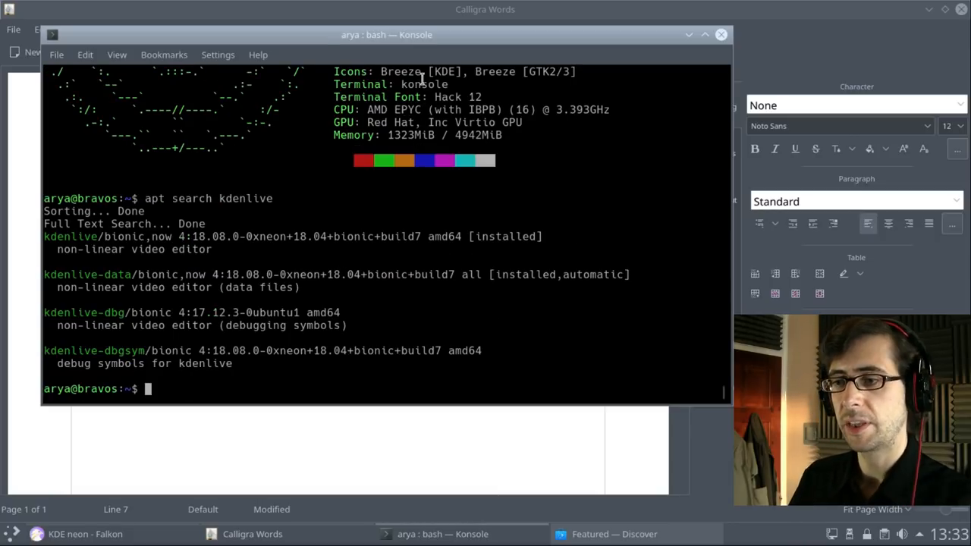
{"action": "mouse_move", "coordinate": [331, 248]}
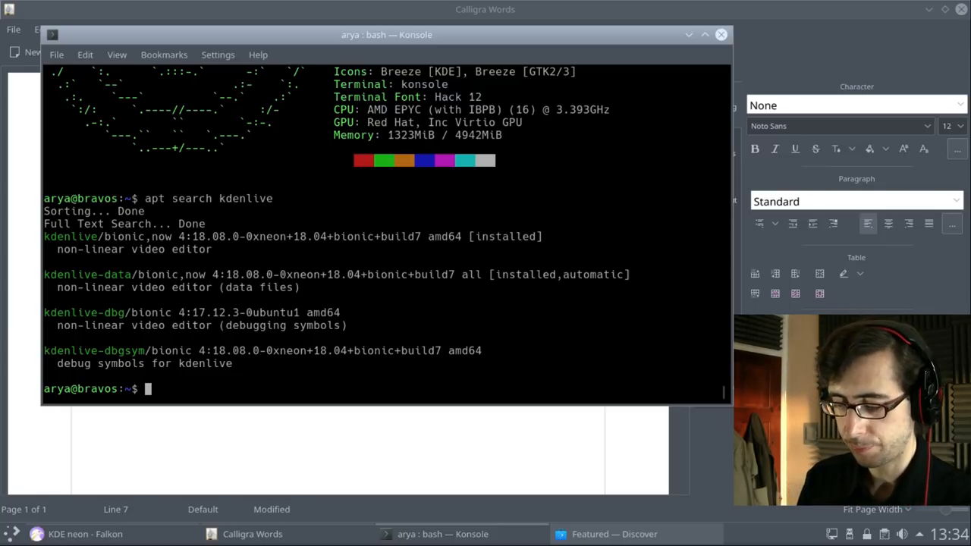
Run 'apt search epiphany' to list the Boulder Dash game and GNOME browser
{"action": "type", "text": "apt search"}
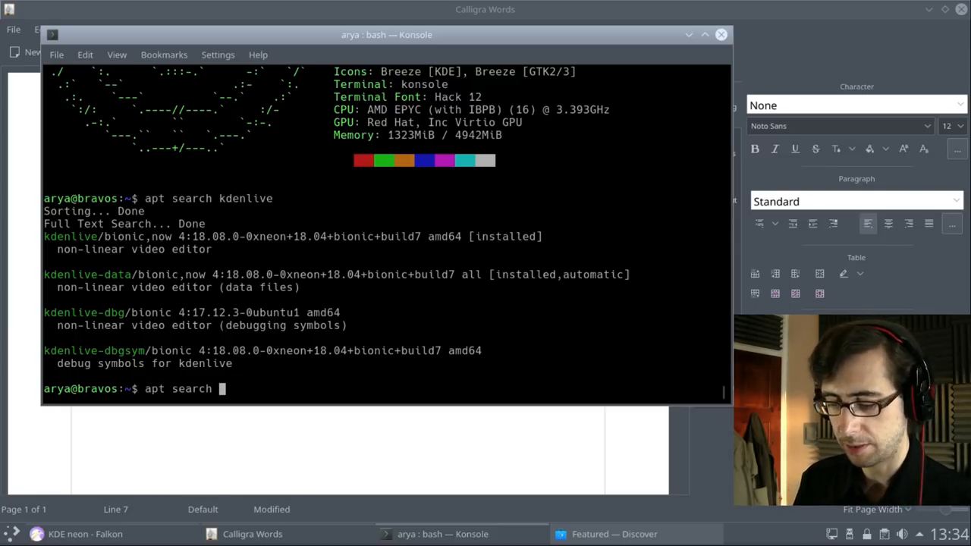
{"action": "type", "text": "epiphany"}
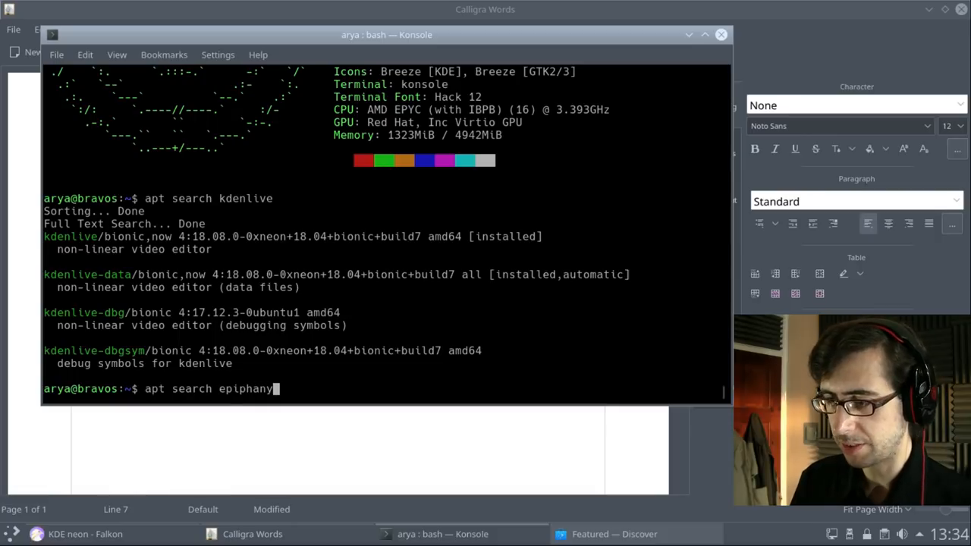
{"action": "key", "text": "Return"}
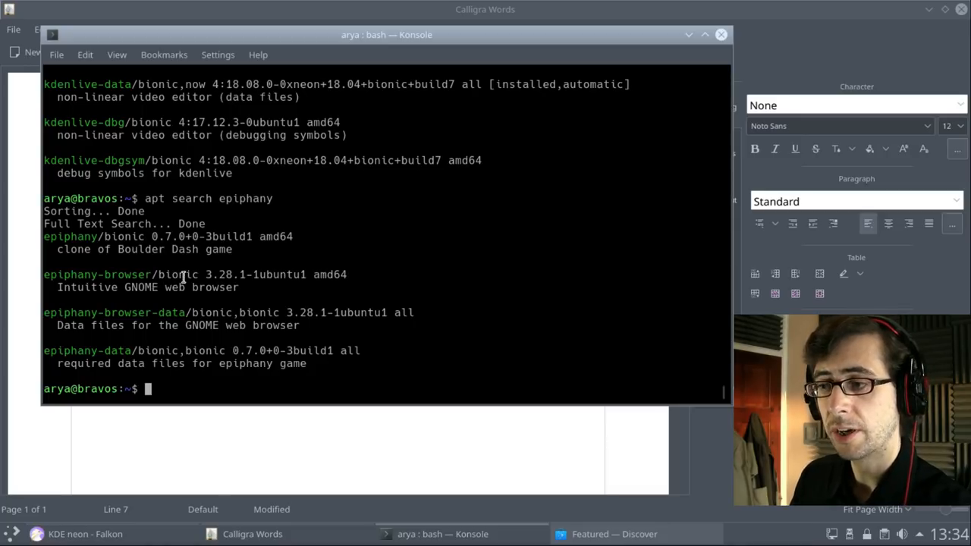
{"action": "mouse_move", "coordinate": [349, 293]}
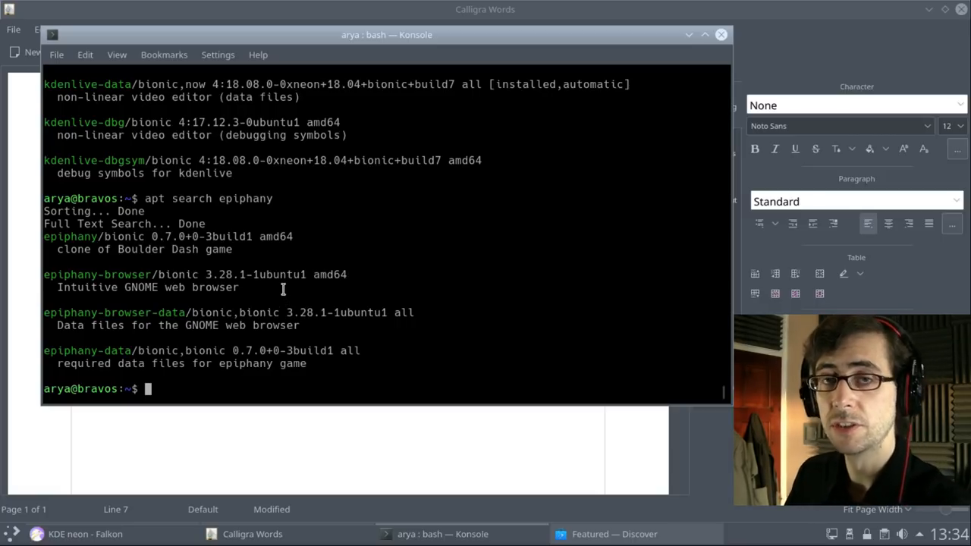
{"action": "mouse_move", "coordinate": [252, 186]}
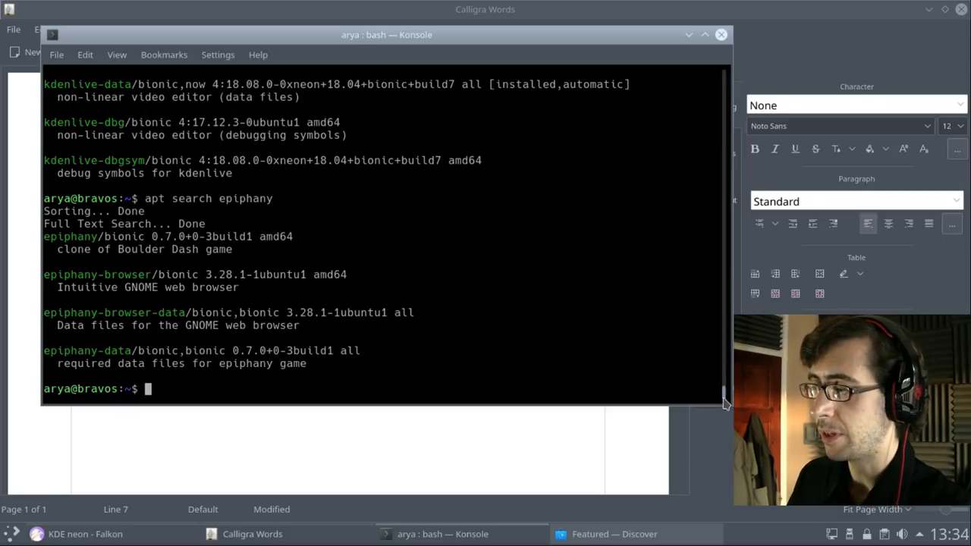
Scroll back and select 'neon' in the kdenlive-data version string
{"action": "scroll", "scroll_direction": "up", "scroll_amount": 3}
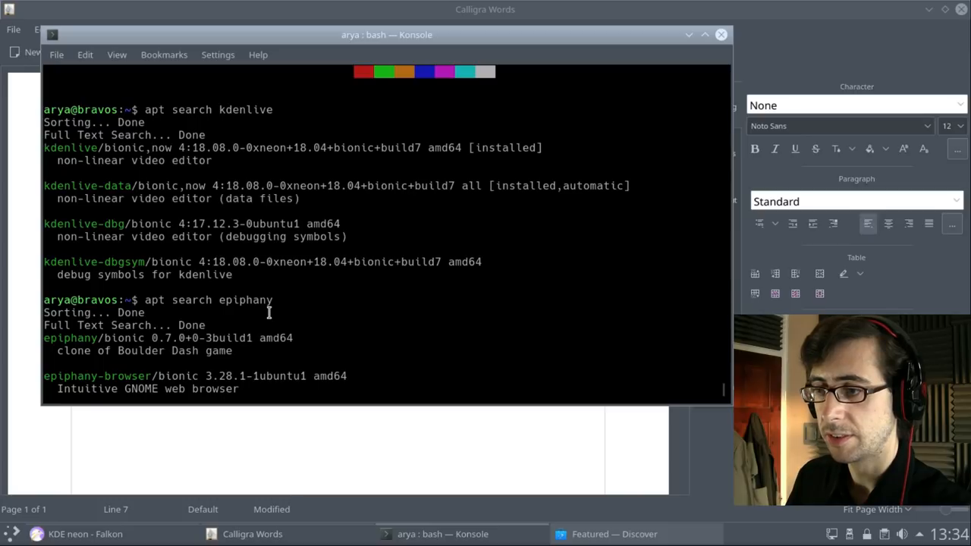
{"action": "mouse_move", "coordinate": [294, 185]}
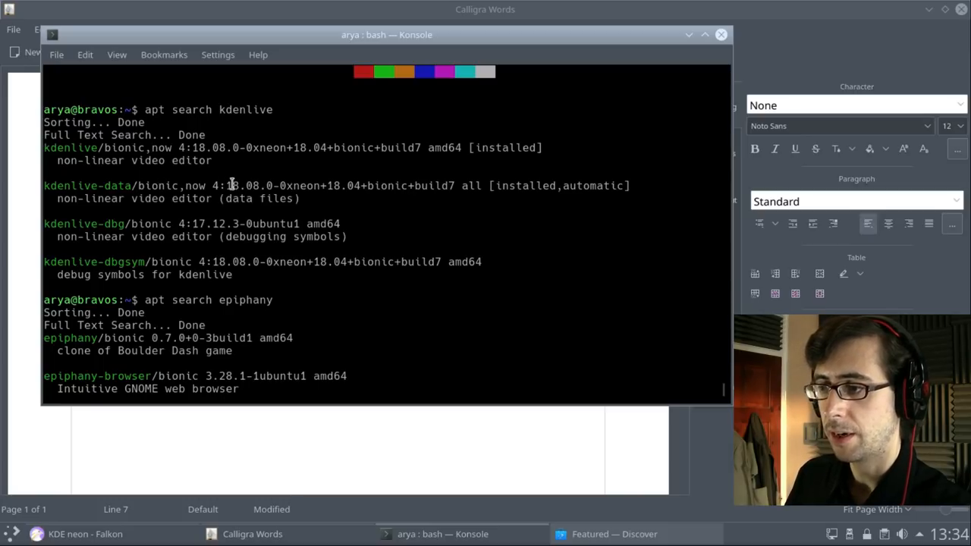
{"action": "double_click", "coordinate": [305, 185]}
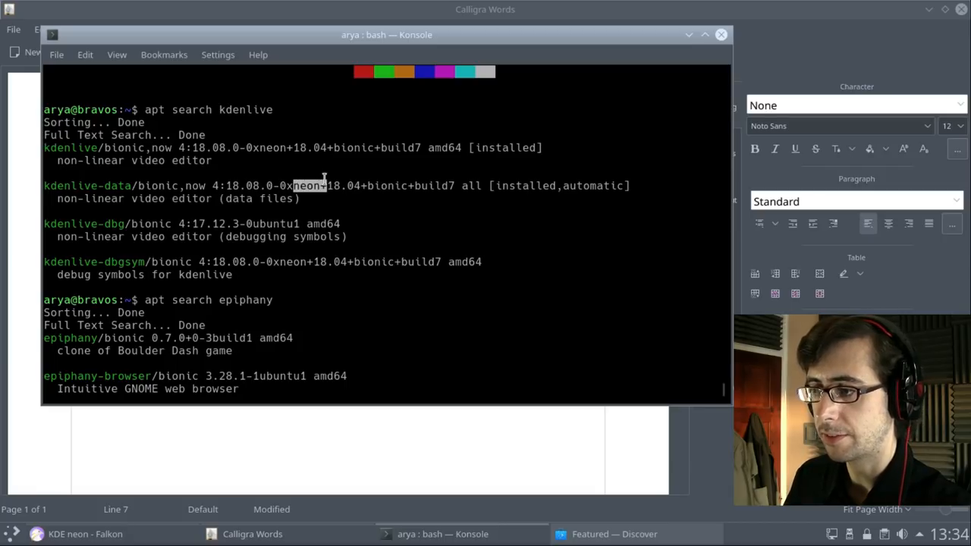
{"action": "scroll", "scroll_direction": "down", "scroll_amount": 3}
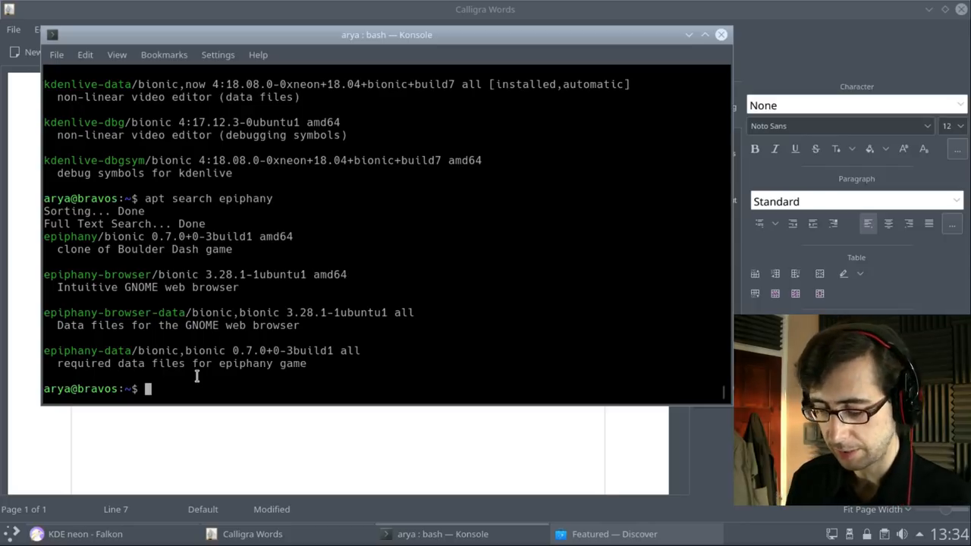
Run 'apt search falkon' to show the installed Falkon browser and debug package
{"action": "type", "text": "apt sear"}
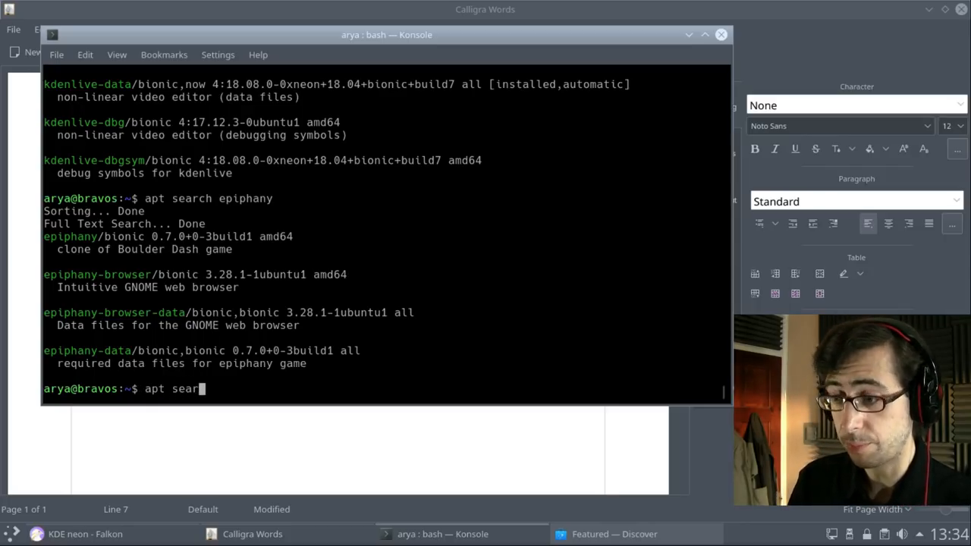
{"action": "type", "text": "ch fa"}
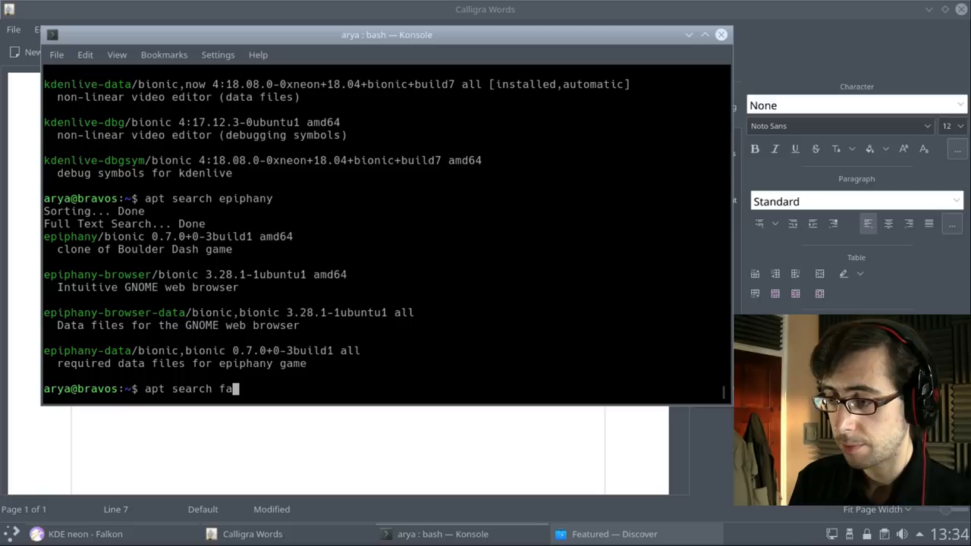
{"action": "type", "text": "lkon"}
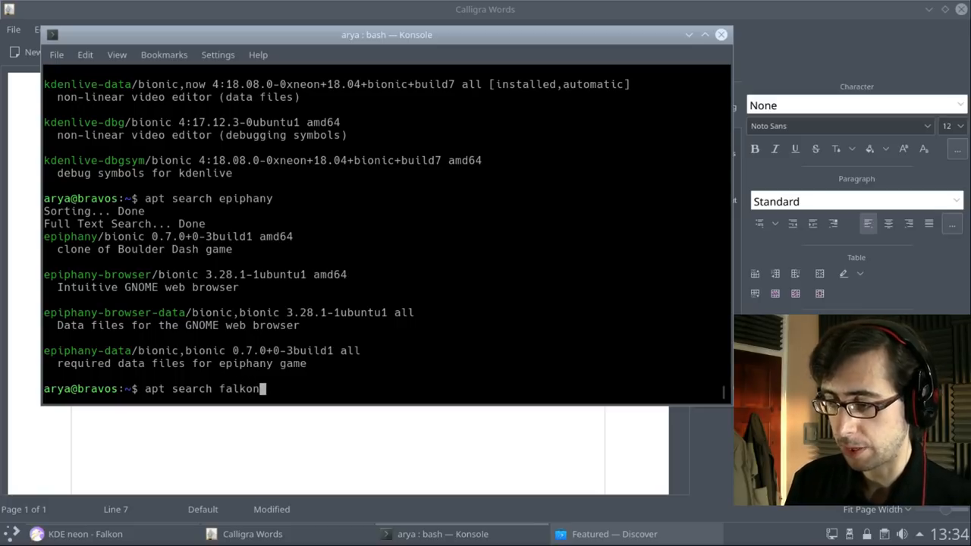
{"action": "key", "text": "Return"}
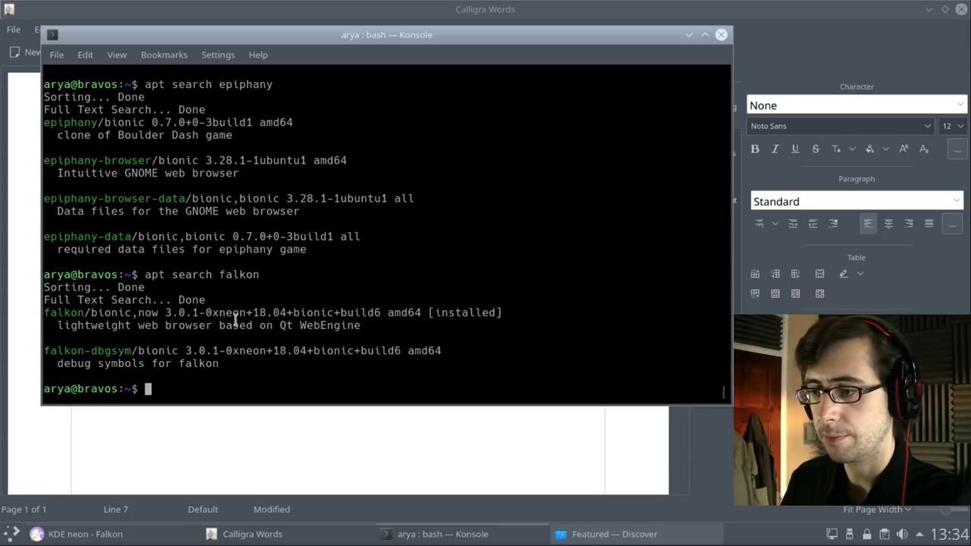
{"action": "mouse_move", "coordinate": [360, 307]}
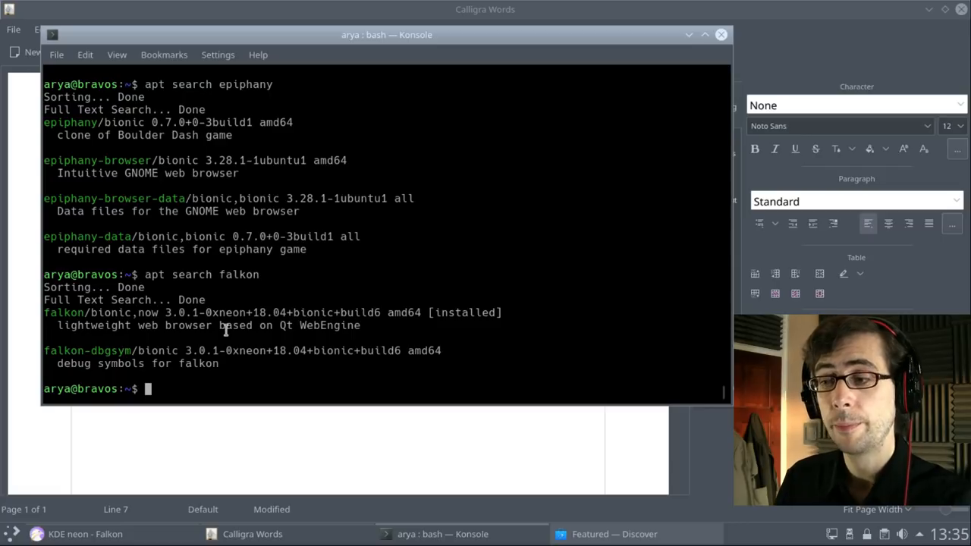
{"action": "mouse_move", "coordinate": [267, 311]}
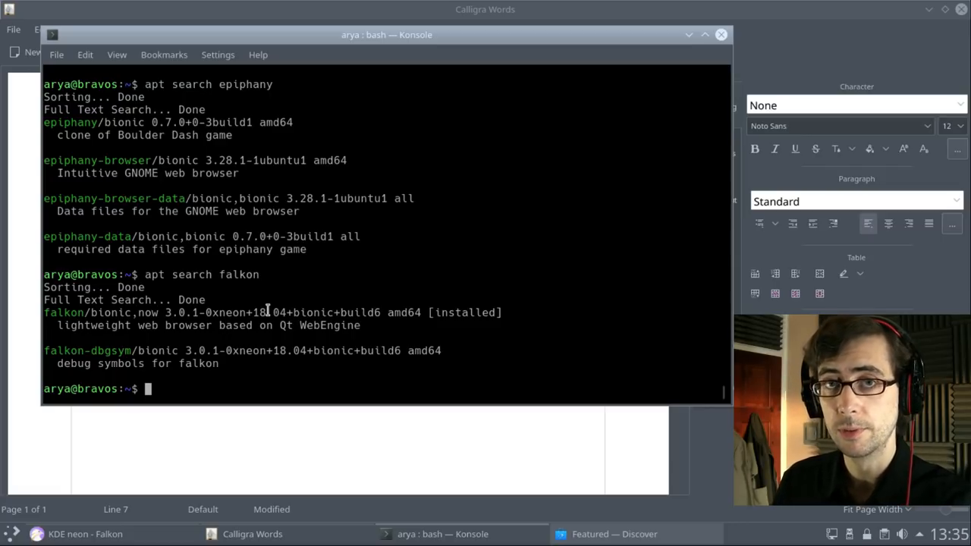
{"action": "mouse_move", "coordinate": [572, 231]}
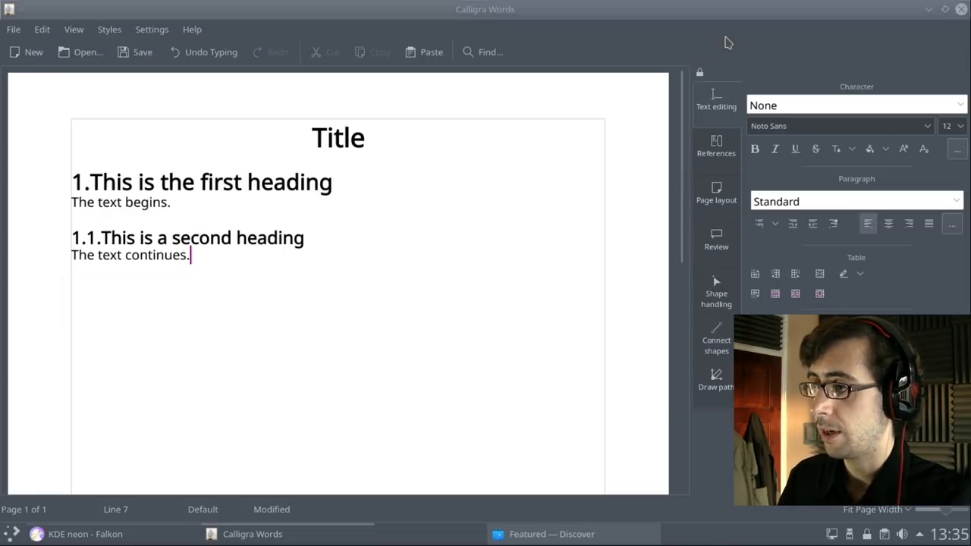
{"action": "mouse_move", "coordinate": [430, 228]}
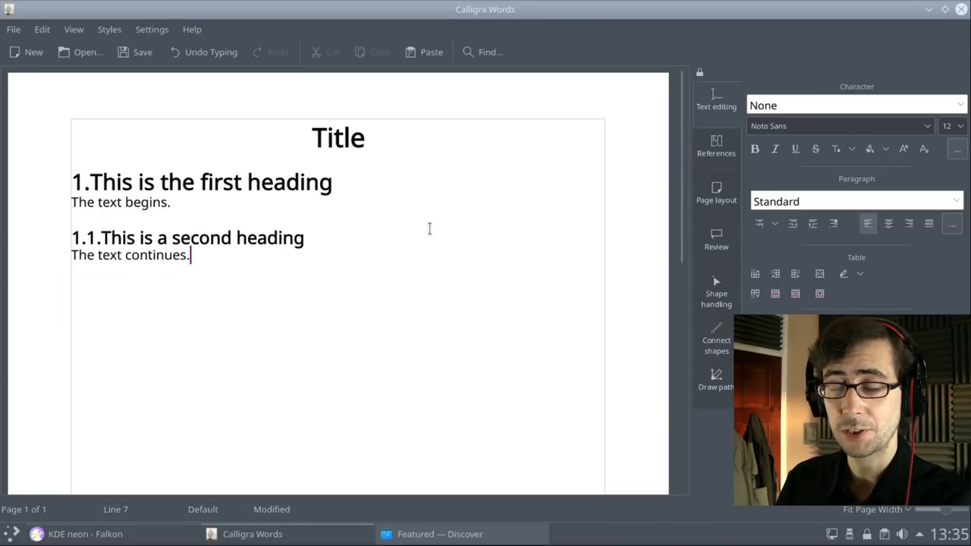
{"action": "mouse_move", "coordinate": [445, 255]}
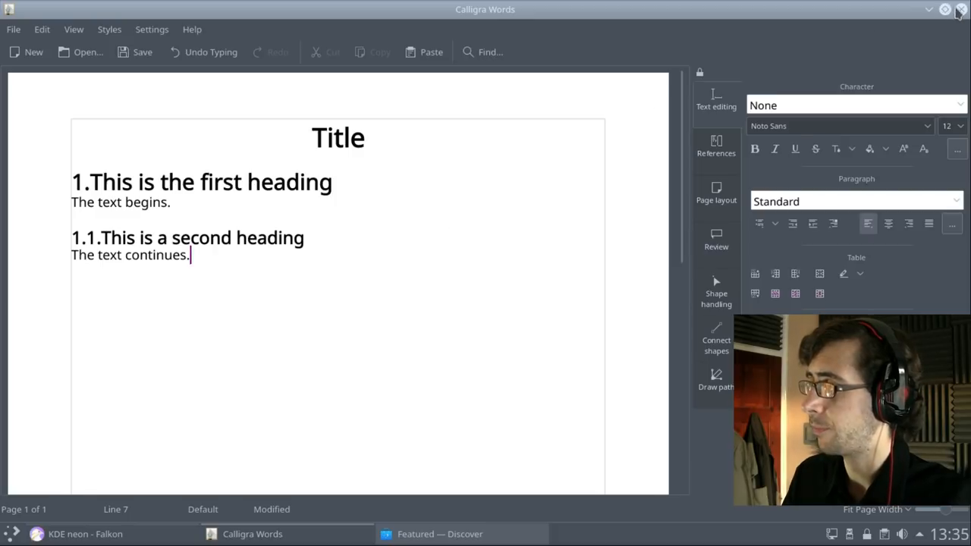
Close the Calligra Words window and discard the unsaved document changes
{"action": "left_click", "coordinate": [961, 9]}
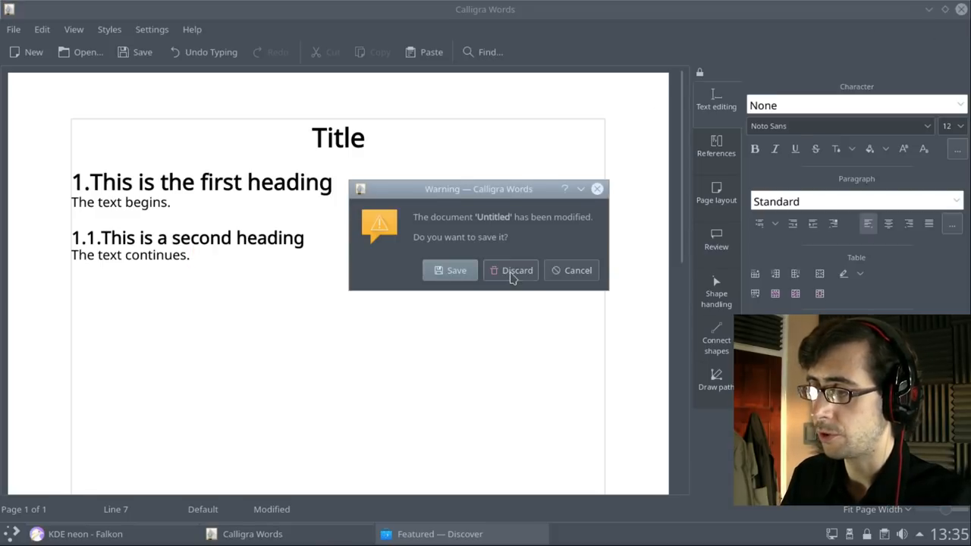
{"action": "left_click", "coordinate": [511, 270]}
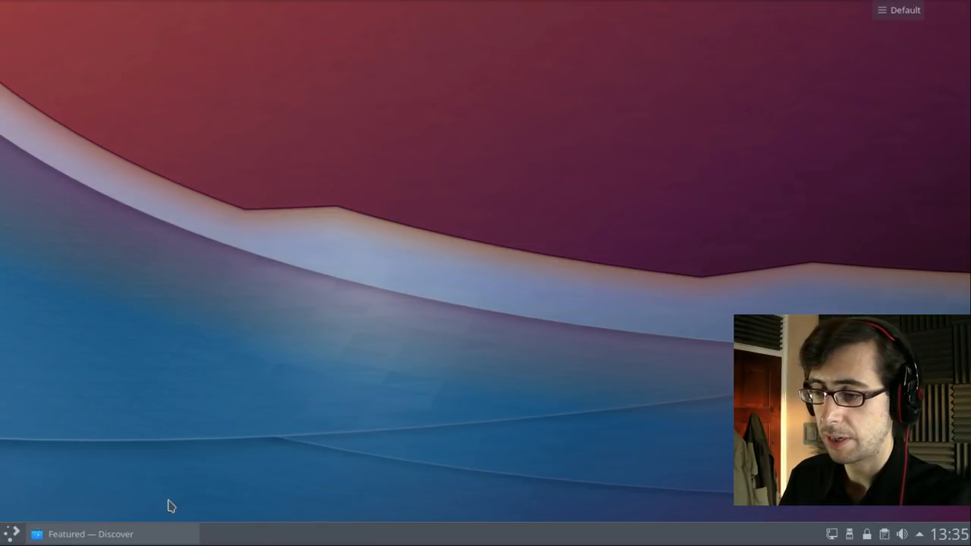
{"action": "left_click", "coordinate": [91, 533]}
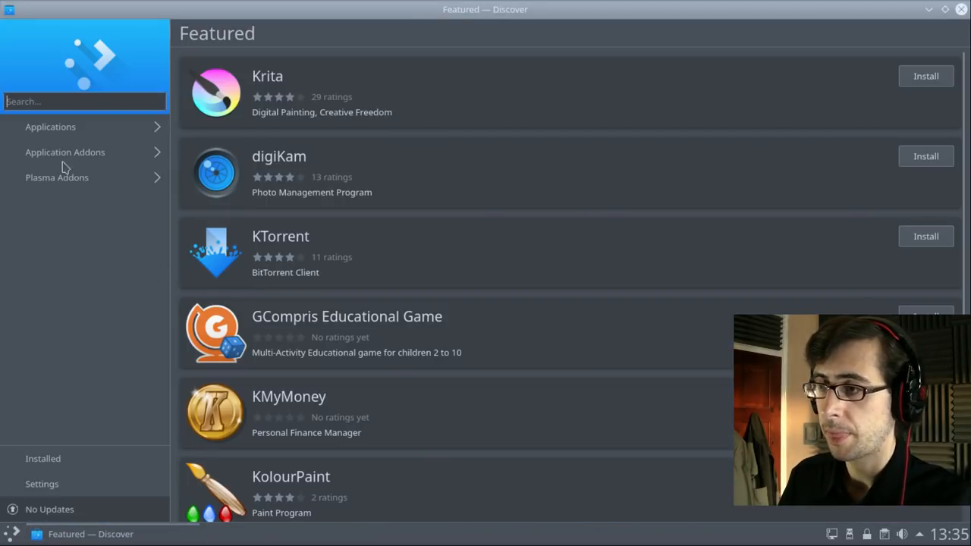
{"action": "mouse_move", "coordinate": [121, 226]}
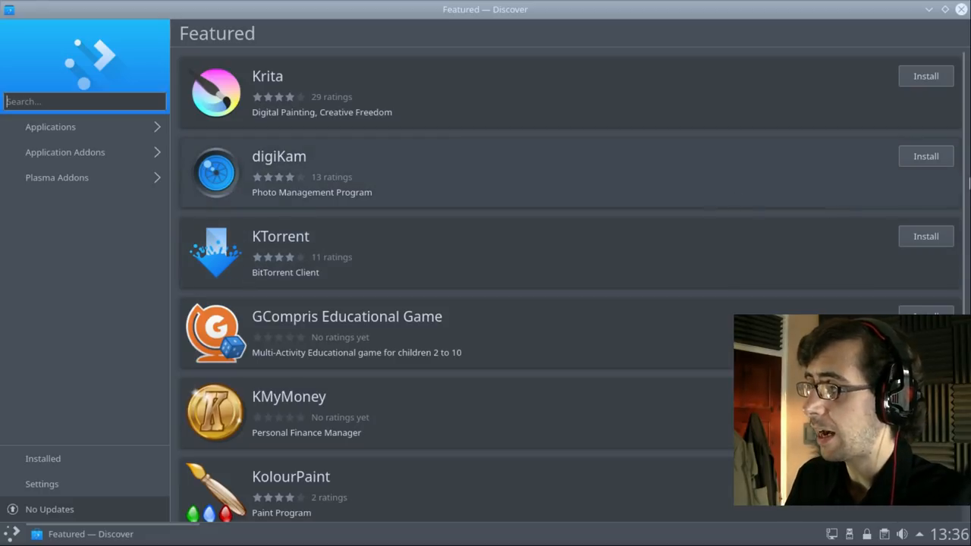
{"action": "mouse_move", "coordinate": [110, 229]}
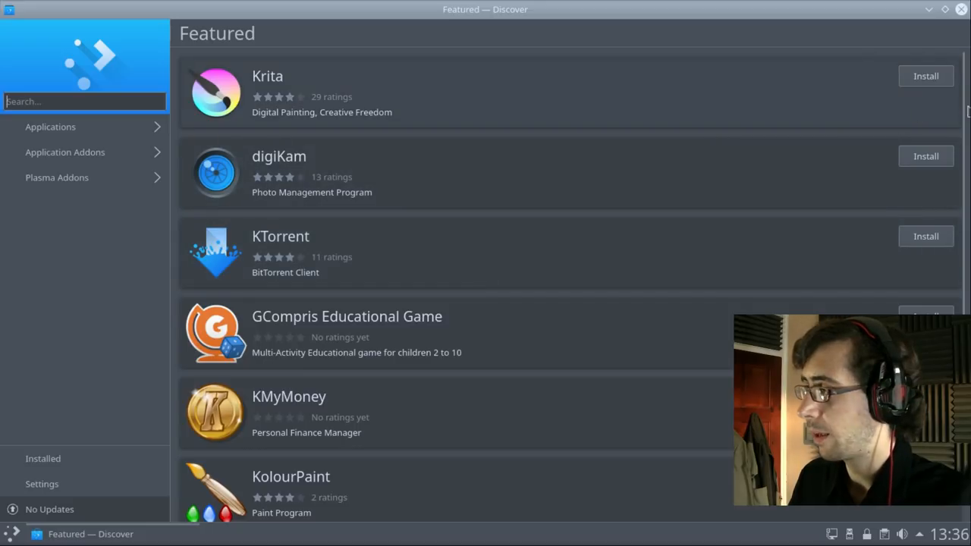
{"action": "scroll", "scroll_direction": "down", "scroll_amount": 3}
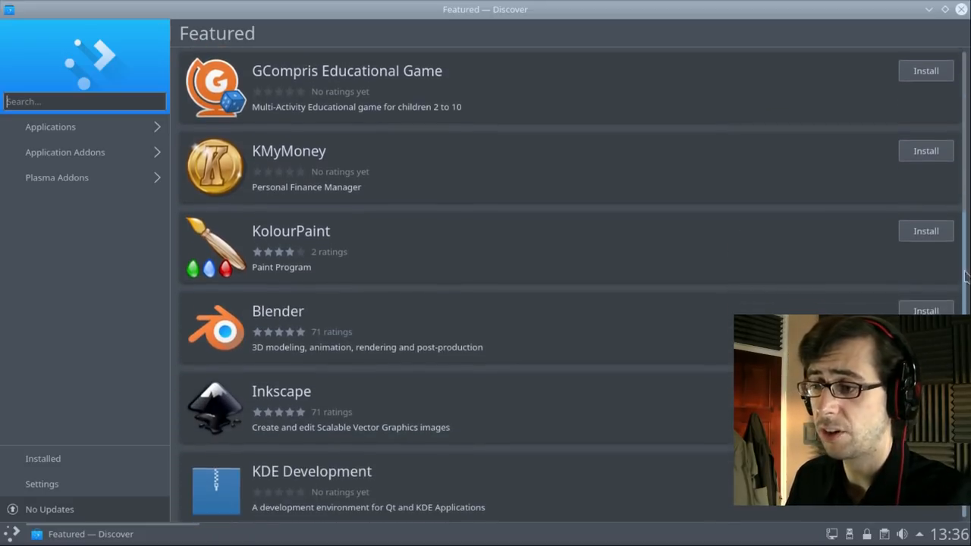
{"action": "scroll", "scroll_direction": "up", "scroll_amount": 3}
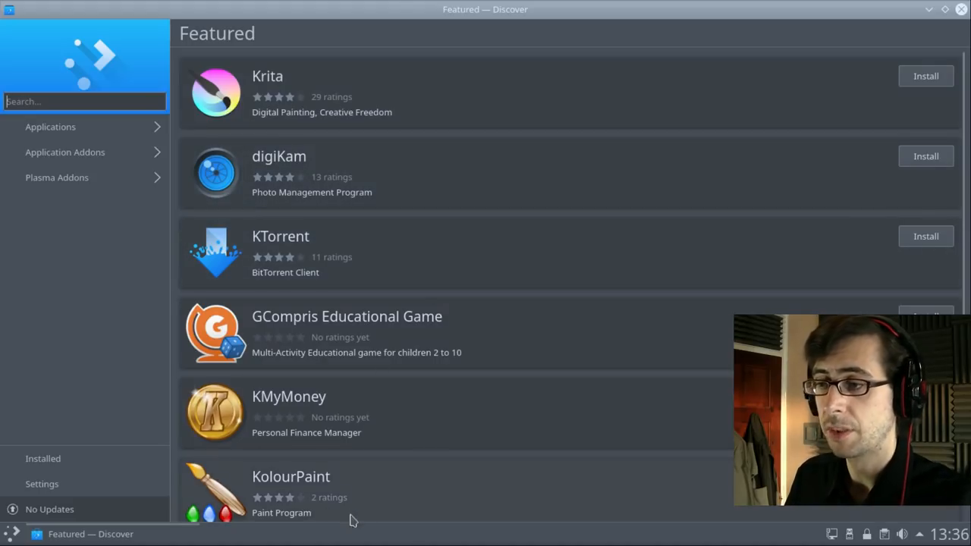
{"action": "mouse_move", "coordinate": [962, 114]}
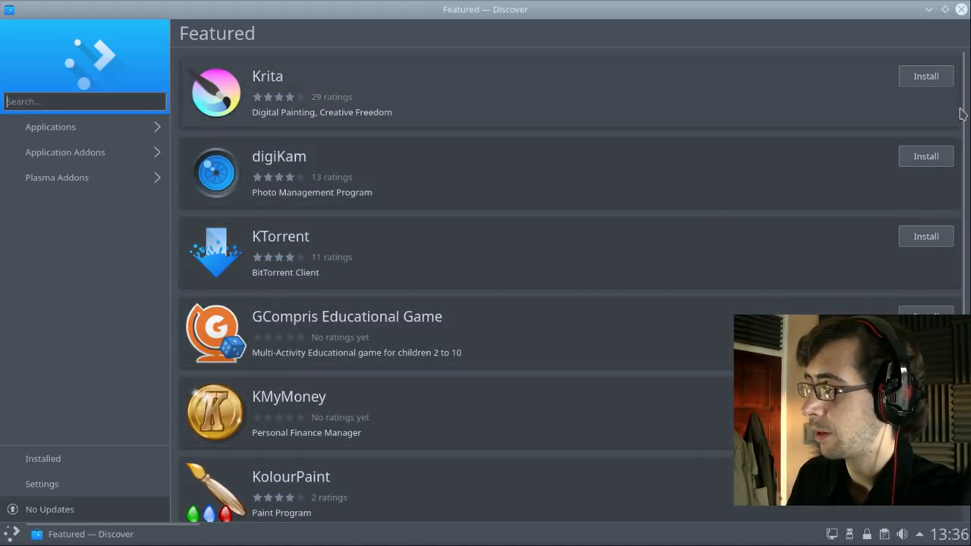
{"action": "scroll", "scroll_direction": "down", "scroll_amount": 3}
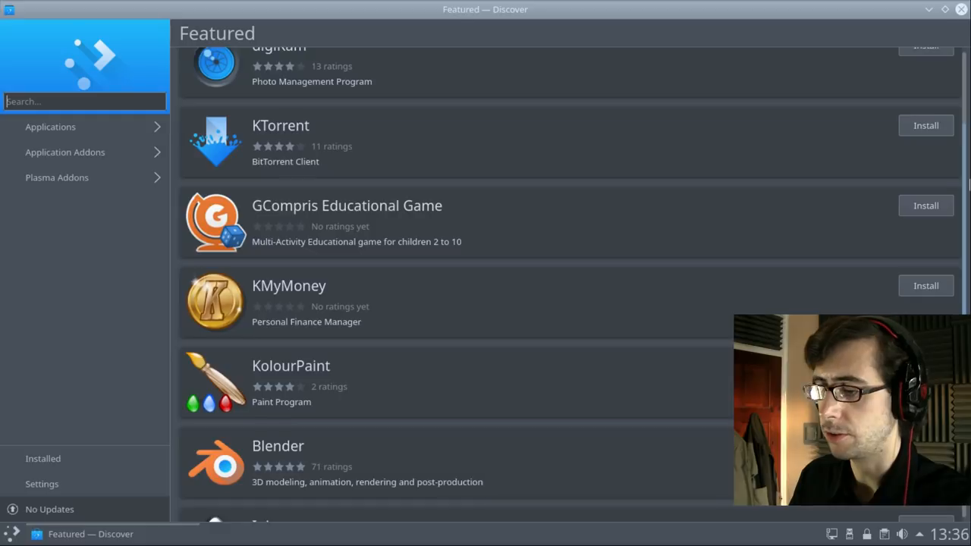
{"action": "scroll", "scroll_direction": "up", "scroll_amount": 3}
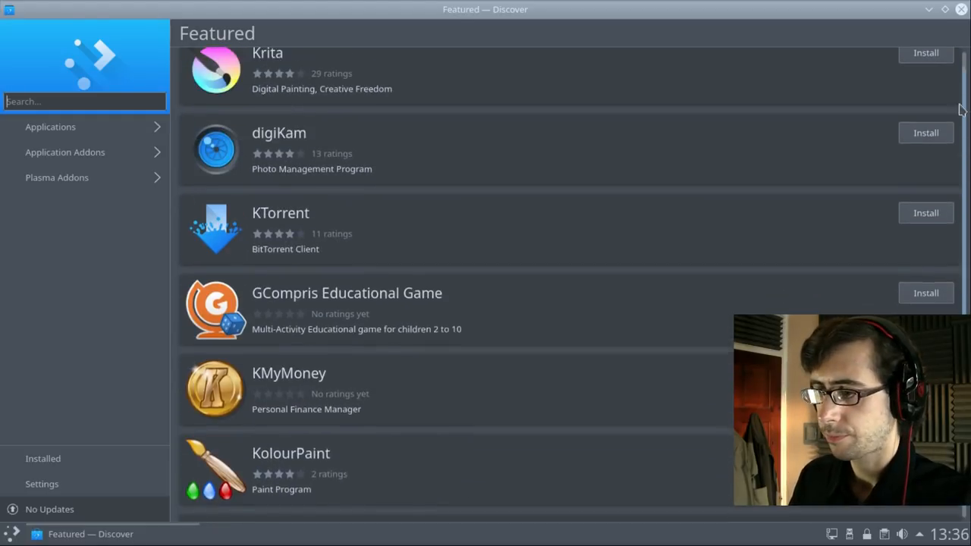
{"action": "scroll", "scroll_direction": "up", "scroll_amount": 3}
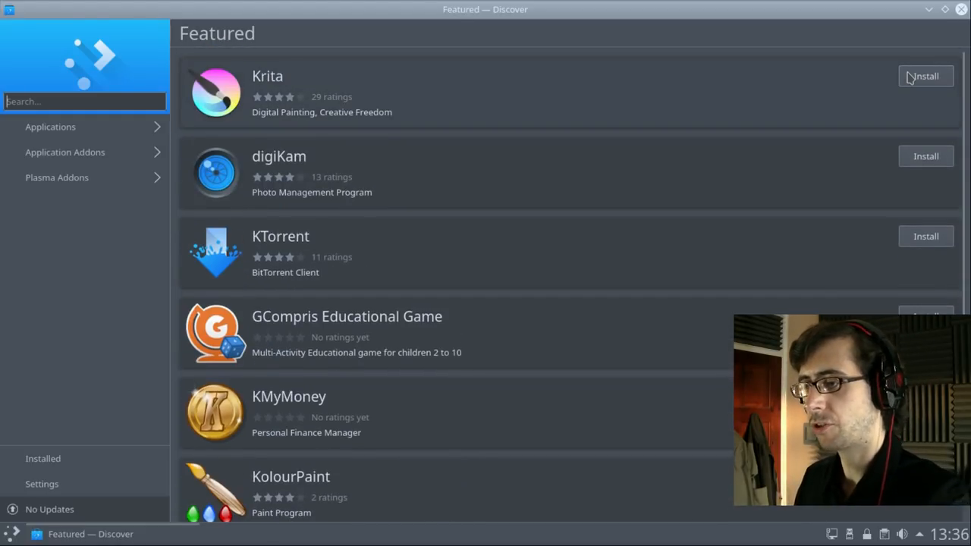
{"action": "mouse_move", "coordinate": [661, 104]}
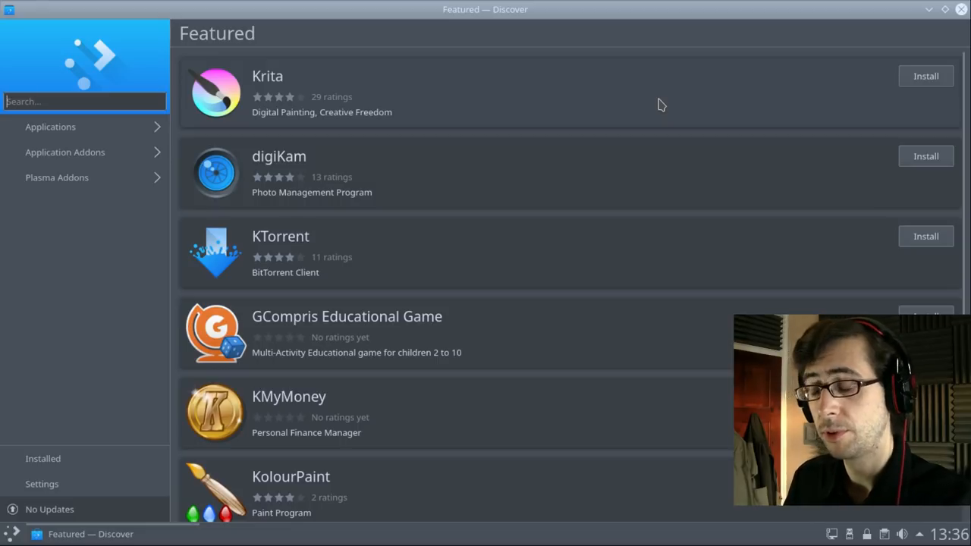
{"action": "mouse_move", "coordinate": [299, 137]}
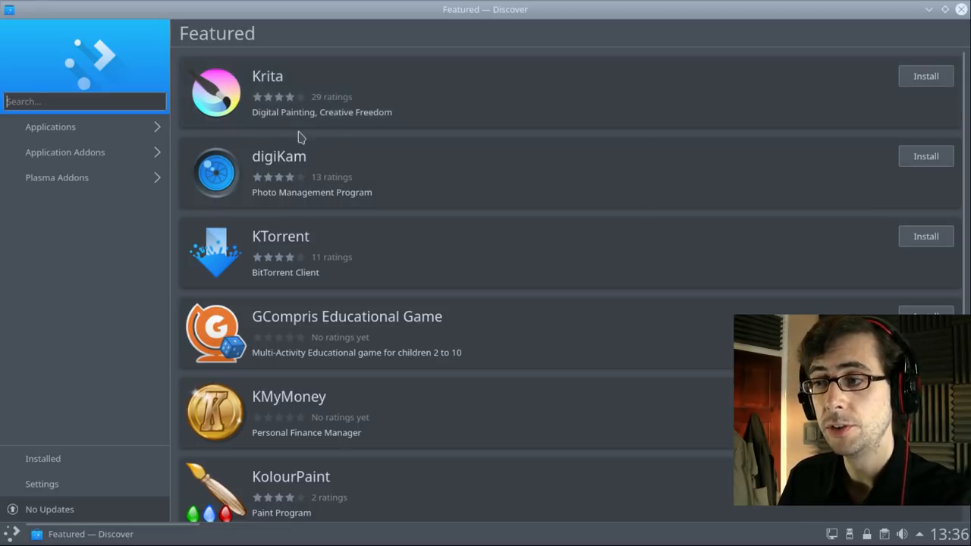
{"action": "mouse_move", "coordinate": [283, 108]}
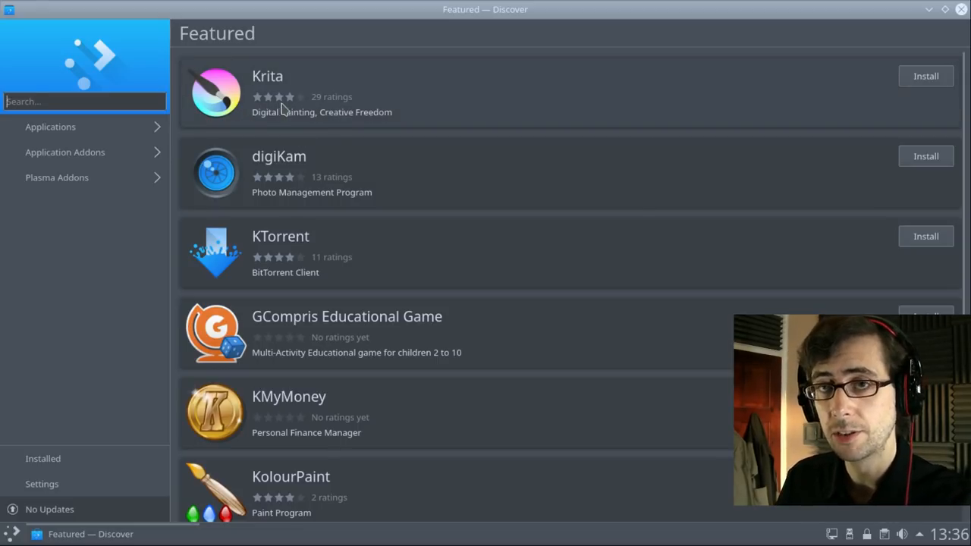
{"action": "mouse_move", "coordinate": [394, 118]}
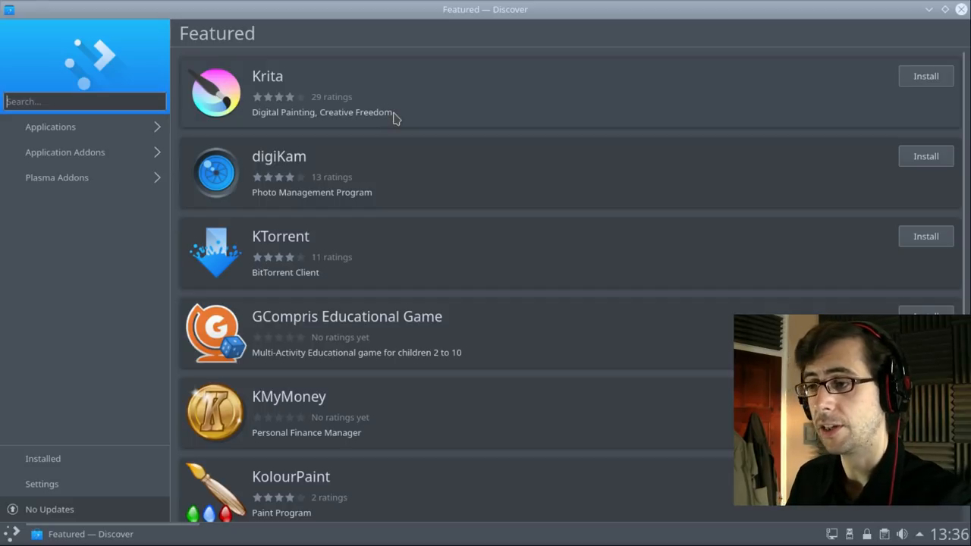
{"action": "mouse_move", "coordinate": [770, 120]}
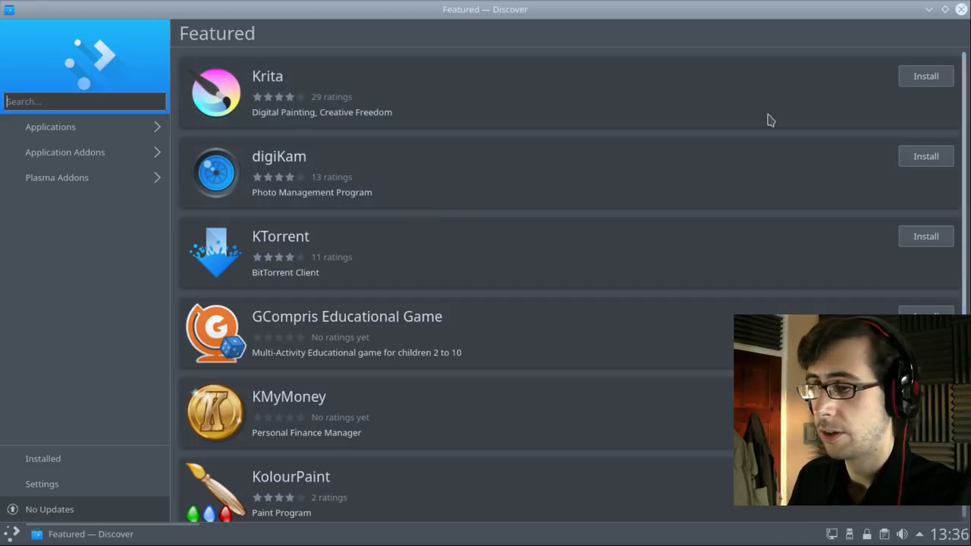
{"action": "mouse_move", "coordinate": [81, 235]}
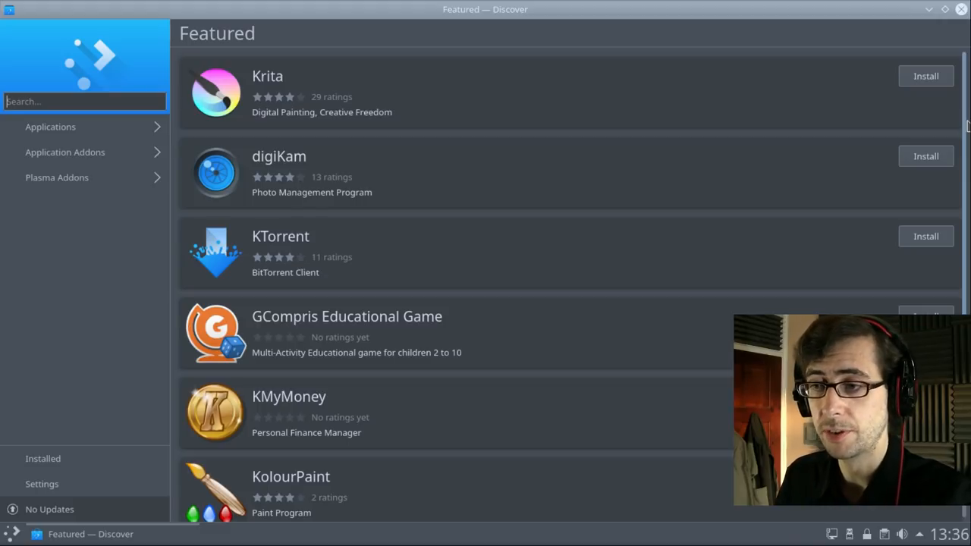
{"action": "mouse_move", "coordinate": [129, 244]}
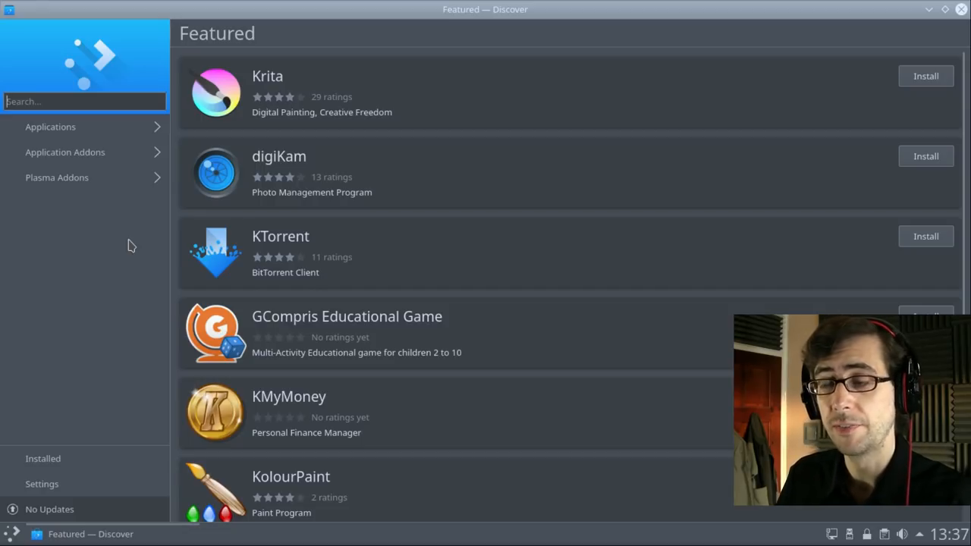
{"action": "mouse_move", "coordinate": [103, 130]}
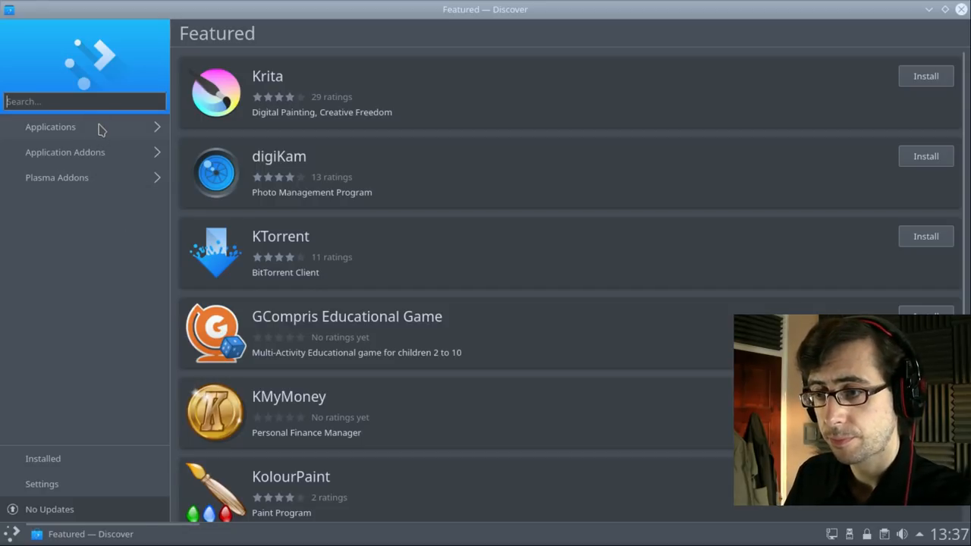
{"action": "left_click", "coordinate": [51, 126]}
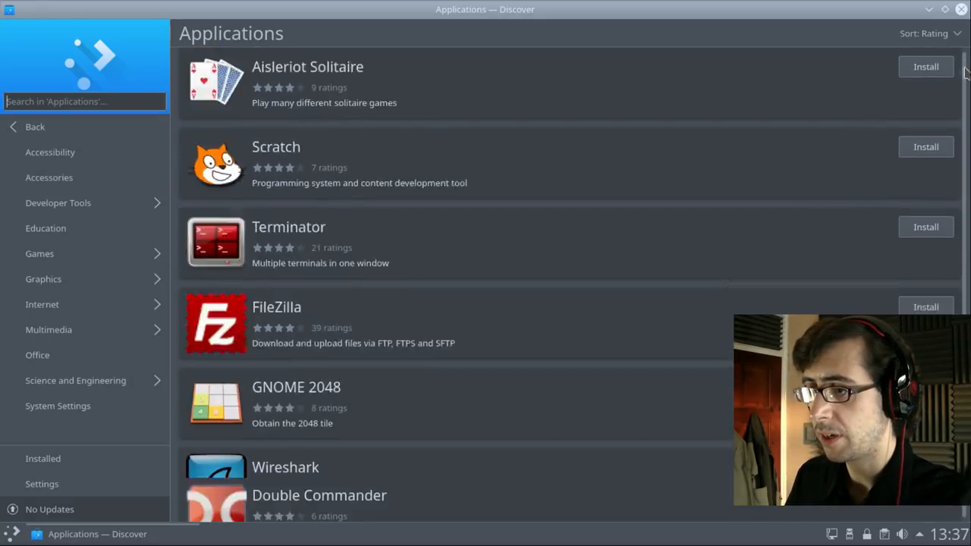
{"action": "scroll", "scroll_direction": "down", "scroll_amount": 3}
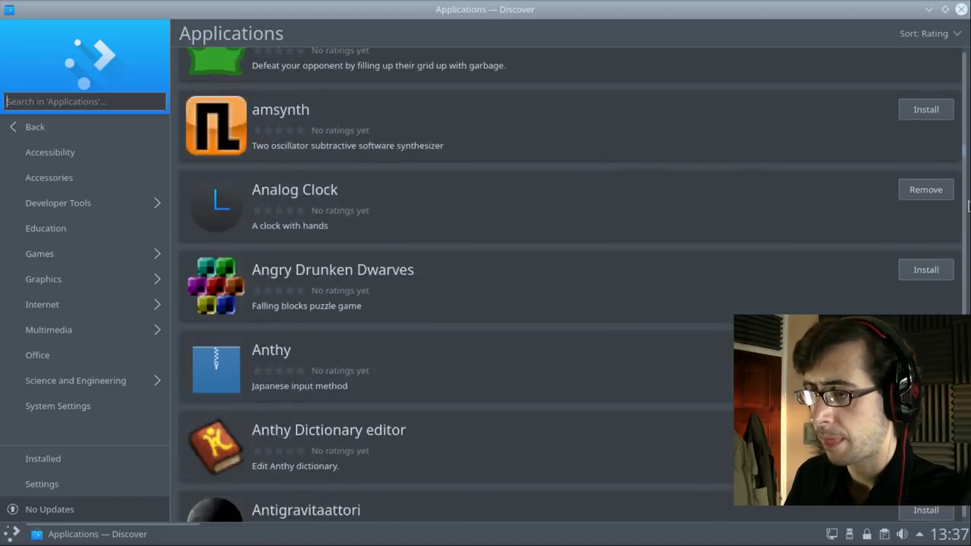
{"action": "scroll", "scroll_direction": "down", "scroll_amount": 3}
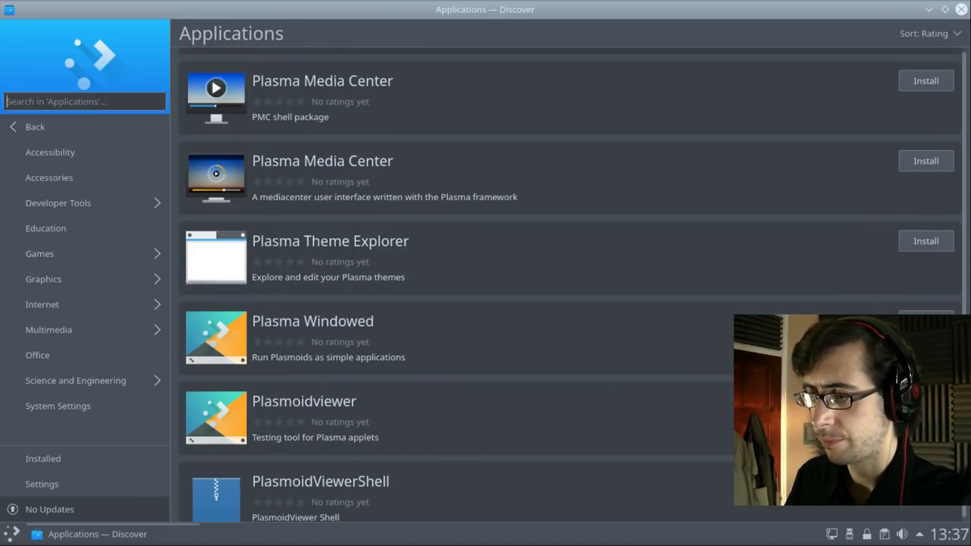
{"action": "scroll", "scroll_direction": "down", "scroll_amount": 3}
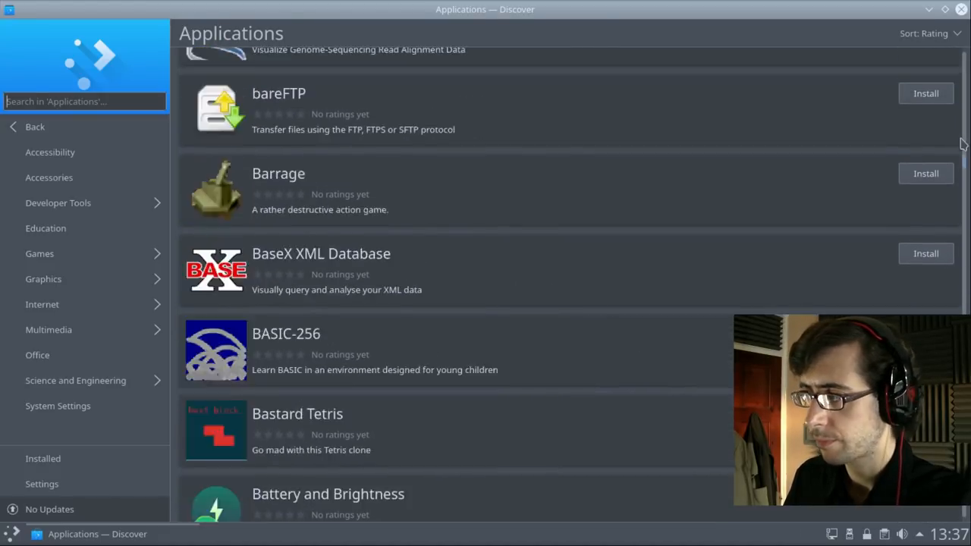
{"action": "scroll", "scroll_direction": "up", "scroll_amount": 3}
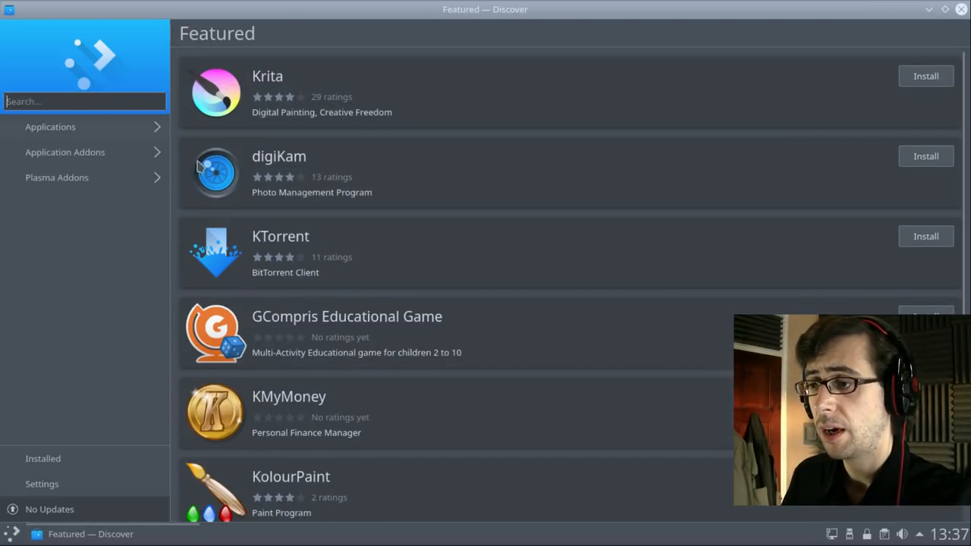
{"action": "mouse_move", "coordinate": [109, 287]}
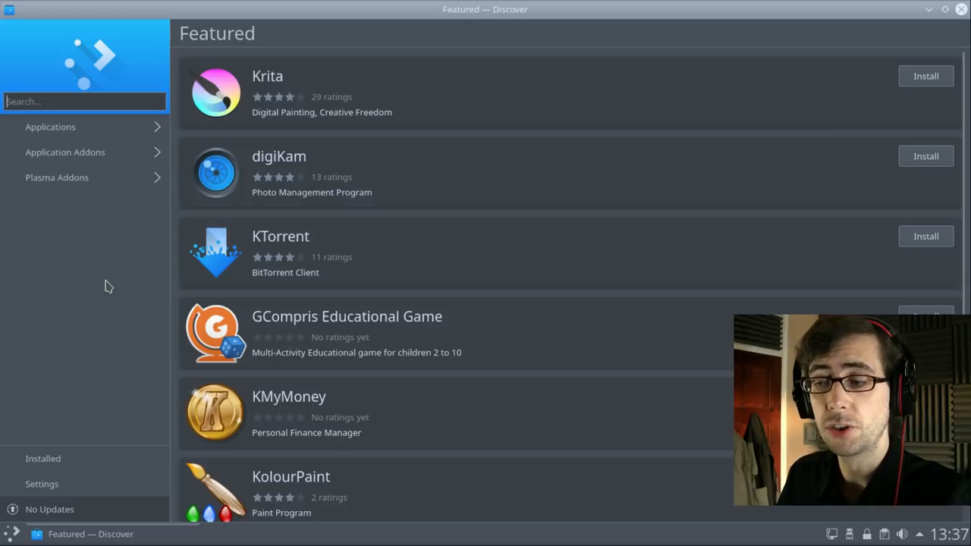
{"action": "mouse_move", "coordinate": [75, 262]}
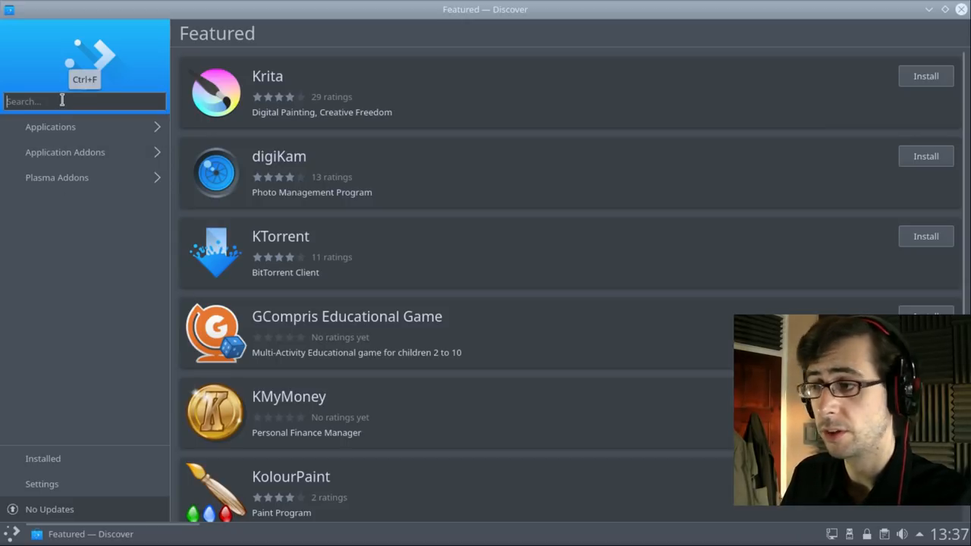
{"action": "mouse_move", "coordinate": [50, 223]}
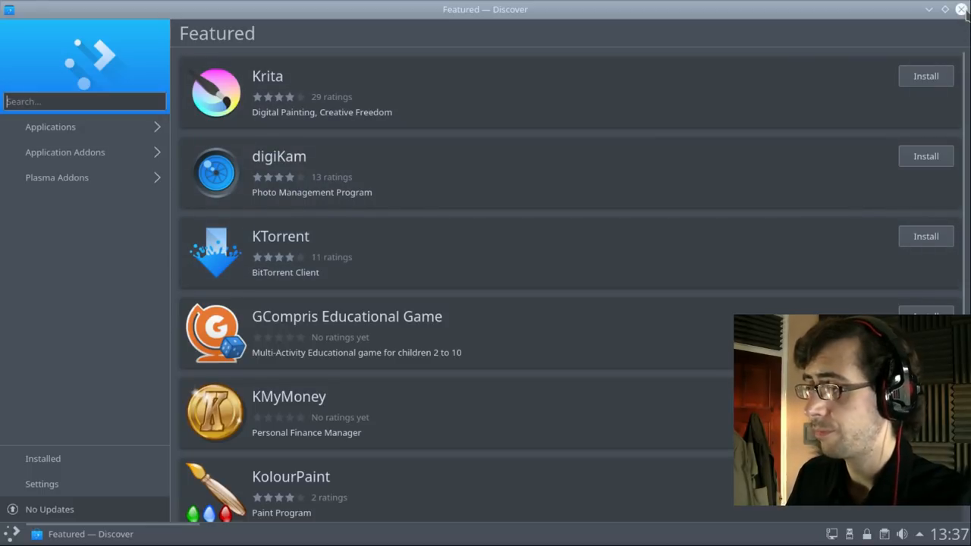
Close the Discover window to leave an empty Plasma desktop
{"action": "left_click", "coordinate": [961, 9]}
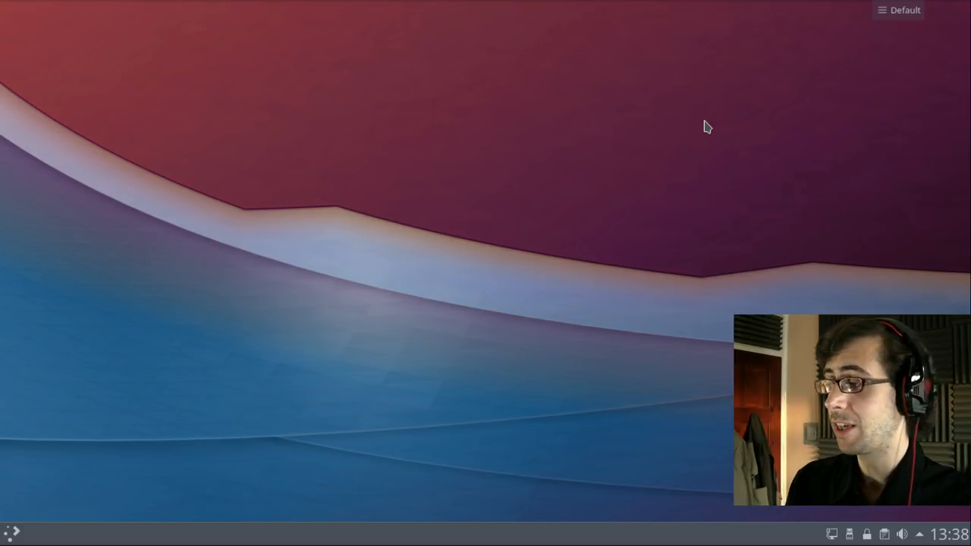
{"action": "mouse_move", "coordinate": [11, 531]}
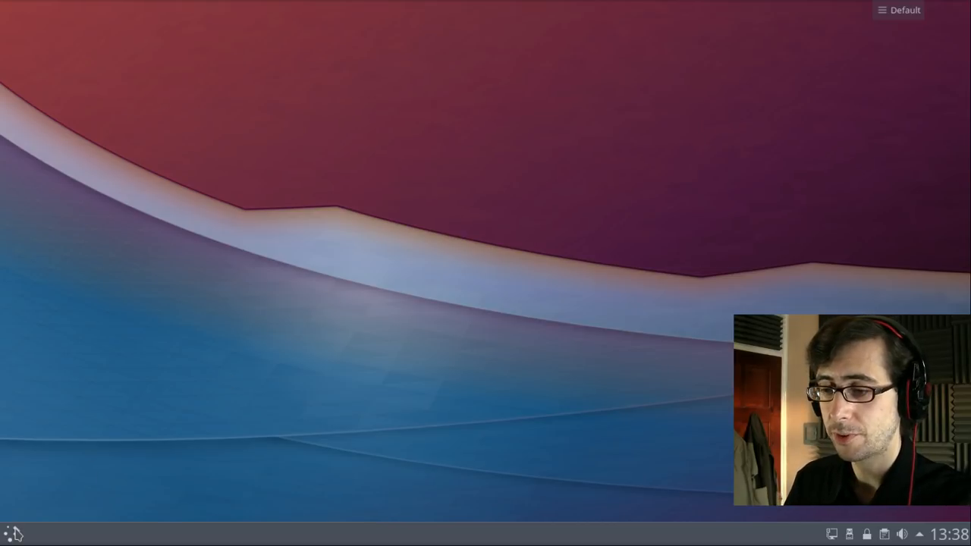
Open Terminal from the launcher, run neofetch showing 626MiB used, then close it
{"action": "left_click", "coordinate": [10, 535]}
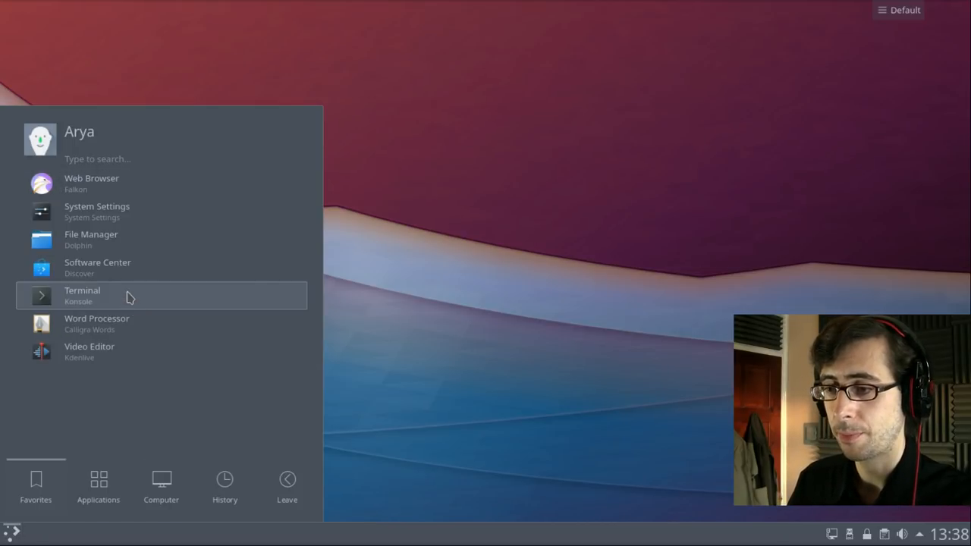
{"action": "left_click", "coordinate": [82, 295]}
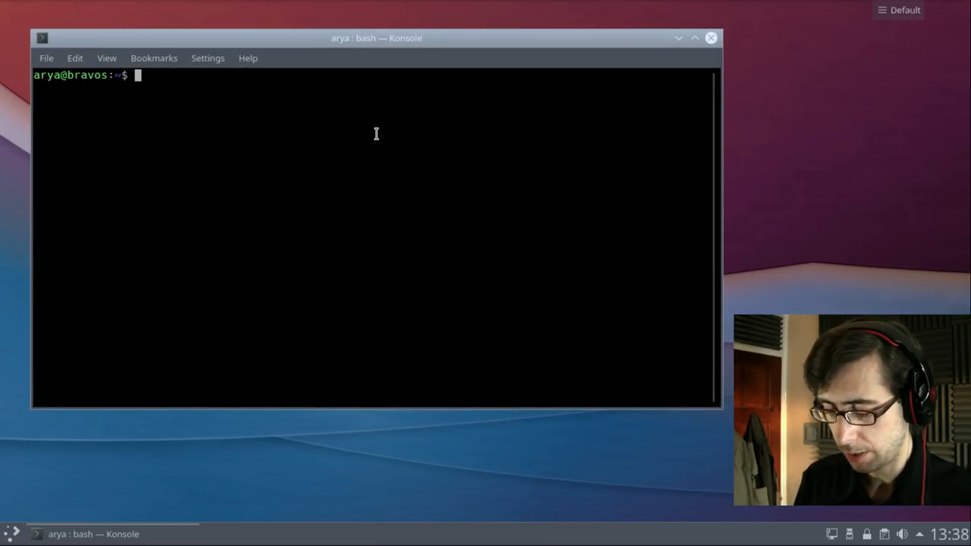
{"action": "type", "text": "neofe"}
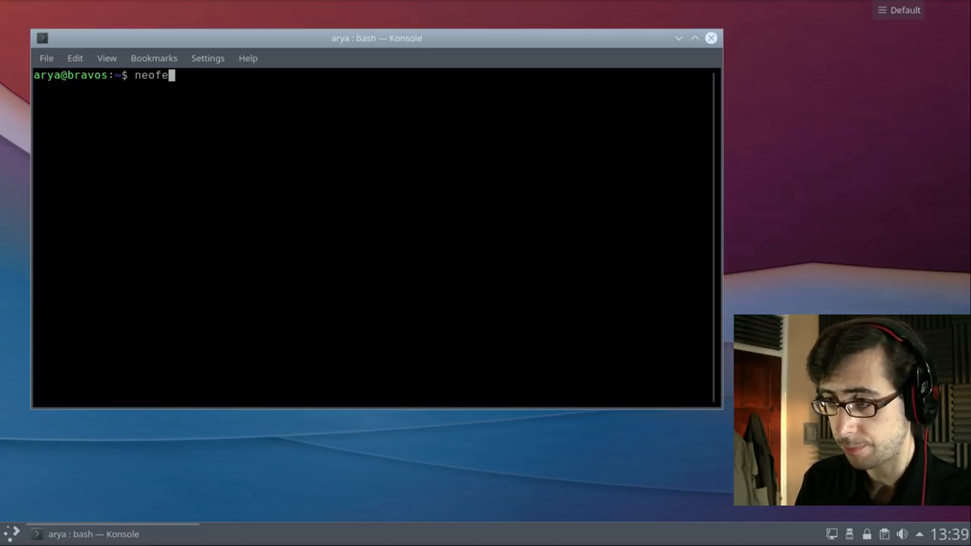
{"action": "key", "text": "Return"}
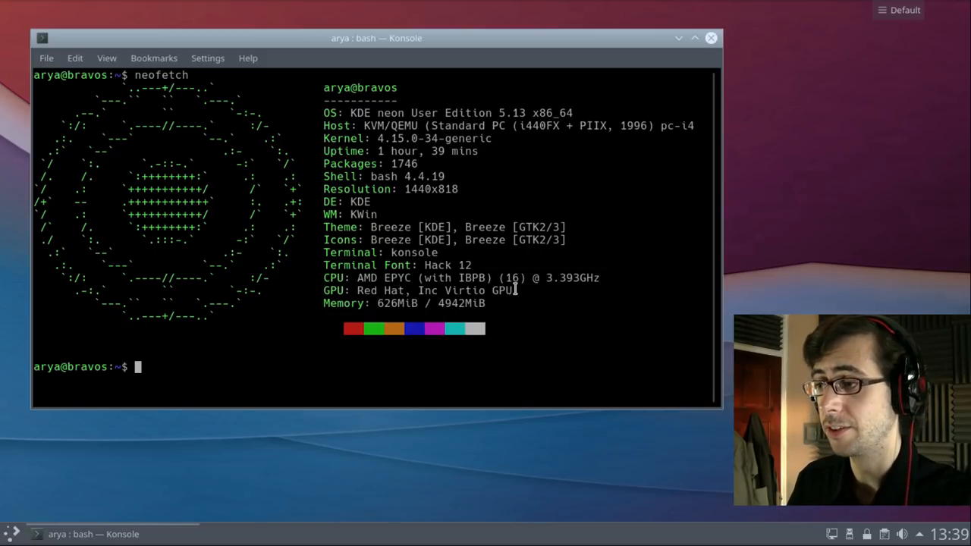
{"action": "mouse_move", "coordinate": [711, 38]}
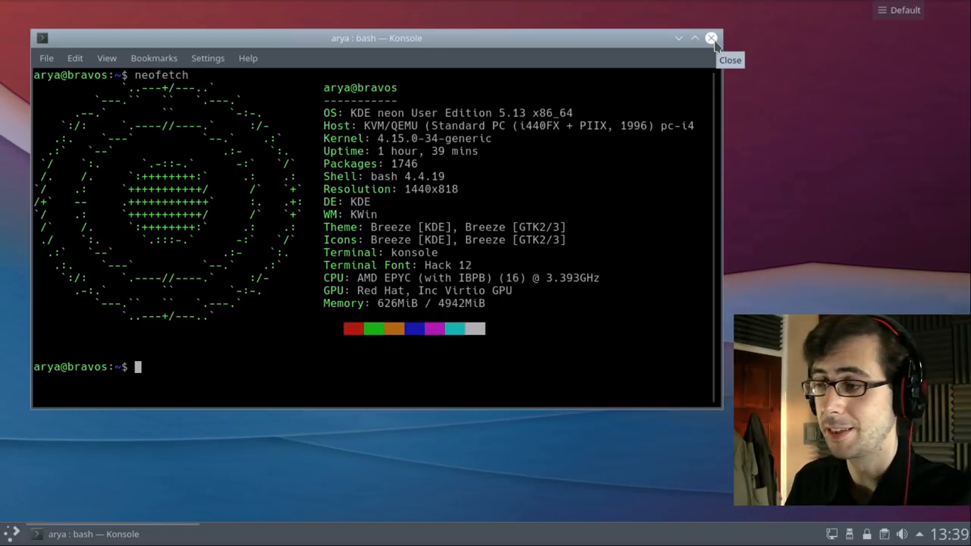
{"action": "left_click", "coordinate": [711, 37]}
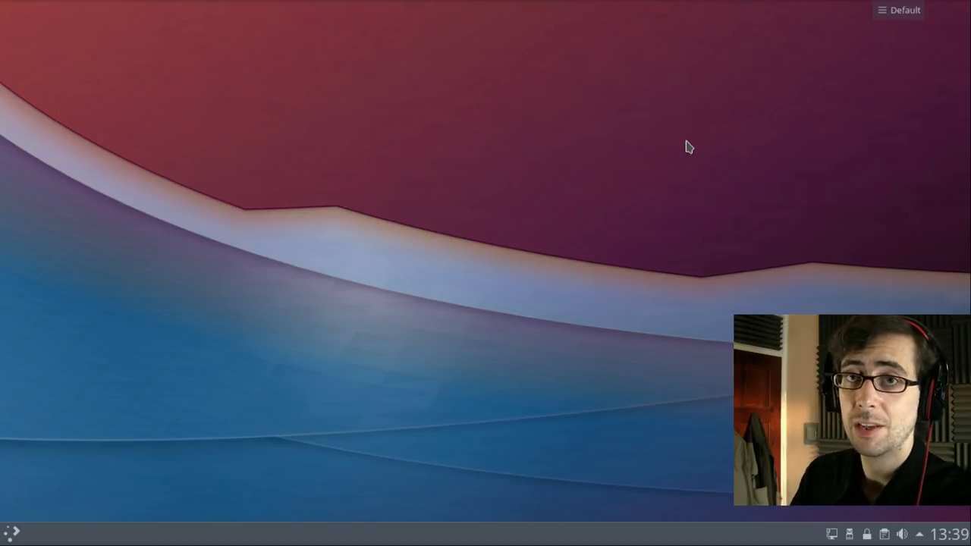